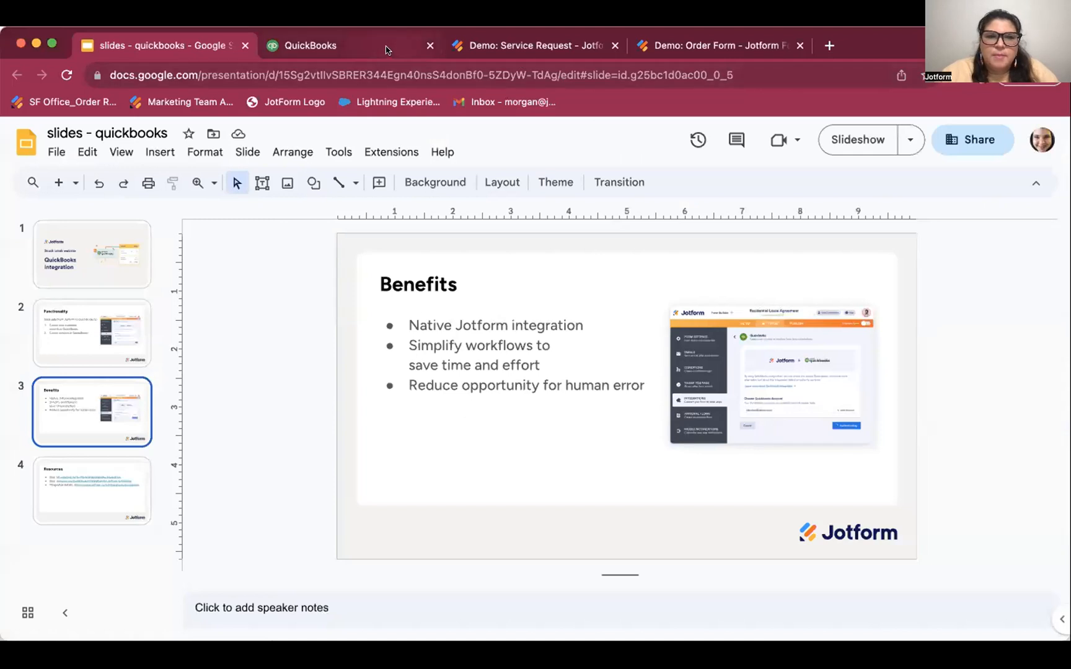
Step: From the QuickBooks home, view the Customers list and then the Invoices list under Get paid & pay
{"action": "left_click", "coordinate": [310, 44]}
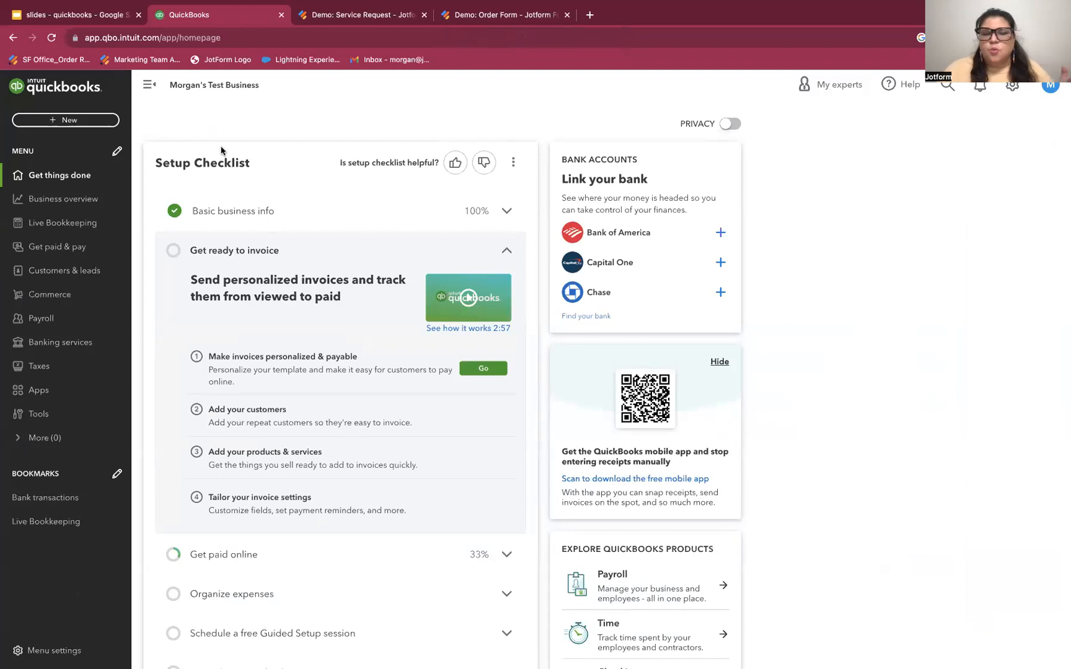
{"action": "mouse_move", "coordinate": [151, 192]}
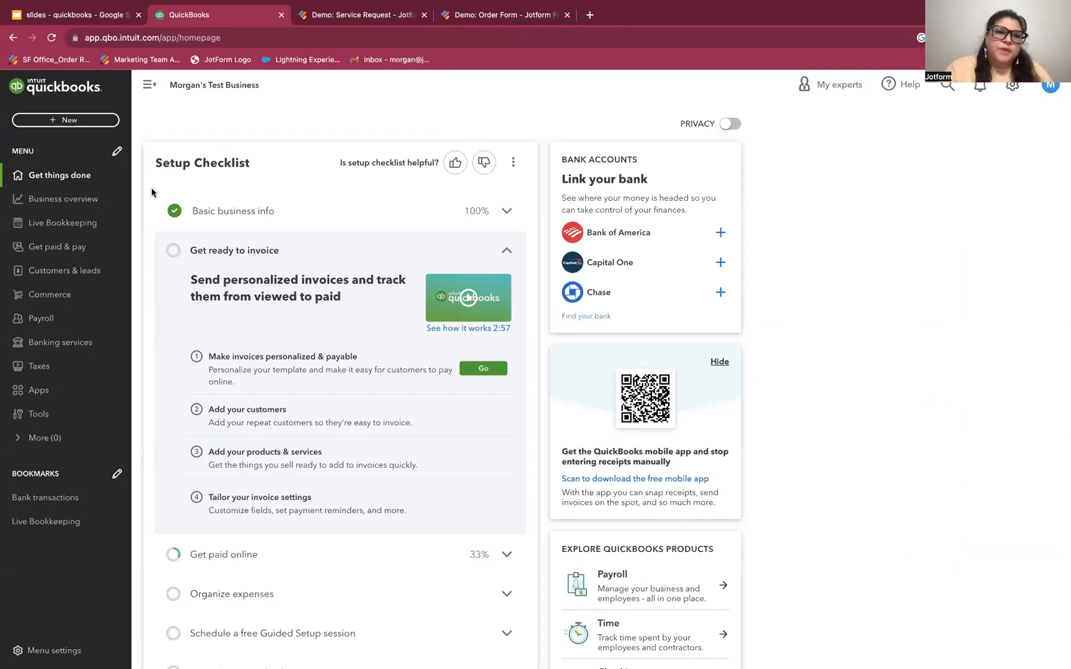
{"action": "left_click", "coordinate": [58, 247]}
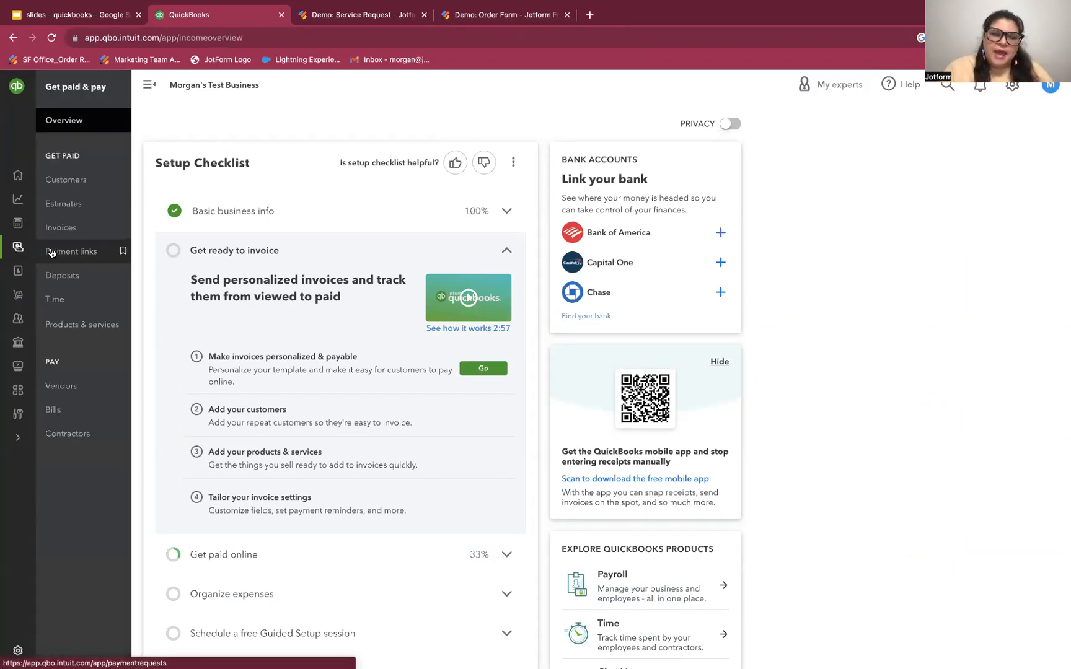
{"action": "left_click", "coordinate": [65, 179]}
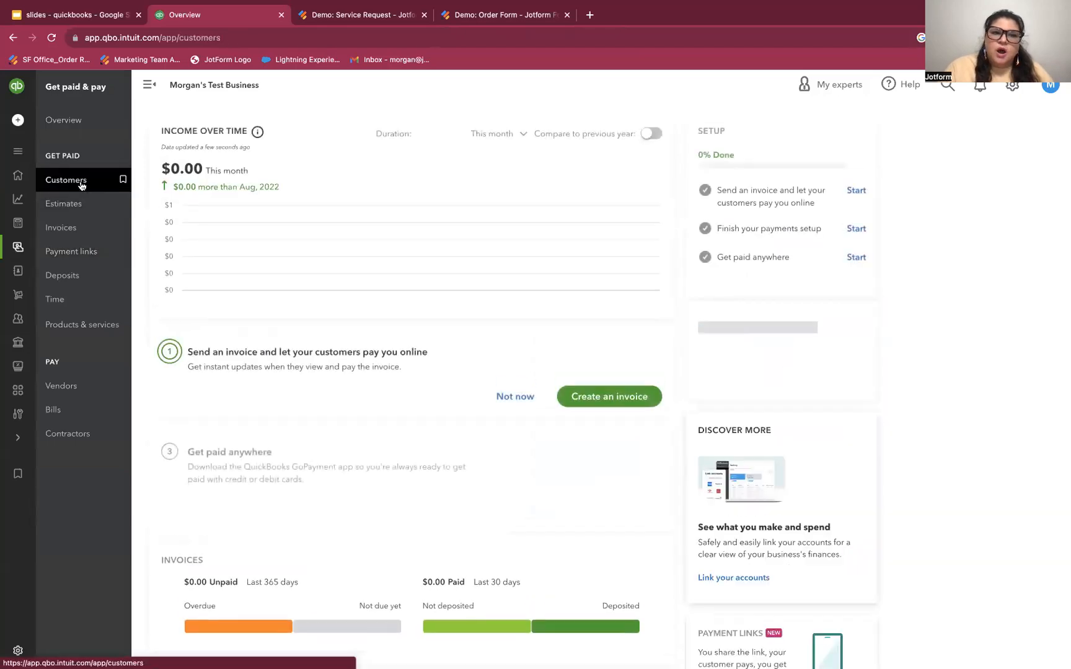
{"action": "left_click", "coordinate": [66, 180]}
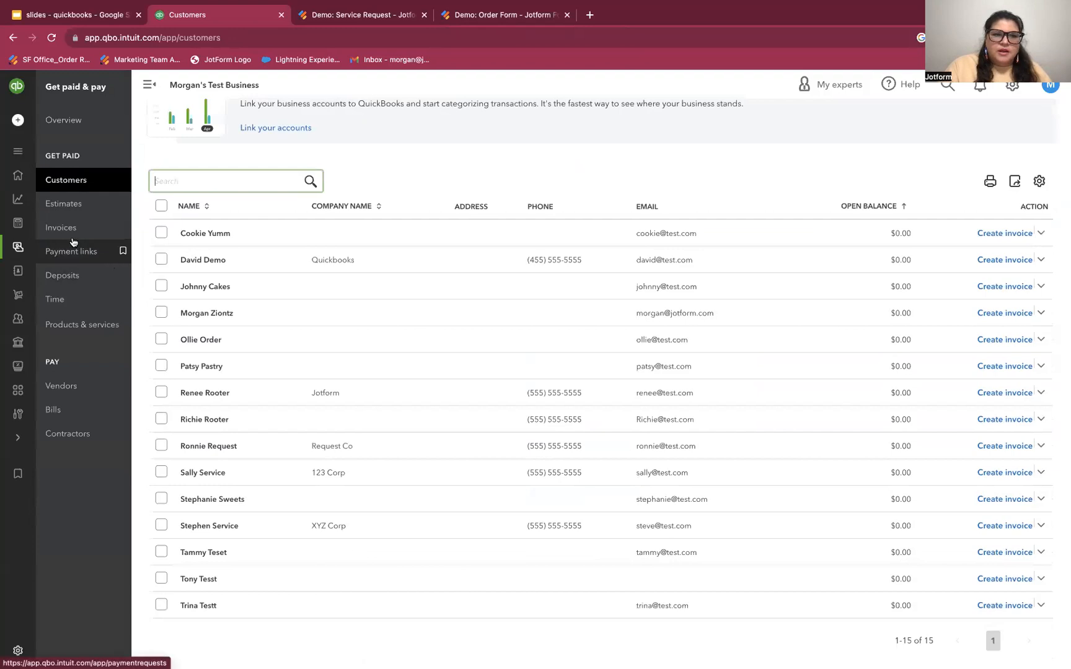
{"action": "left_click", "coordinate": [59, 226]}
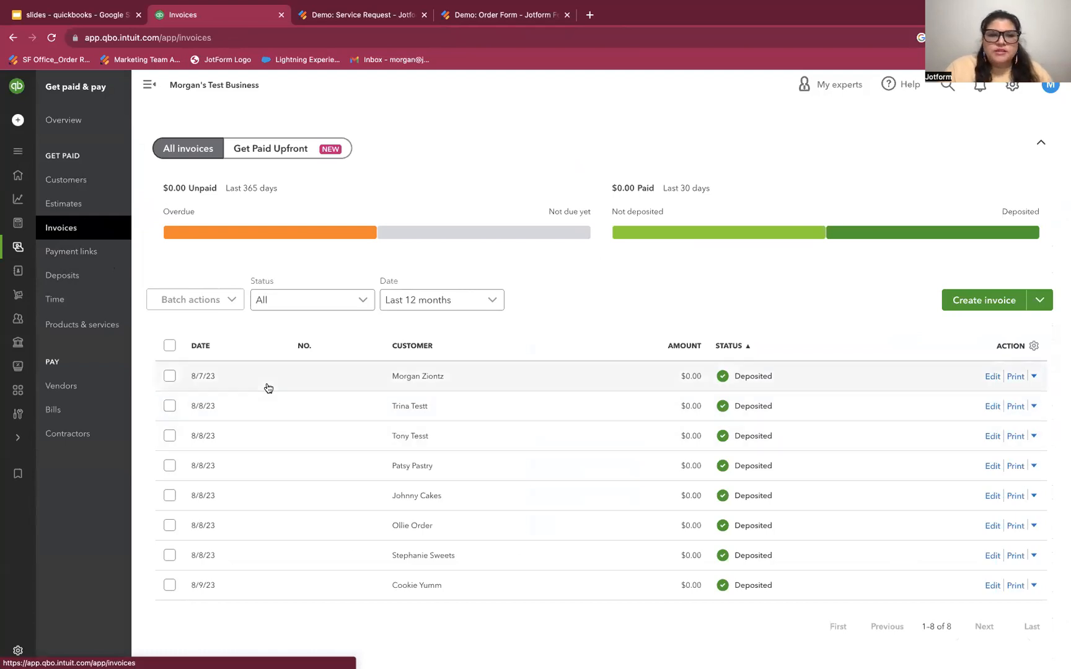
Step: Show the Products & services list with Cake, Cookies, Ice cream and Services
{"action": "left_click", "coordinate": [82, 331]}
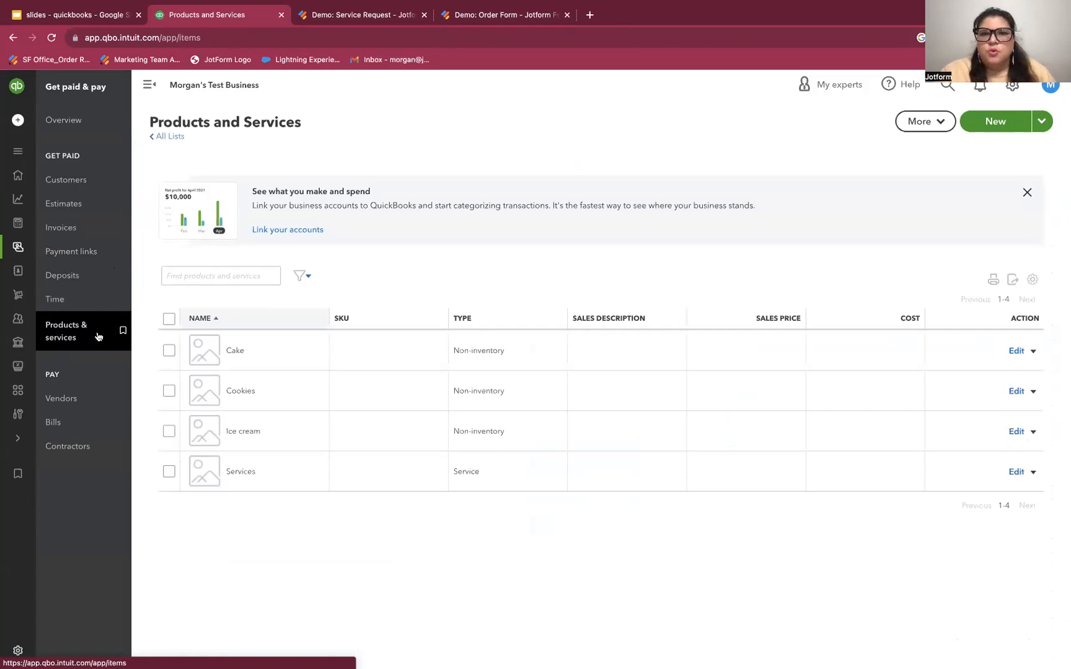
{"action": "mouse_move", "coordinate": [397, 288]}
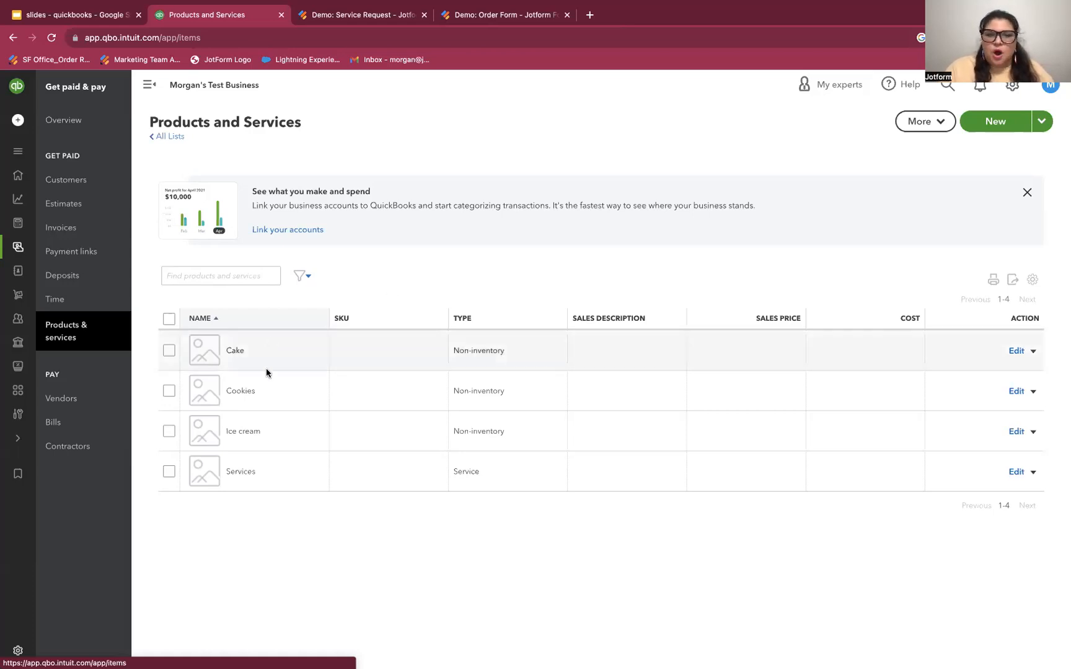
{"action": "mouse_move", "coordinate": [273, 434]}
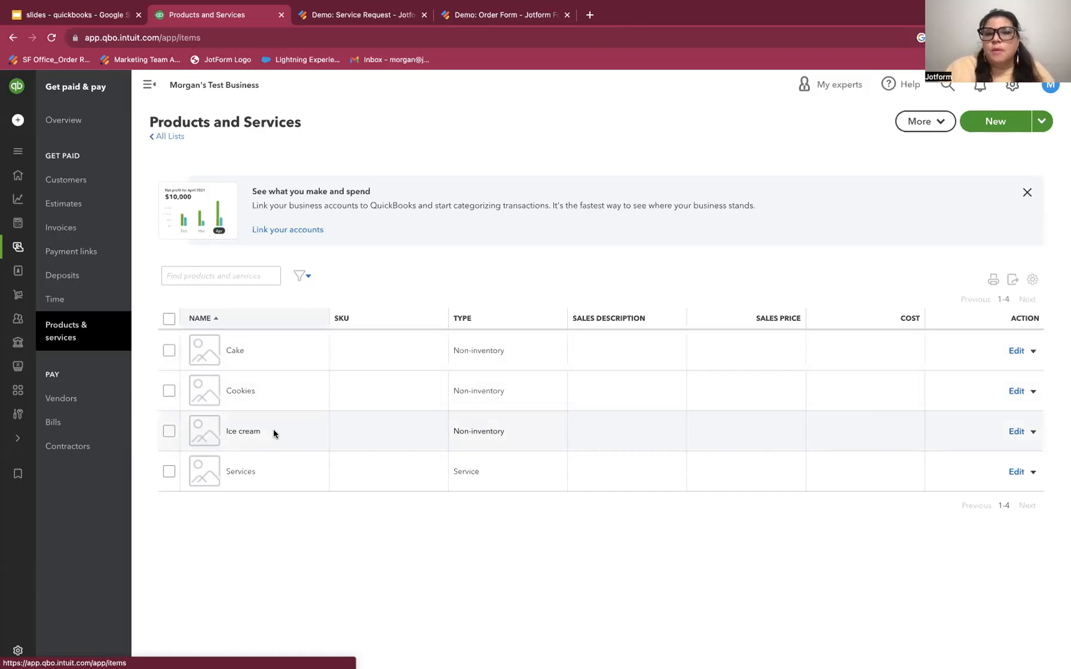
{"action": "mouse_move", "coordinate": [284, 412]}
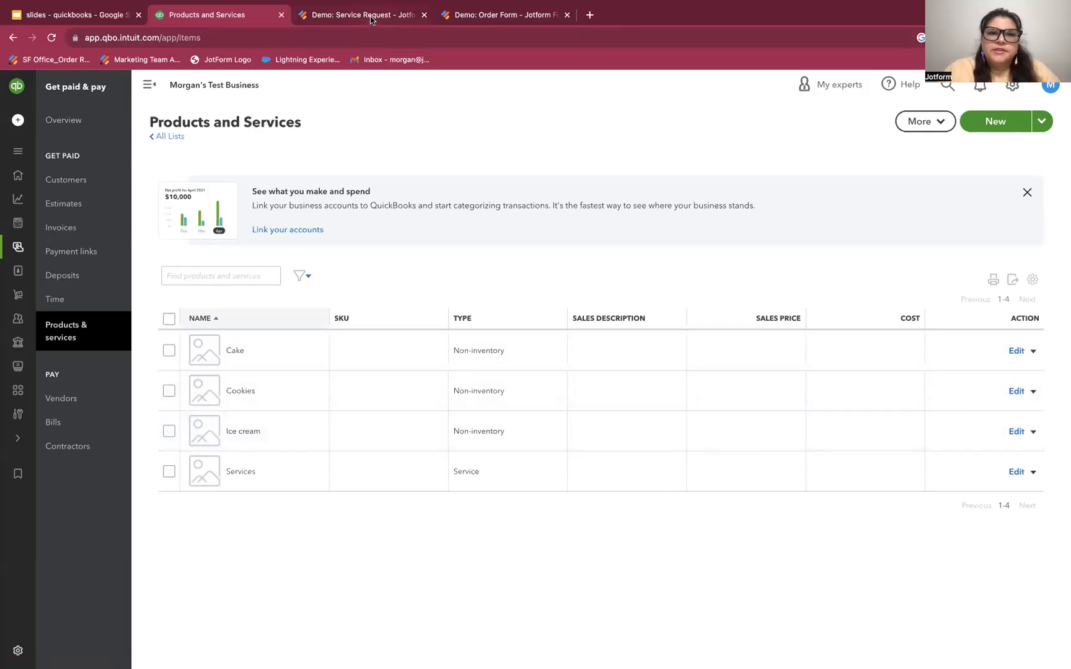
Step: Switch to the Demo: Service Request form and review its fields down to the submit button
{"action": "left_click", "coordinate": [360, 15]}
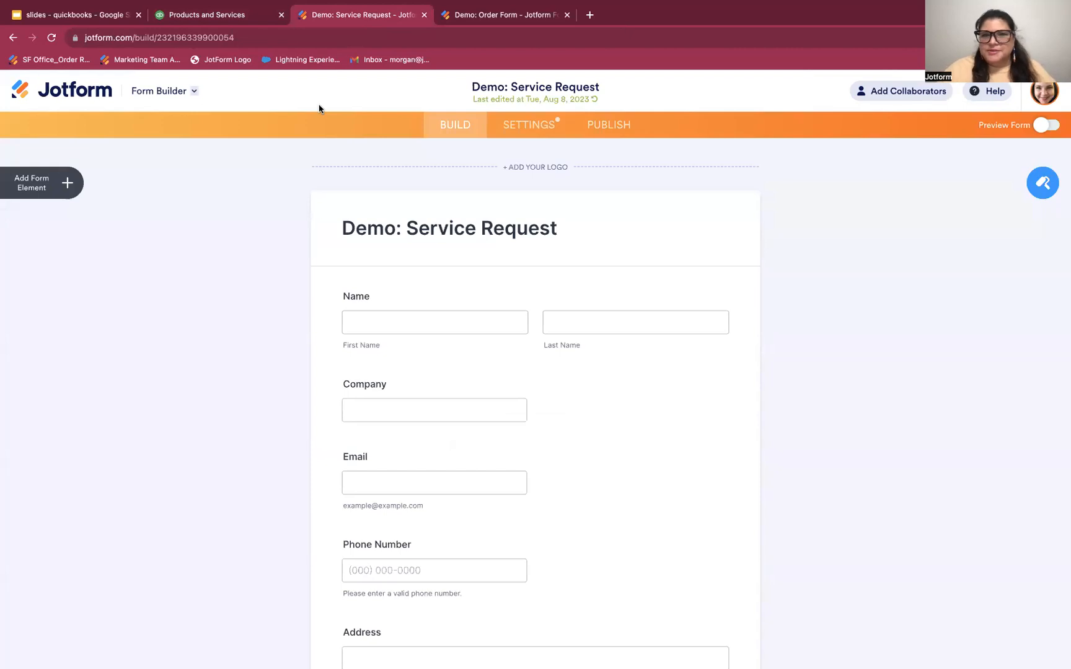
{"action": "mouse_move", "coordinate": [290, 326]}
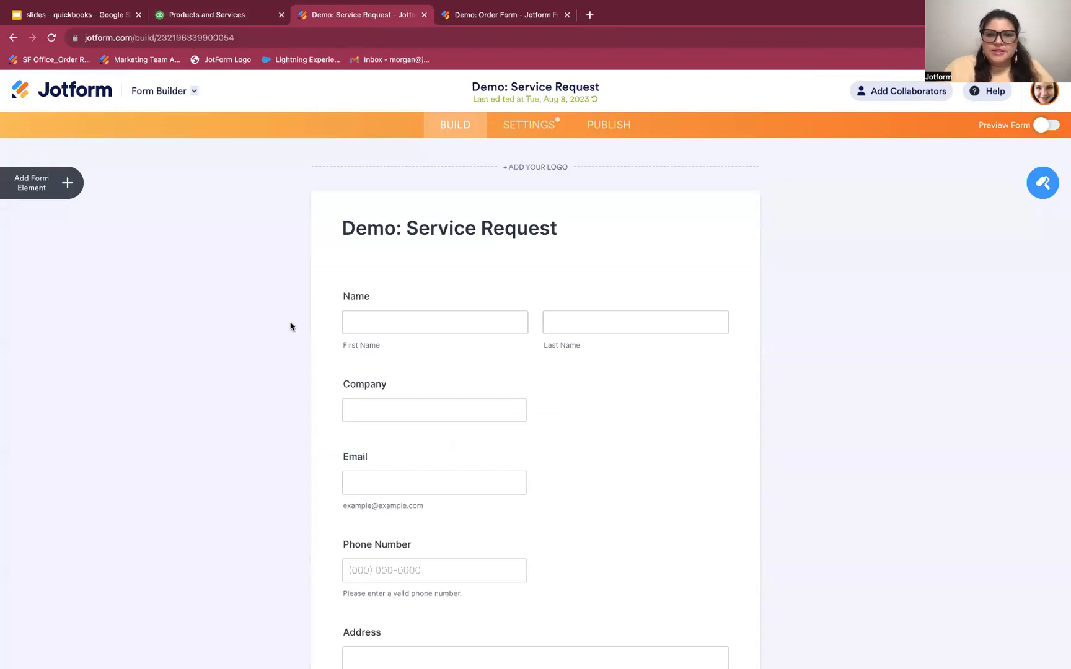
{"action": "scroll", "scroll_direction": "down", "scroll_amount": 3}
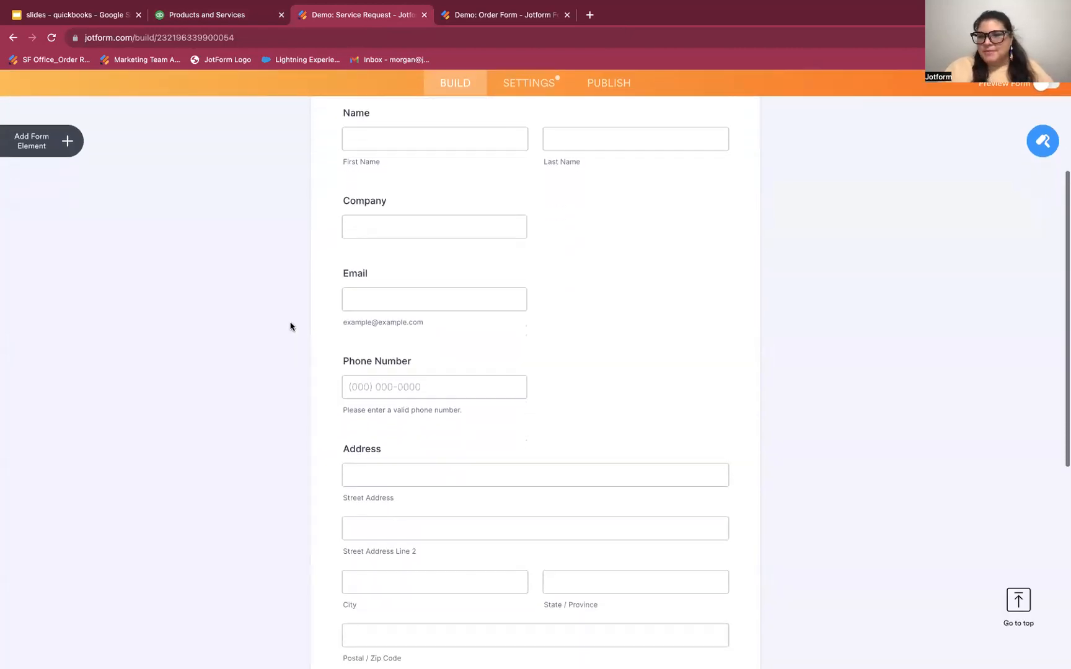
{"action": "scroll", "scroll_direction": "down", "scroll_amount": 3}
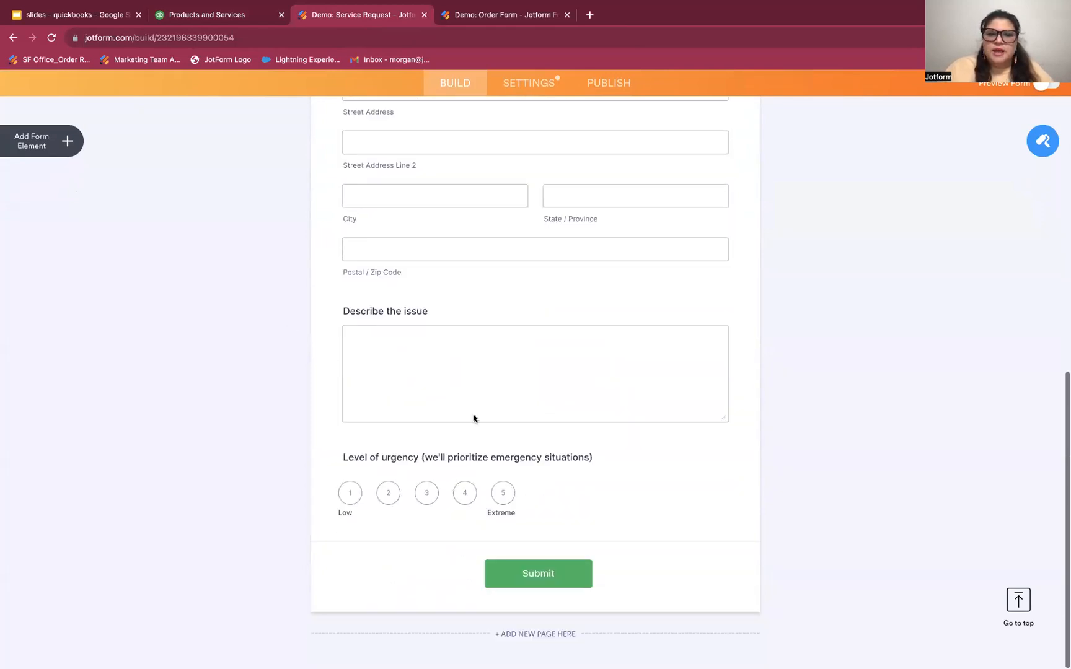
{"action": "mouse_move", "coordinate": [515, 394]}
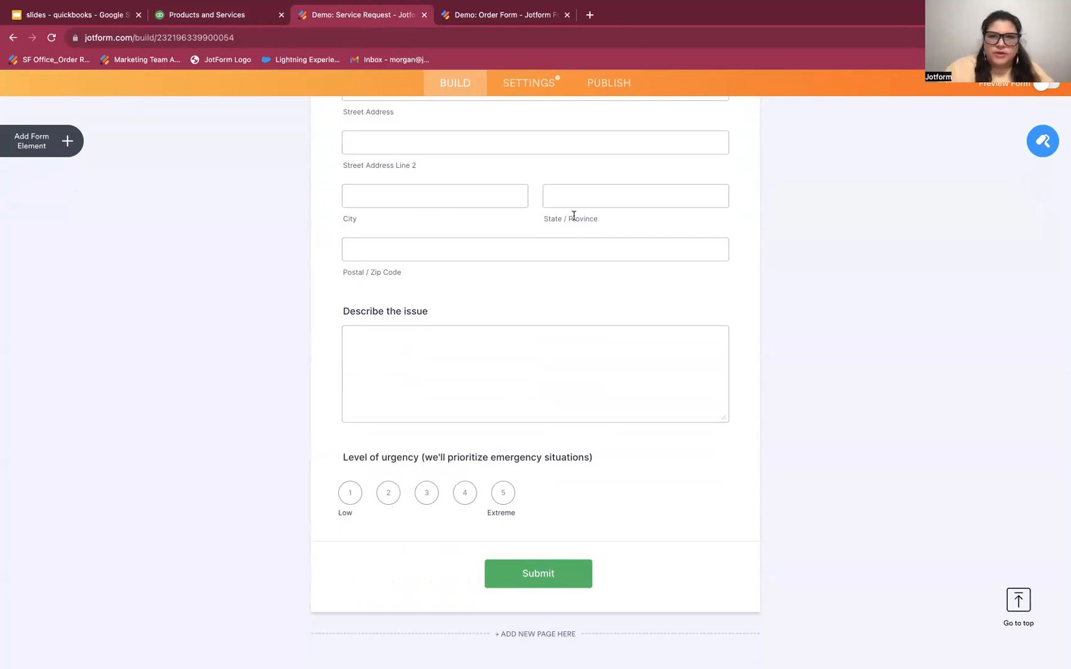
{"action": "mouse_move", "coordinate": [528, 83]}
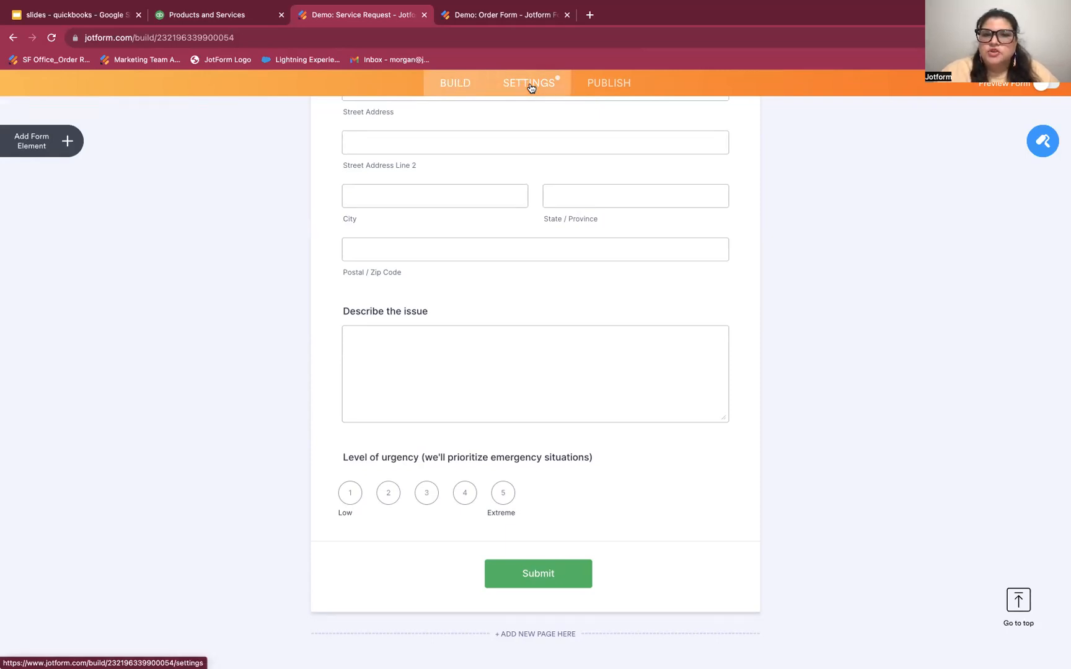
Step: In the form's Settings > Integrations, search 'qui' to find the QuickBooks integration
{"action": "left_click", "coordinate": [529, 83]}
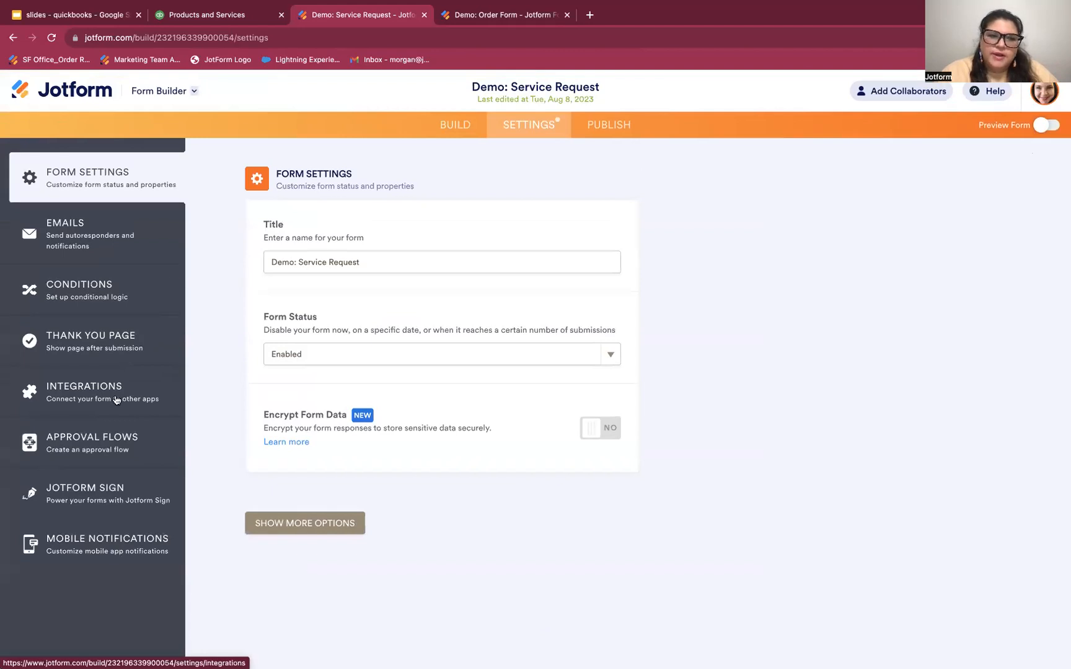
{"action": "left_click", "coordinate": [90, 392]}
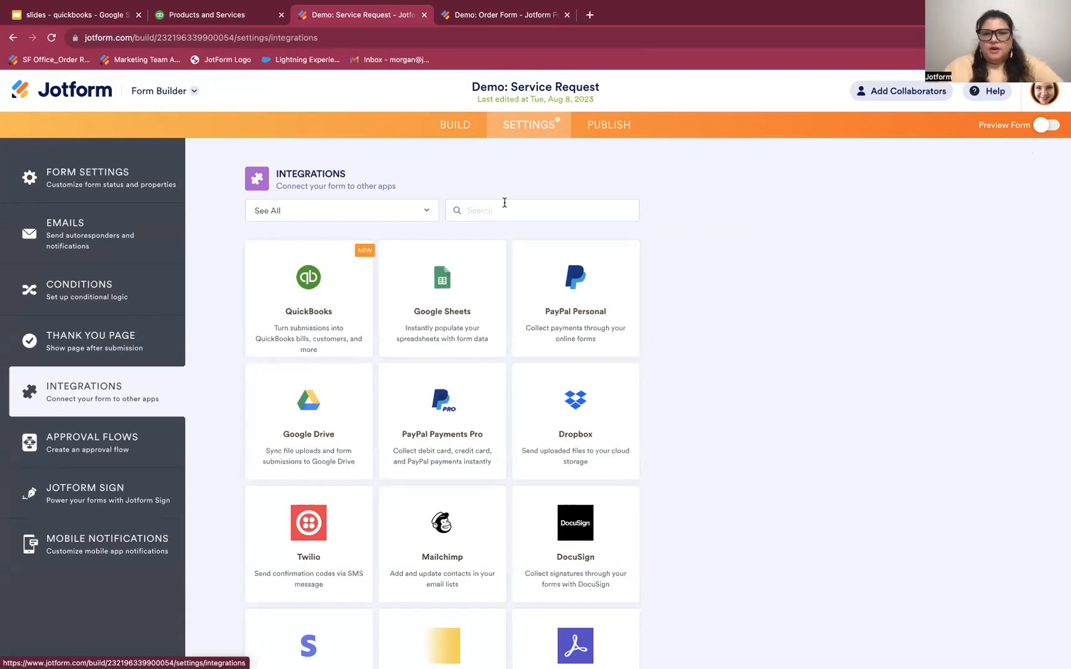
{"action": "type", "text": "qui"}
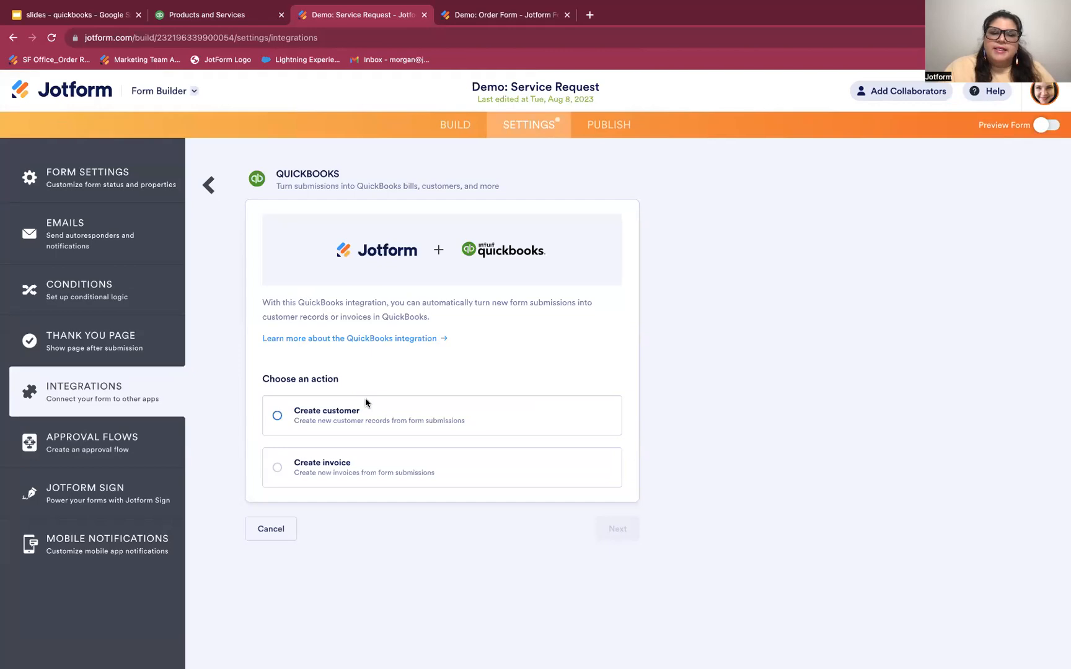
{"action": "mouse_move", "coordinate": [370, 416]}
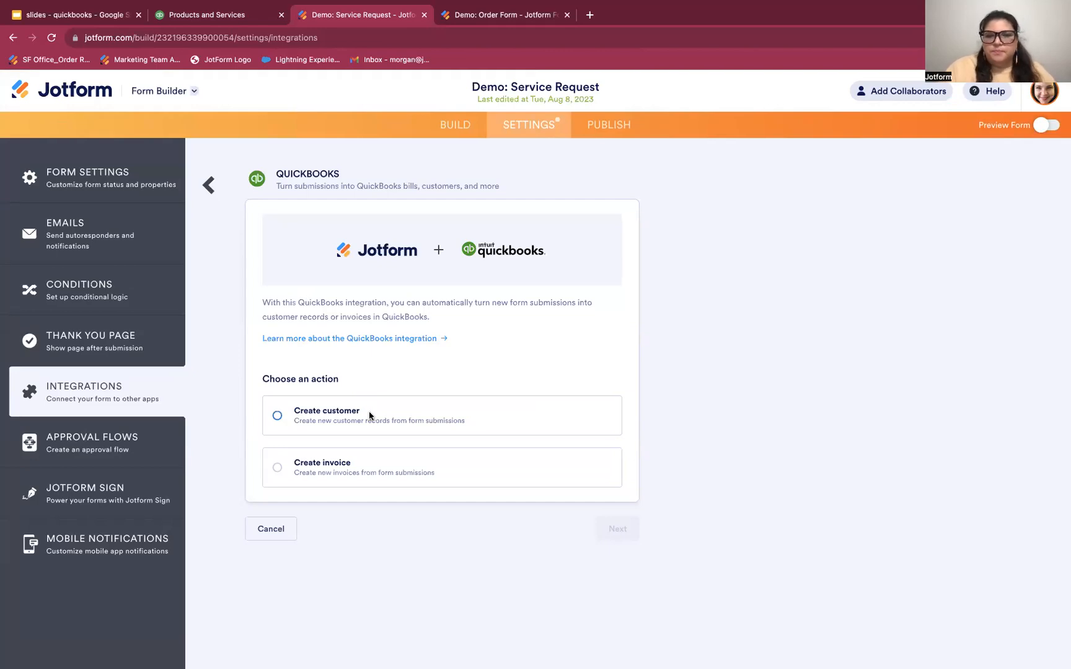
Step: Choose Create customer and add the action using the already connected QuickBooks account
{"action": "left_click", "coordinate": [278, 415]}
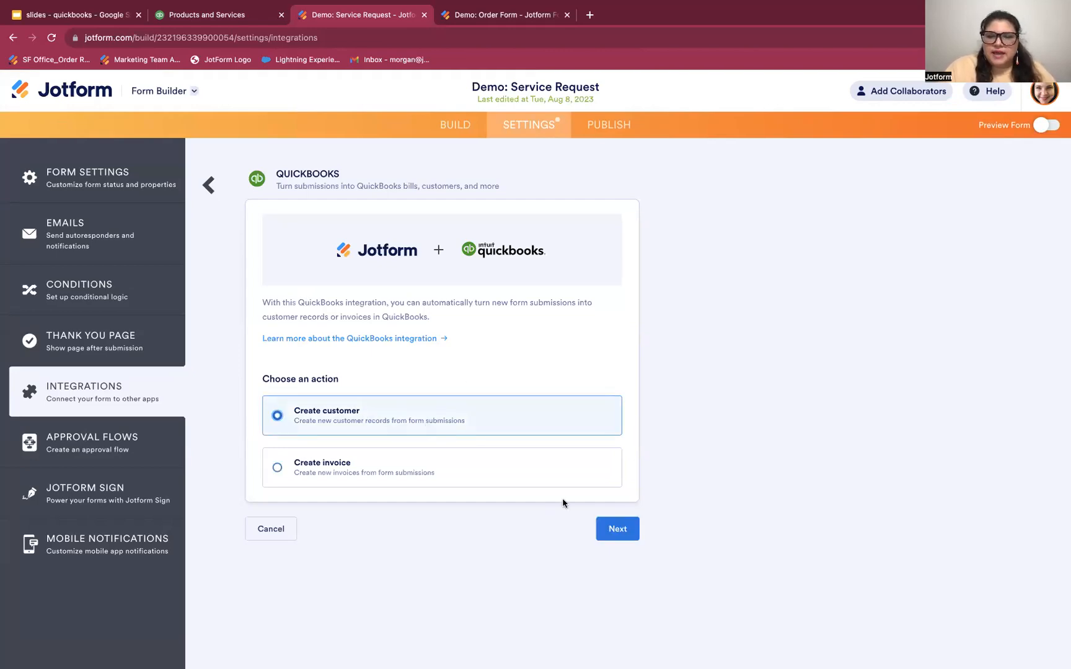
{"action": "left_click", "coordinate": [616, 528]}
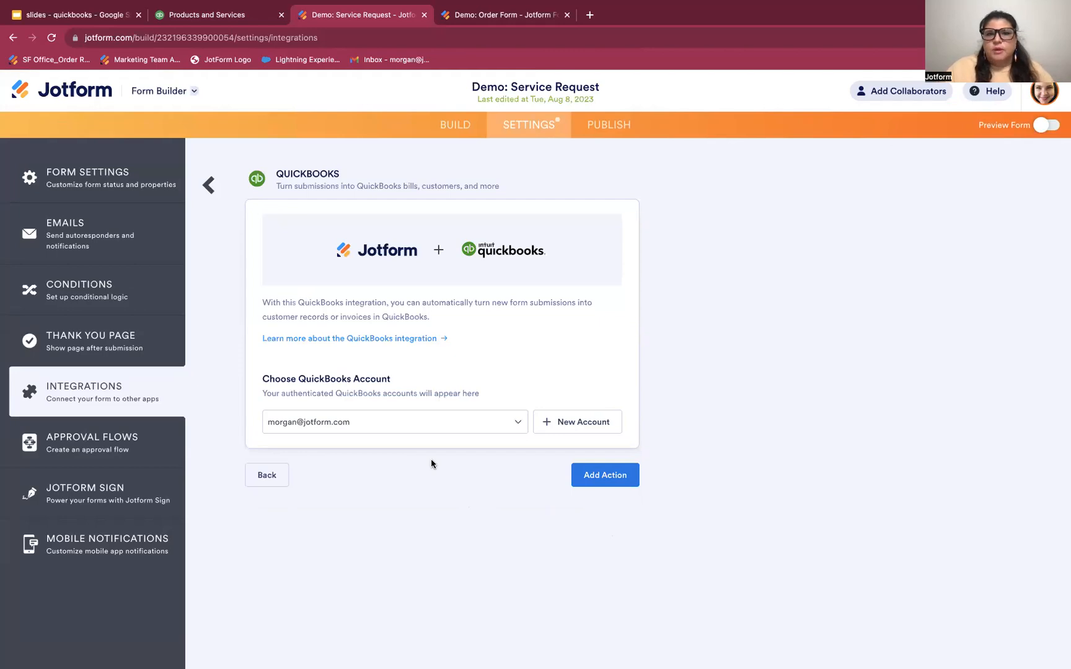
{"action": "mouse_move", "coordinate": [367, 420]}
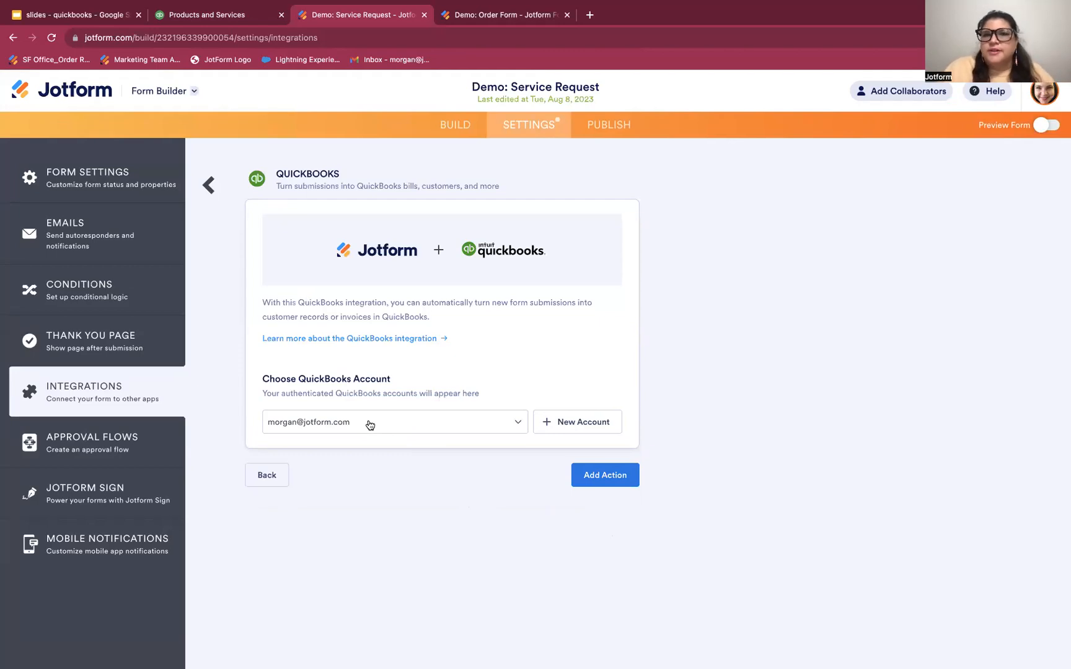
{"action": "mouse_move", "coordinate": [436, 434]}
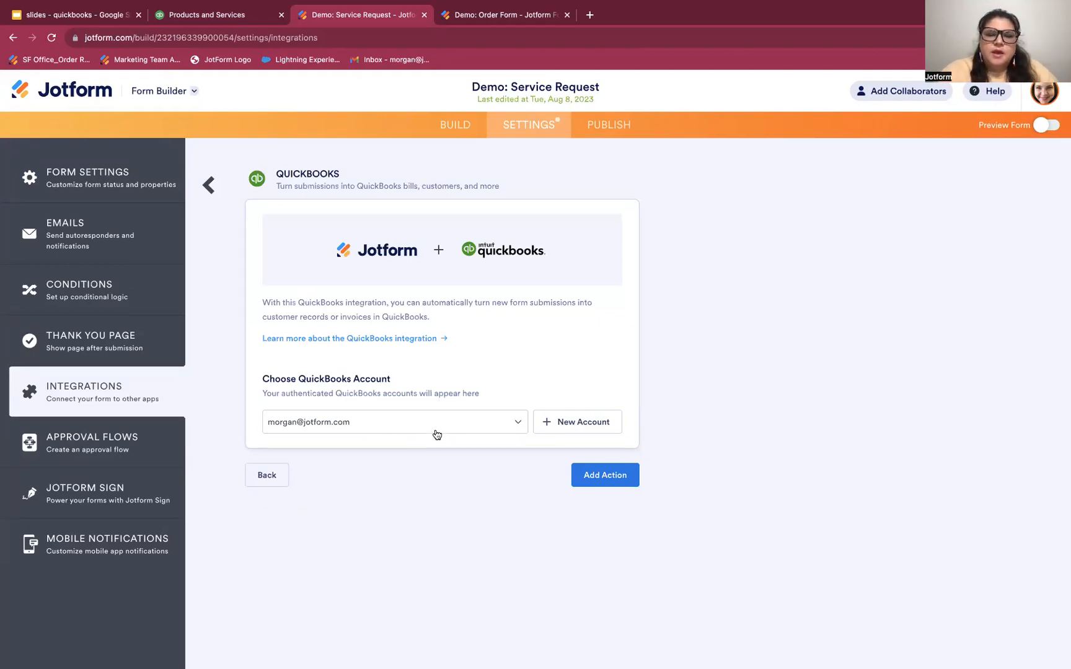
{"action": "left_click", "coordinate": [604, 475]}
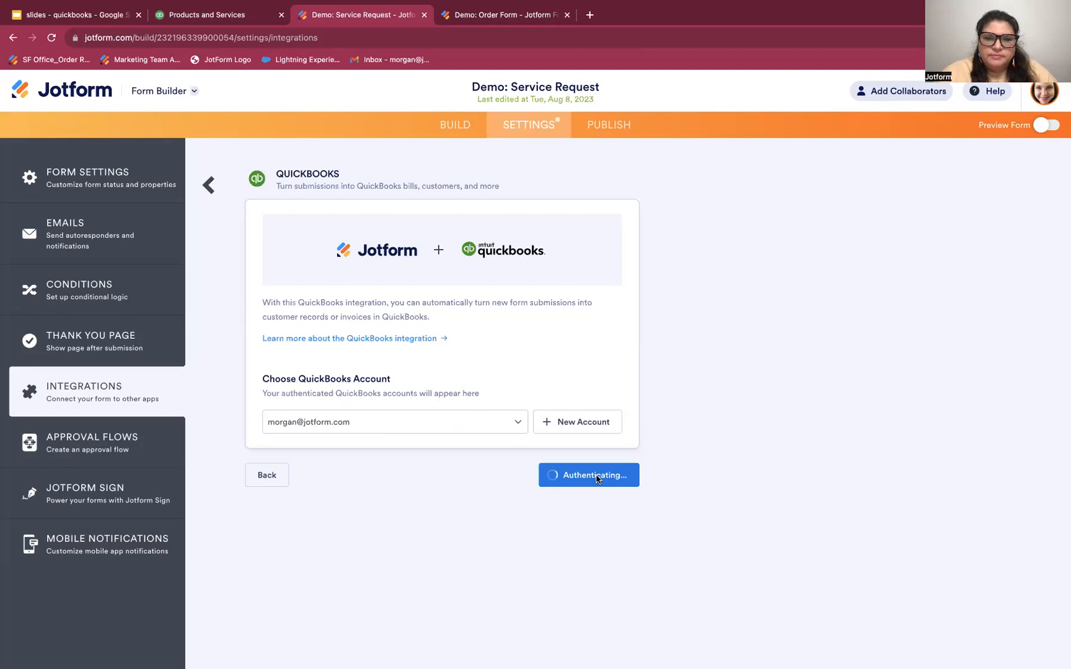
{"action": "left_click", "coordinate": [587, 474]}
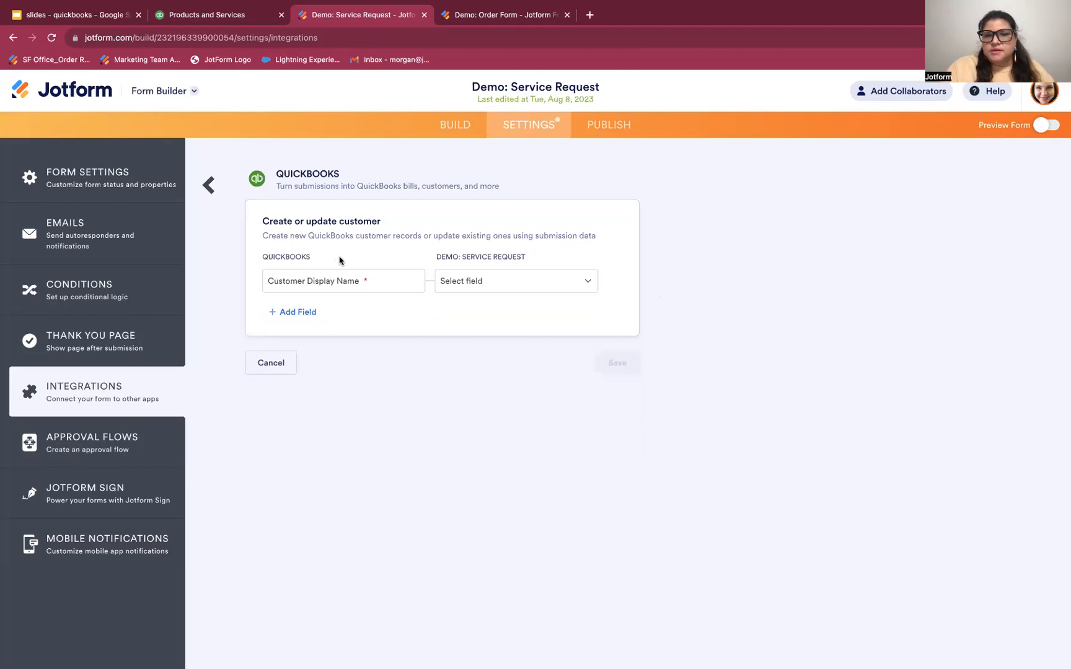
Step: Map QuickBooks Email to the form's Email and Phone to Phone Number
{"action": "left_click", "coordinate": [514, 280]}
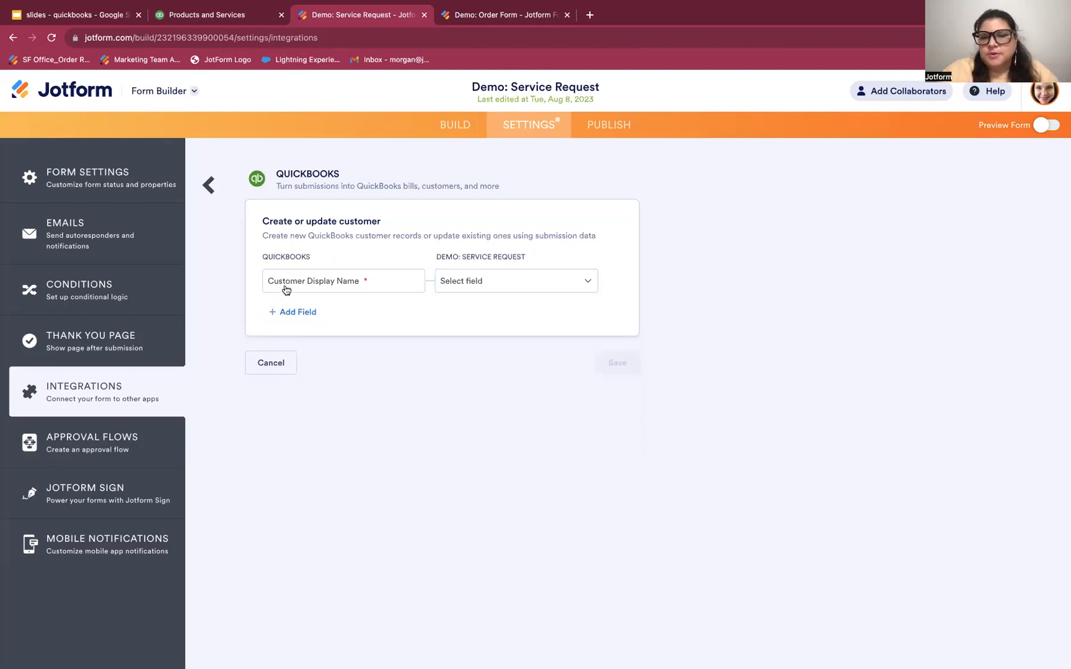
{"action": "mouse_move", "coordinate": [493, 282]}
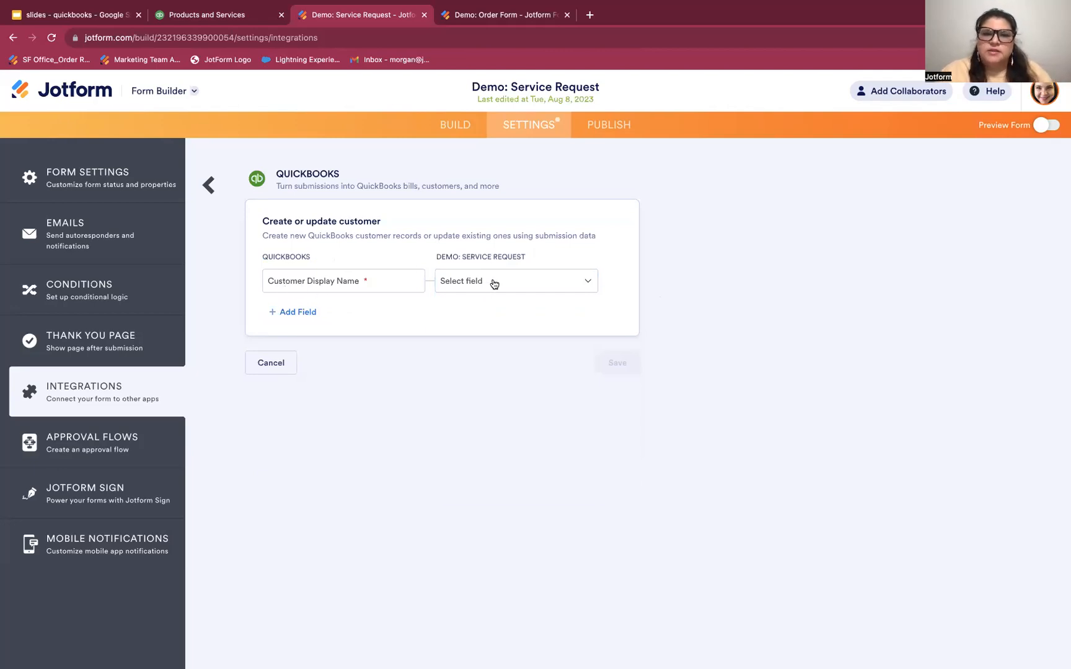
{"action": "left_click", "coordinate": [516, 280]}
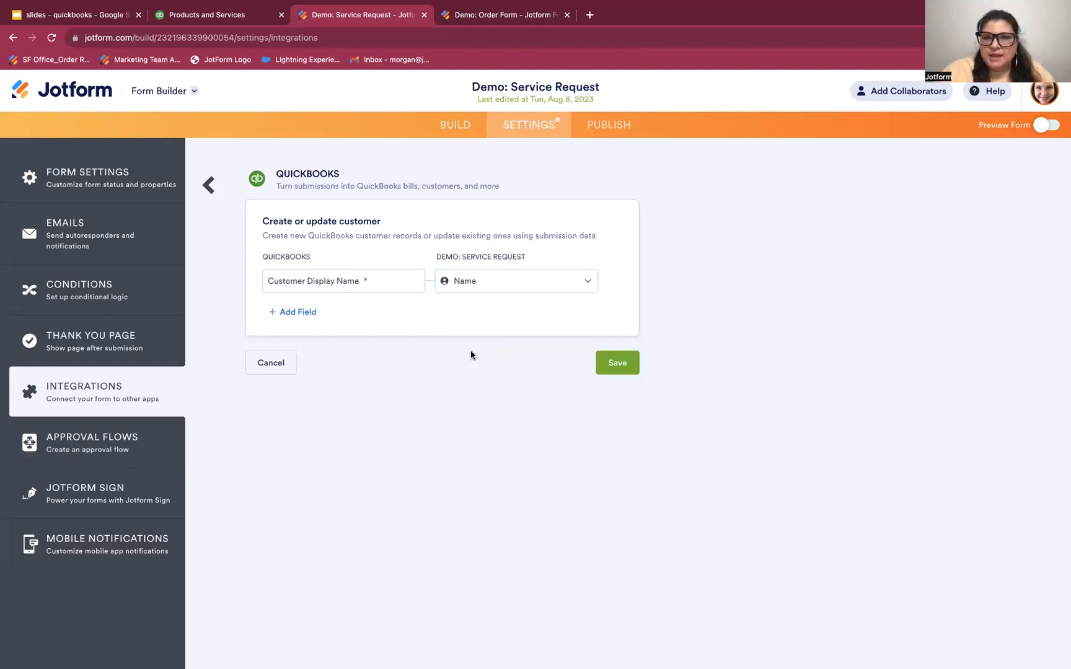
{"action": "left_click", "coordinate": [293, 313]}
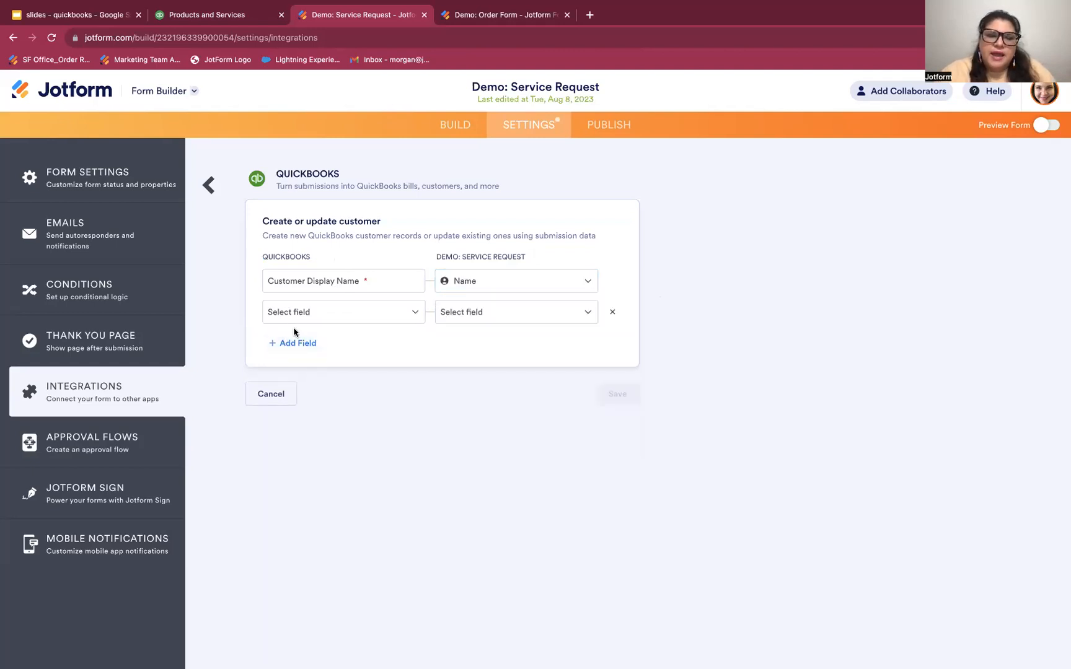
{"action": "left_click", "coordinate": [344, 312]}
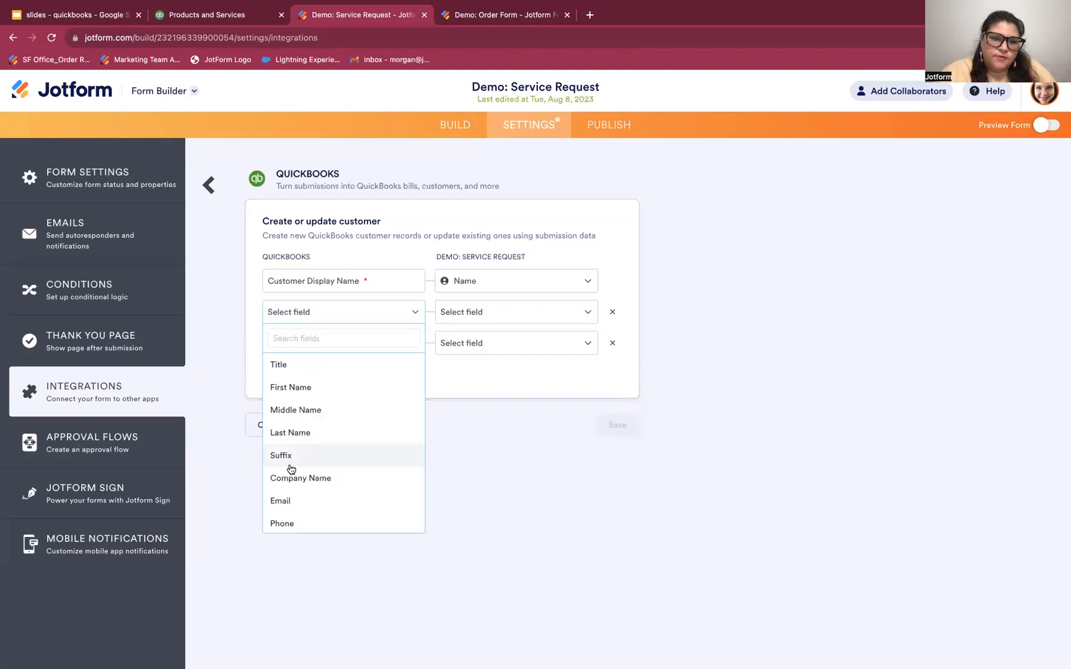
{"action": "left_click", "coordinate": [280, 501]}
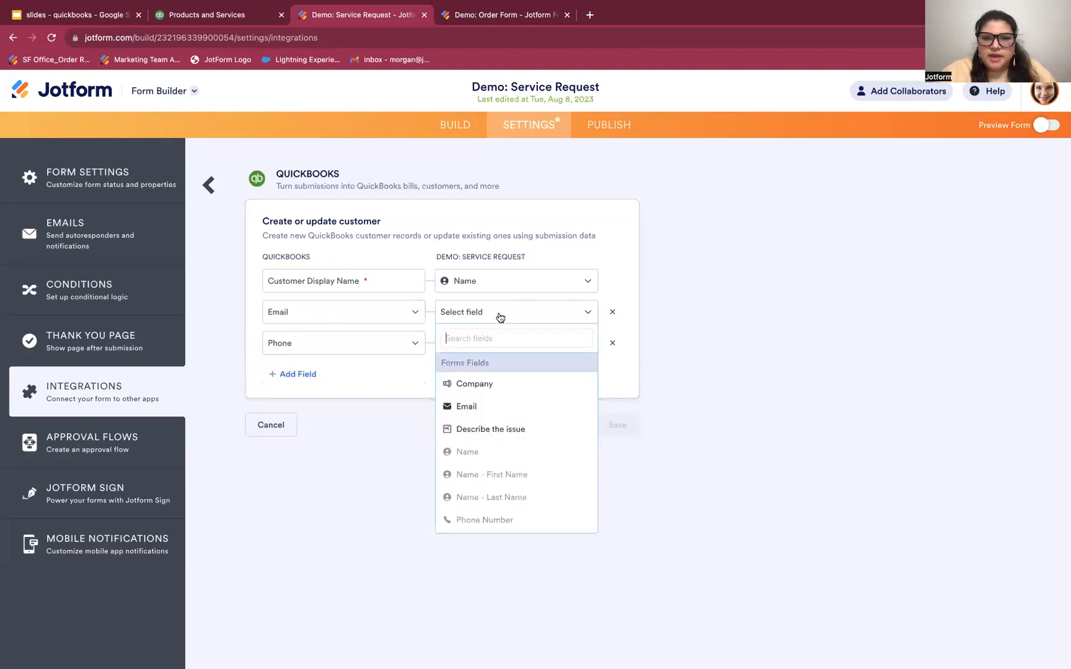
{"action": "left_click", "coordinate": [467, 407]}
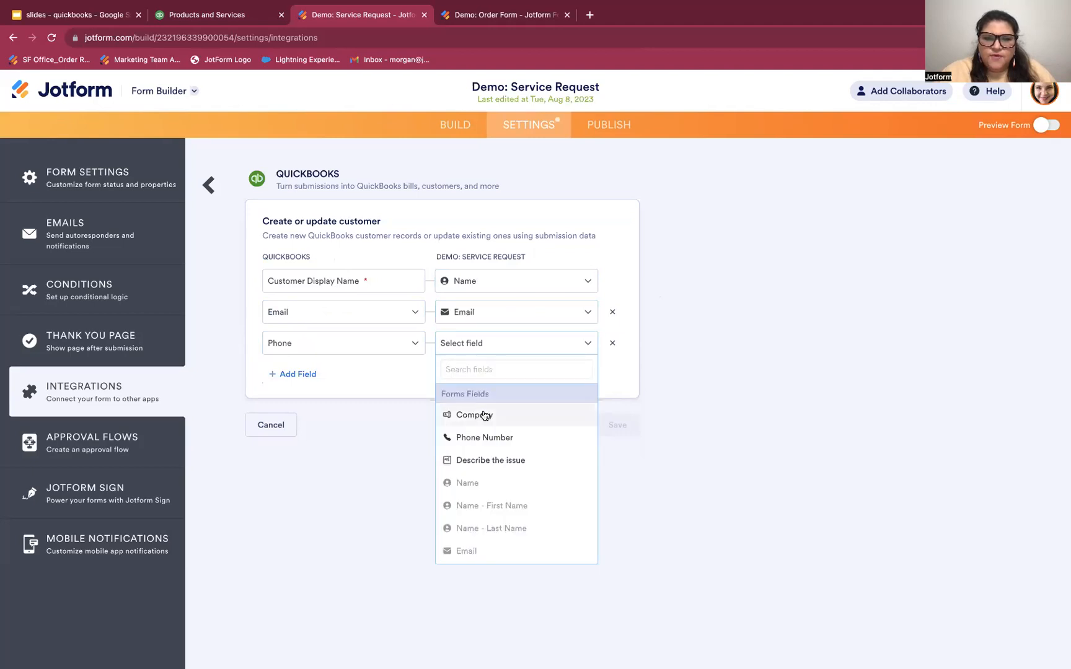
{"action": "left_click", "coordinate": [485, 437]}
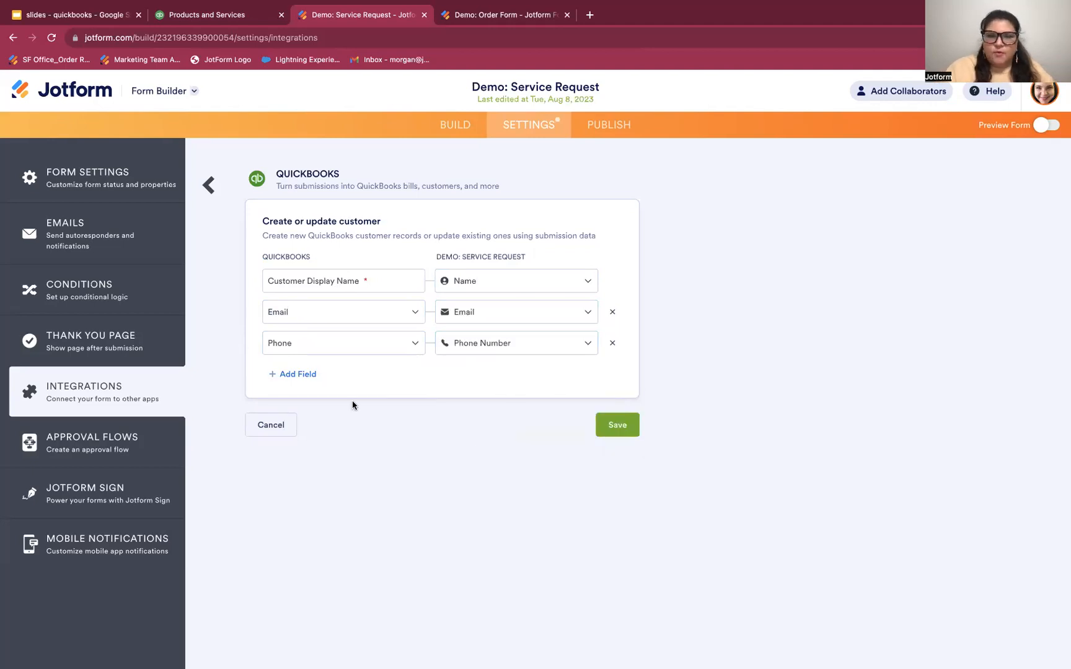
Step: Map Company Name to Company and Notes to Describe the issue
{"action": "left_click", "coordinate": [296, 373]}
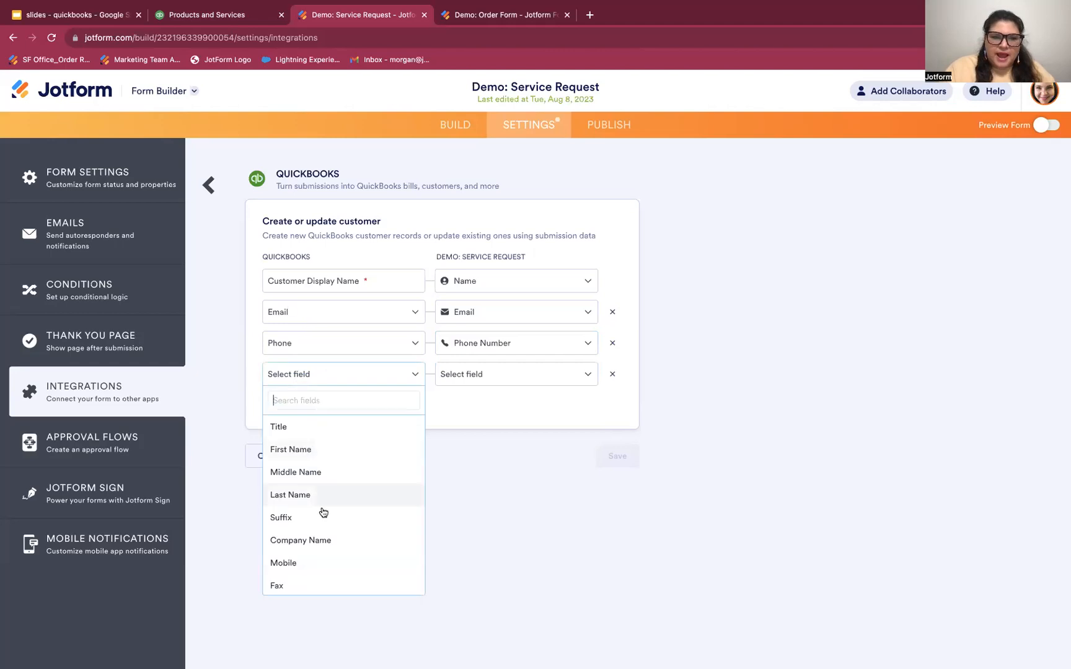
{"action": "left_click", "coordinate": [300, 541]}
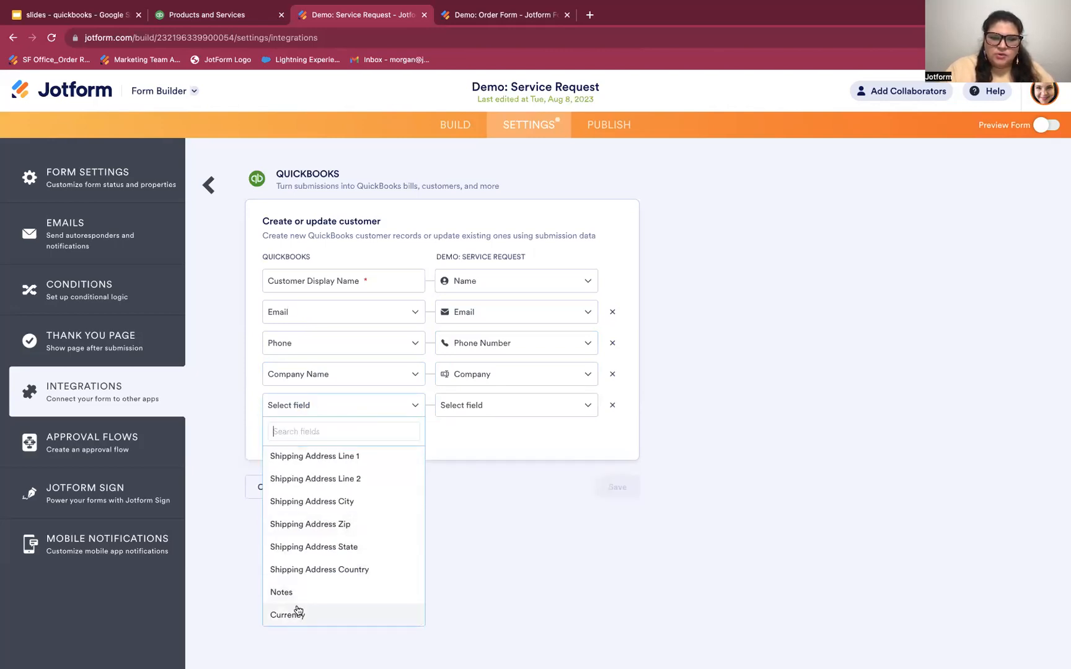
{"action": "left_click", "coordinate": [280, 592]}
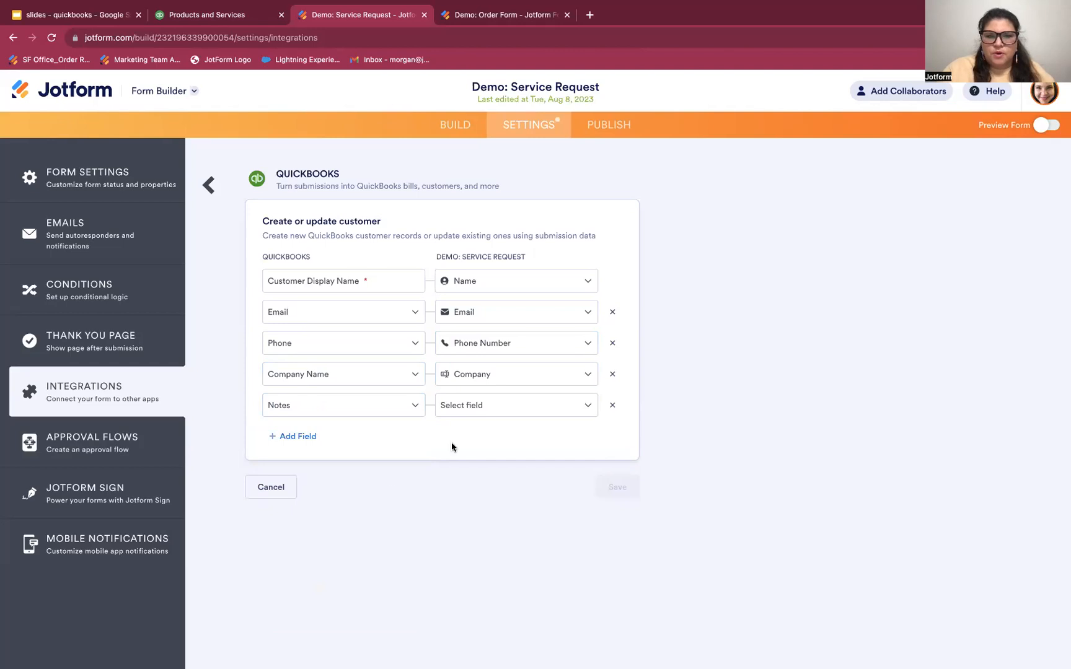
{"action": "left_click", "coordinate": [514, 405]}
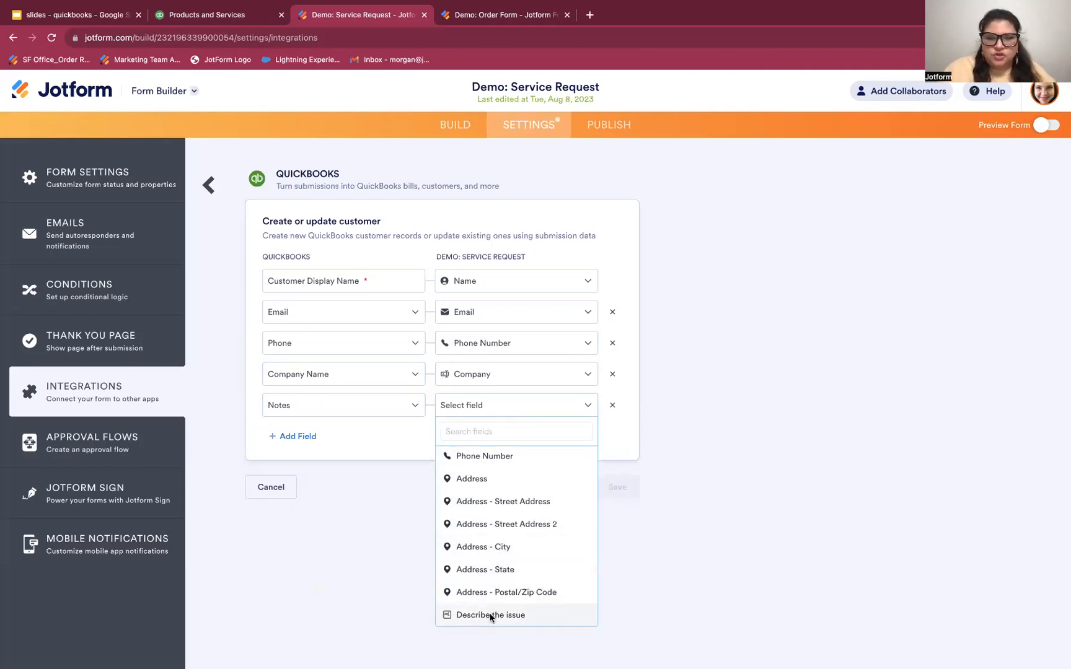
{"action": "left_click", "coordinate": [491, 615]}
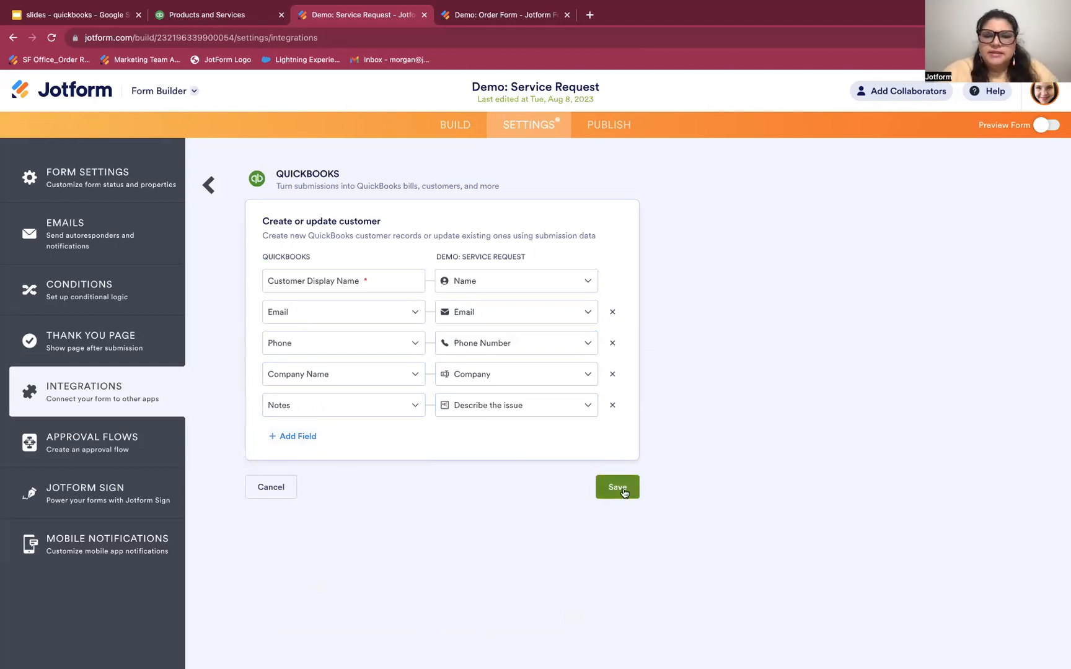
Step: Save the Create customer action, re-save it after reopening, and show its options menu
{"action": "left_click", "coordinate": [616, 487]}
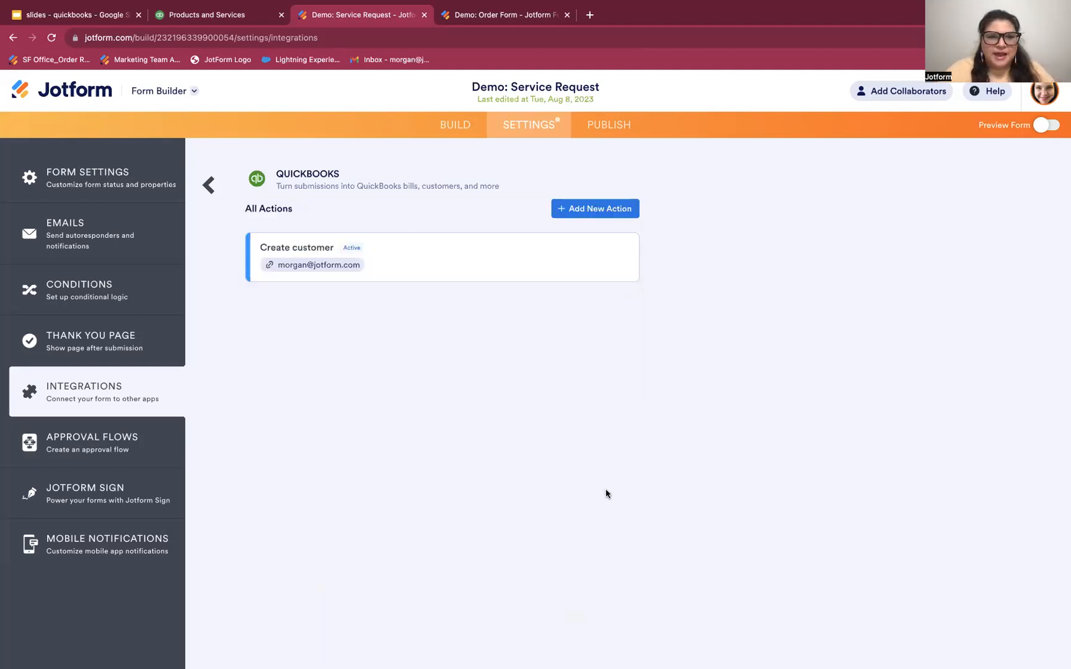
{"action": "mouse_move", "coordinate": [397, 308]}
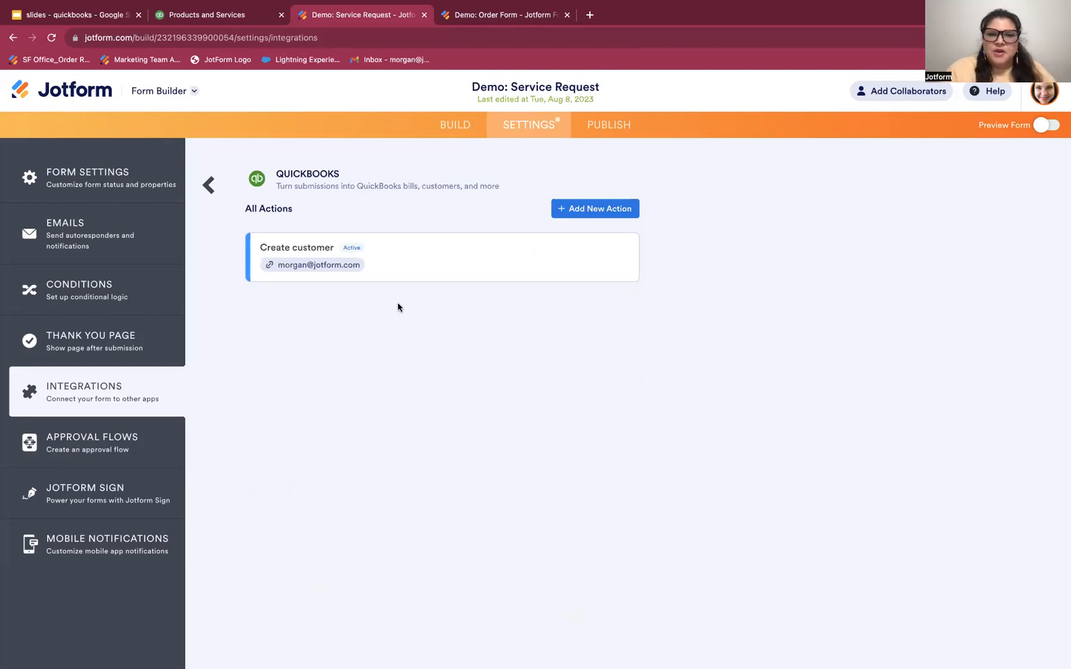
{"action": "mouse_move", "coordinate": [472, 286]}
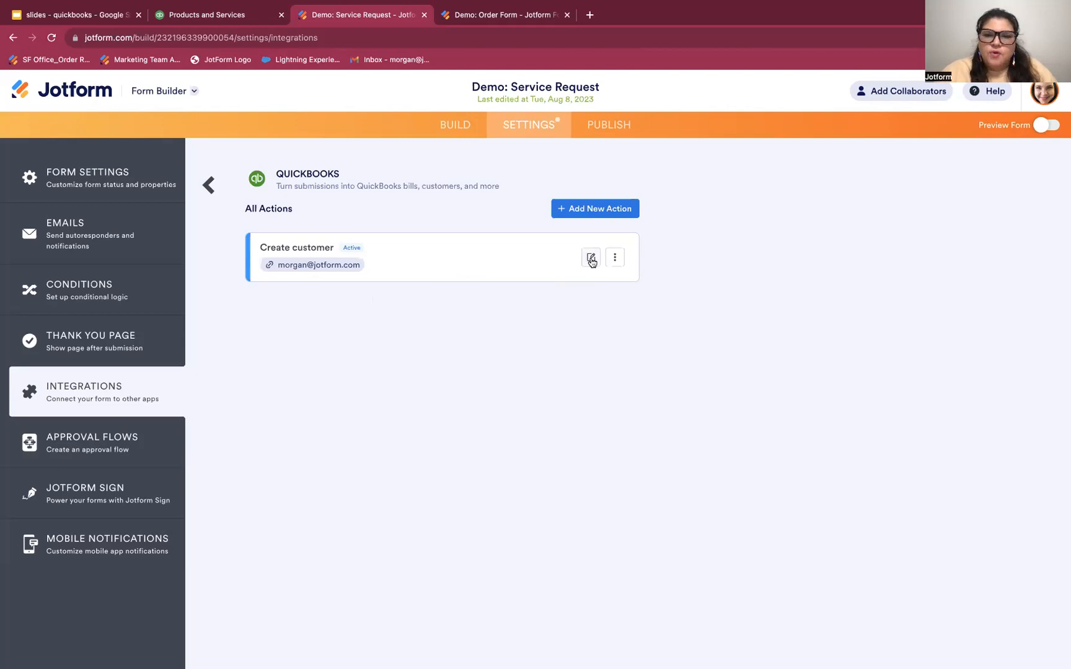
{"action": "left_click", "coordinate": [591, 258]}
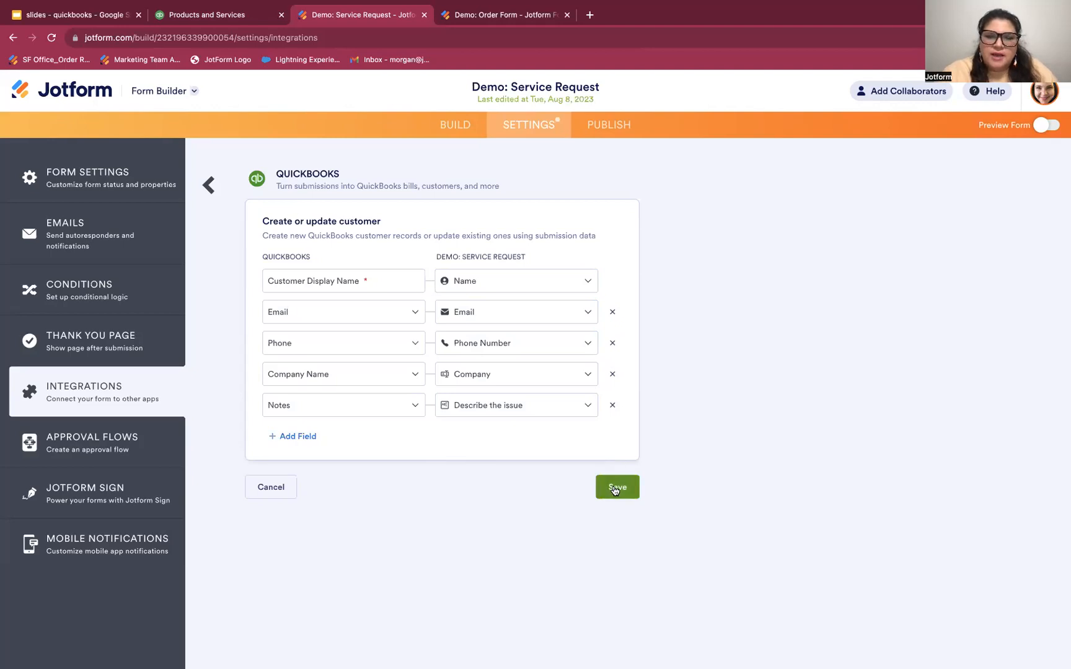
{"action": "left_click", "coordinate": [616, 487]}
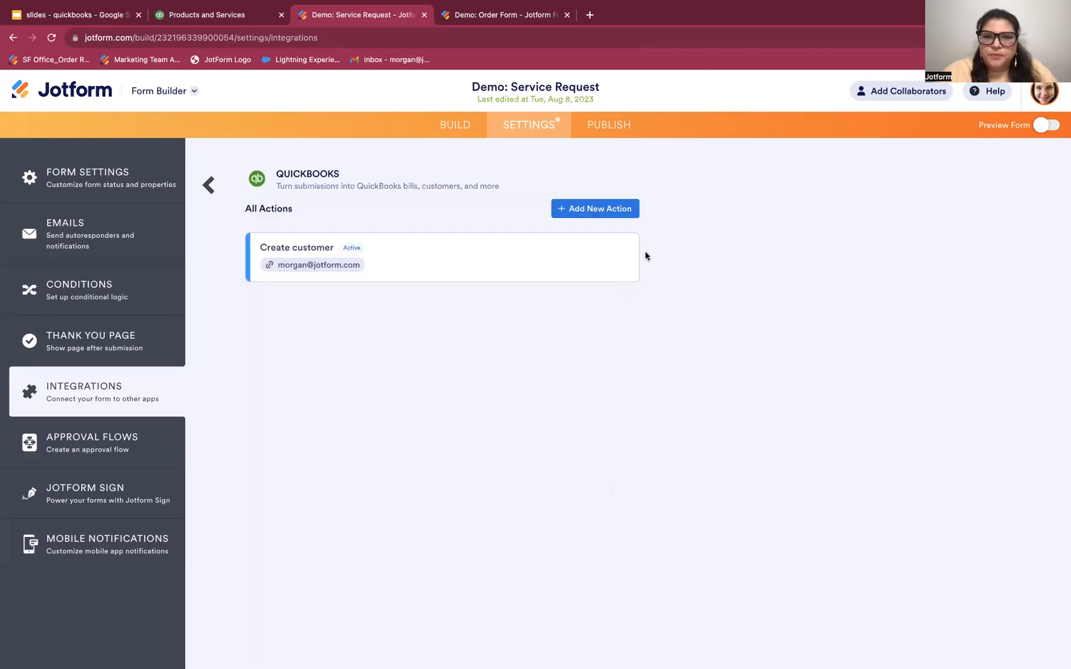
{"action": "left_click", "coordinate": [613, 258]}
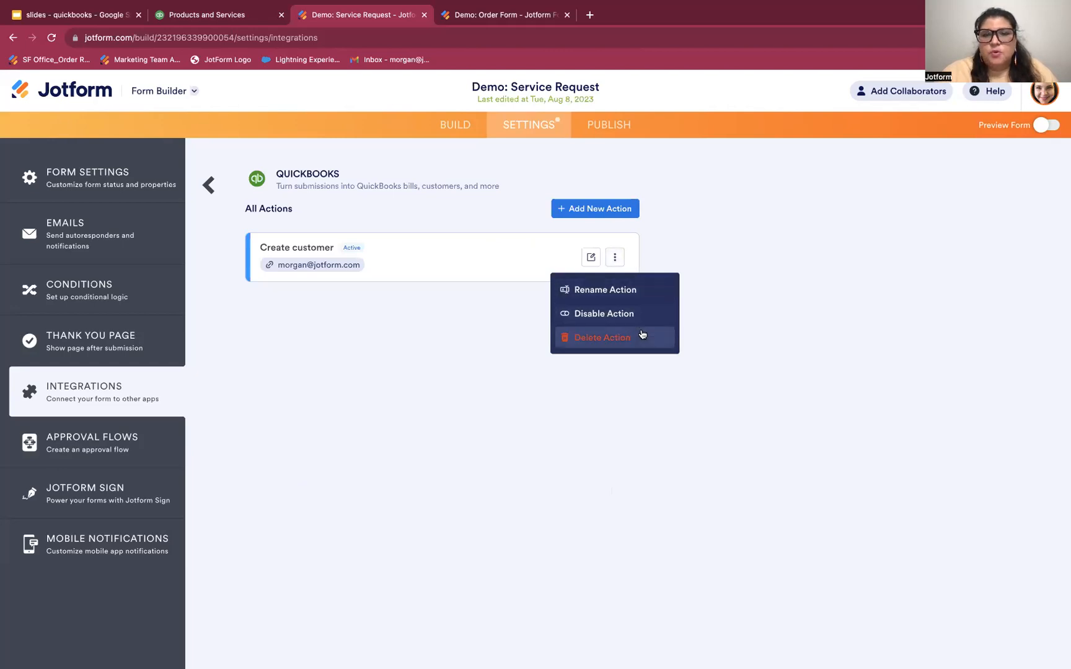
{"action": "mouse_move", "coordinate": [602, 314]}
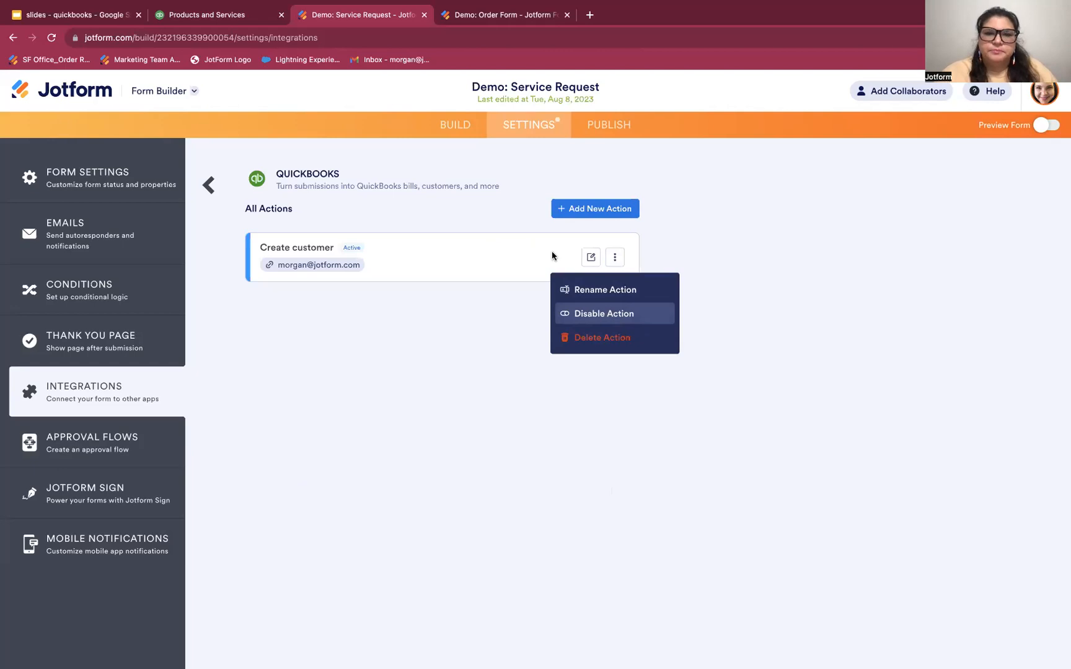
Step: Dismiss the action menu and go to the Publish page with the form's direct link
{"action": "left_click", "coordinate": [516, 210]}
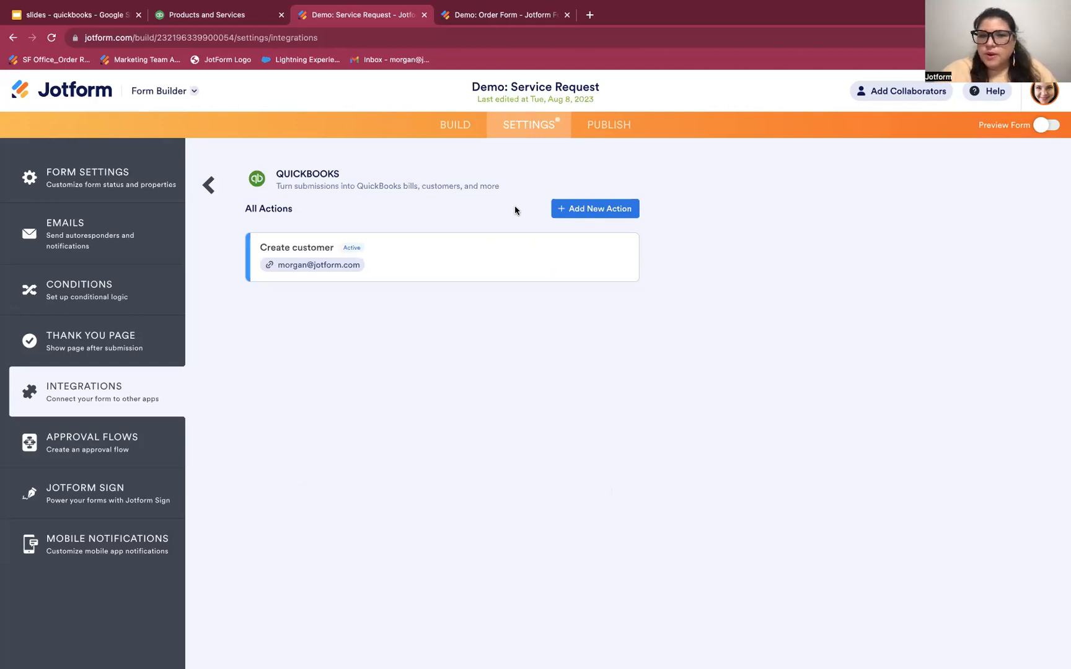
{"action": "left_click", "coordinate": [608, 124]}
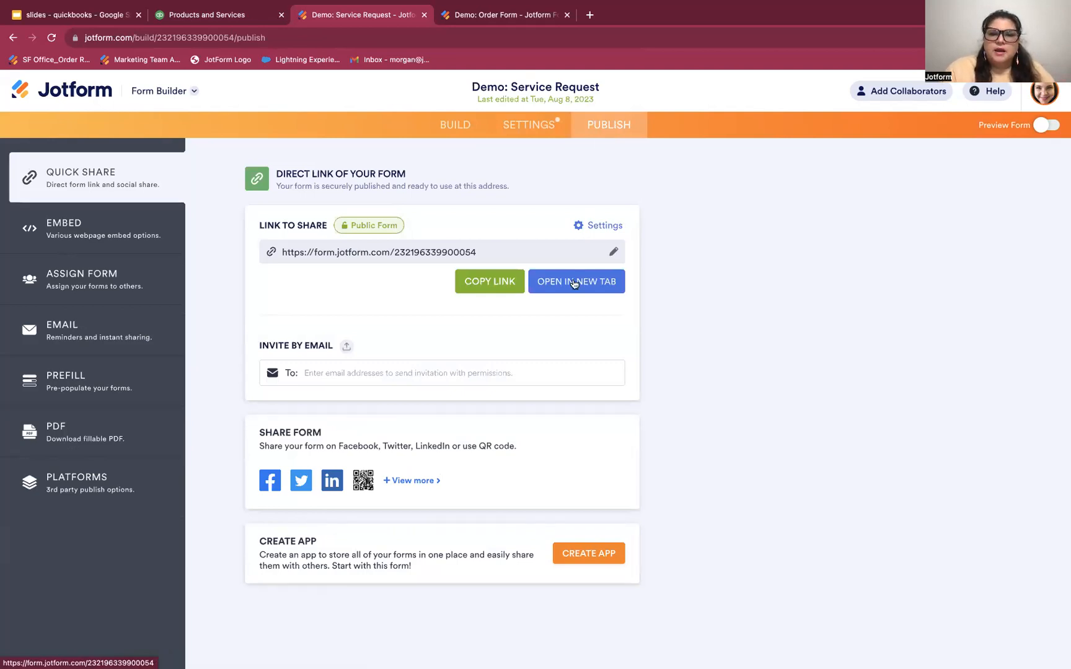
Step: In the live form, enter Izzy Issue, company 678, email izzy@test and 'Please help with our toilets!'
{"action": "left_click", "coordinate": [576, 282]}
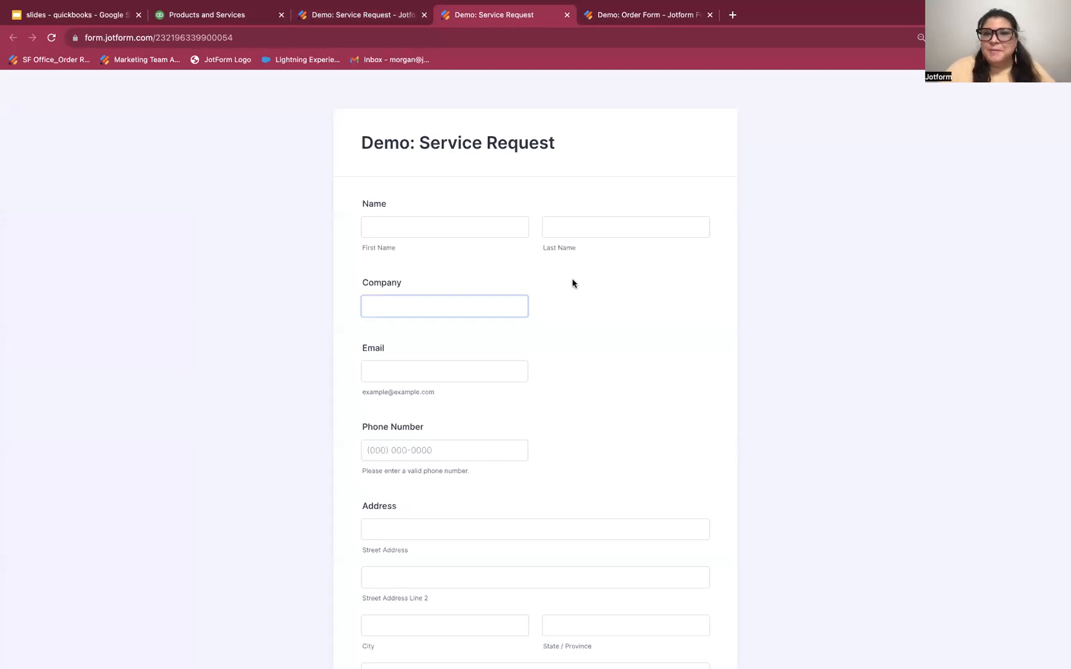
{"action": "left_click", "coordinate": [444, 227]}
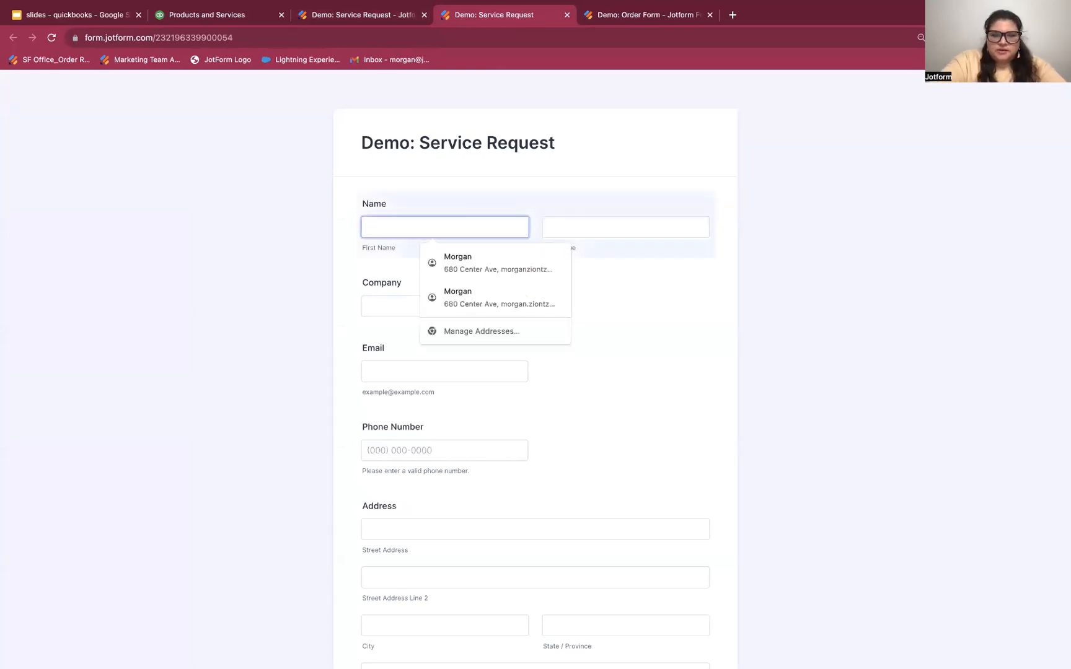
{"action": "type", "text": "Issue"}
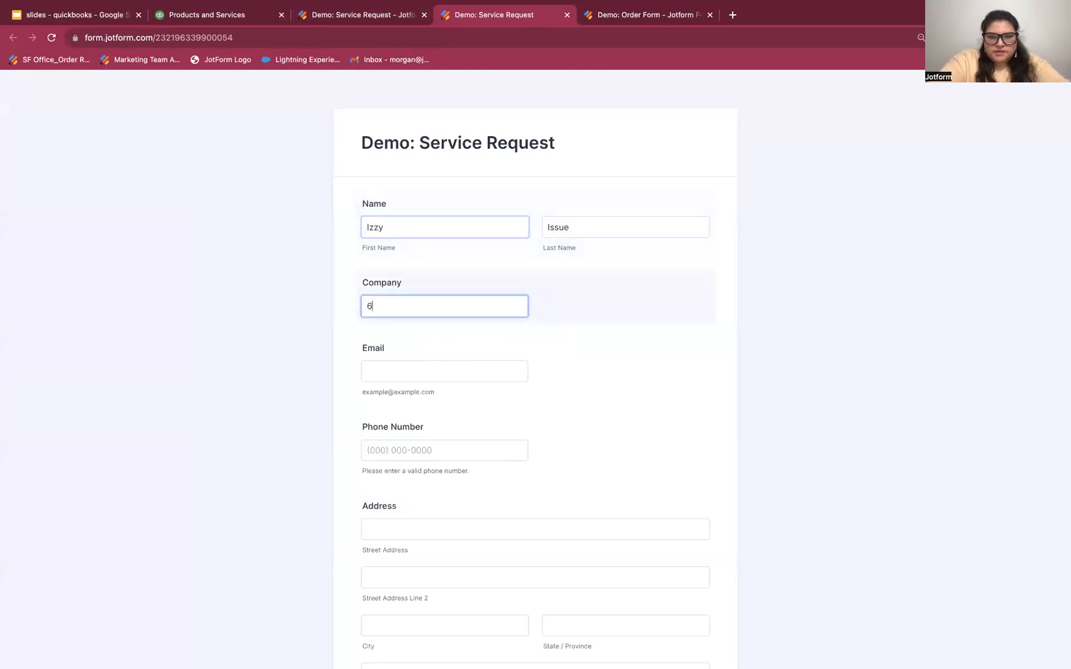
{"action": "type", "text": "78"}
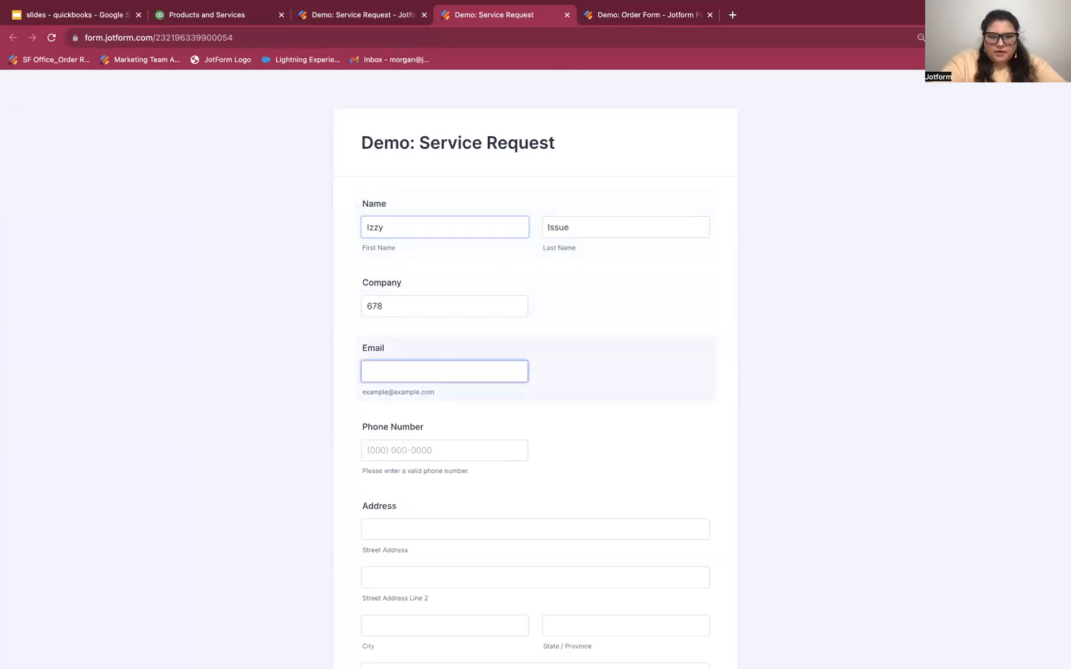
{"action": "type", "text": "izzy@test"}
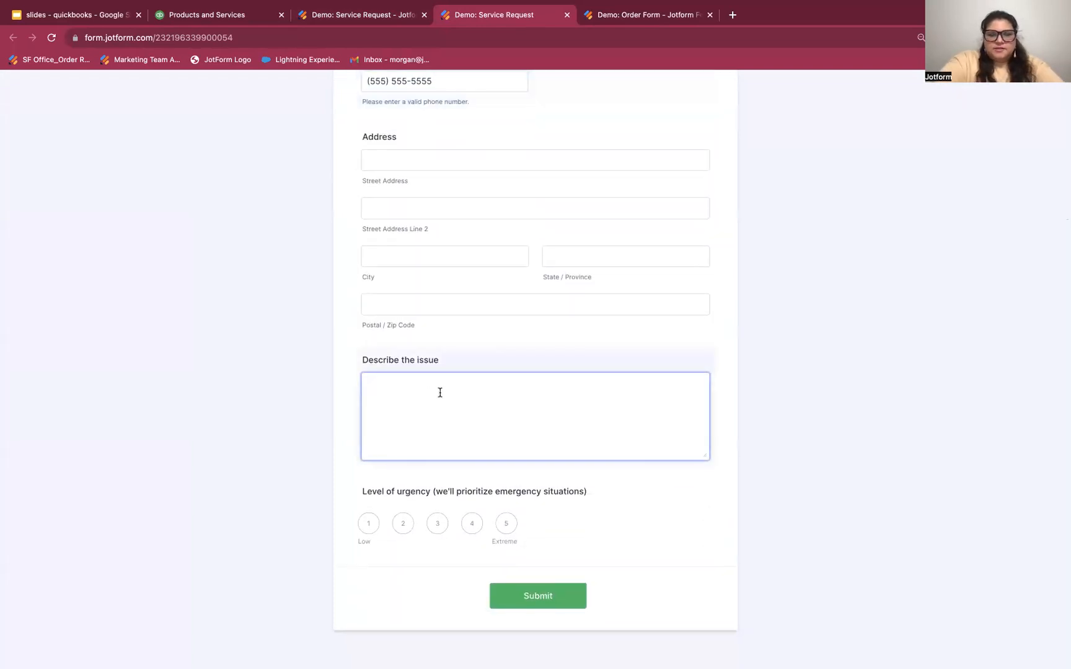
{"action": "type", "text": "P"}
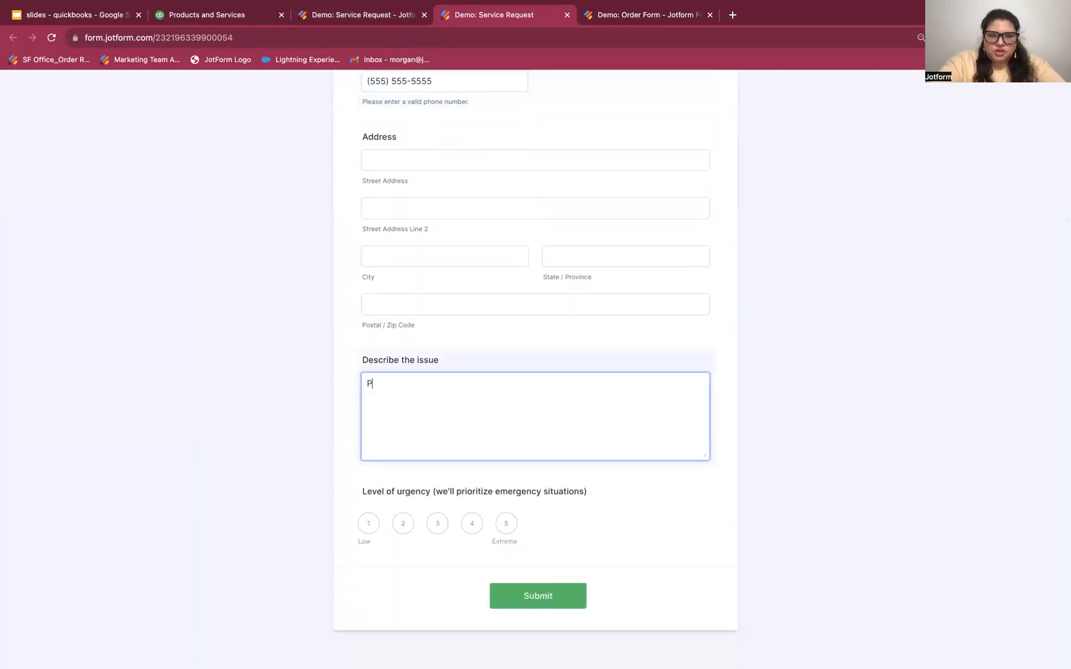
{"action": "type", "text": "Please help with ou"}
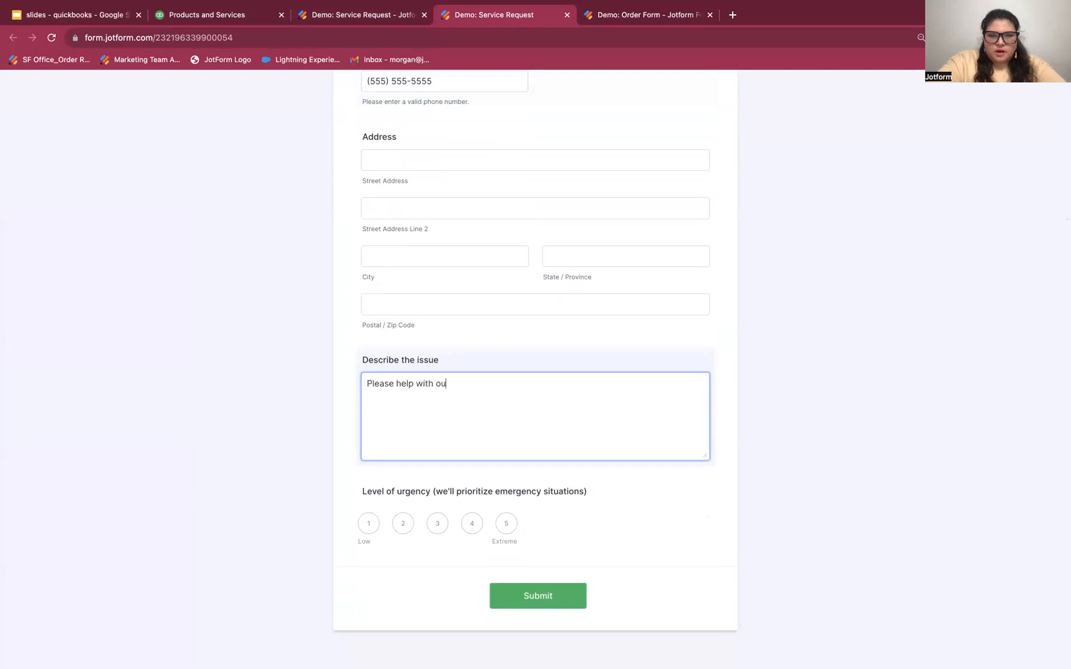
{"action": "type", "text": "r toilets!"}
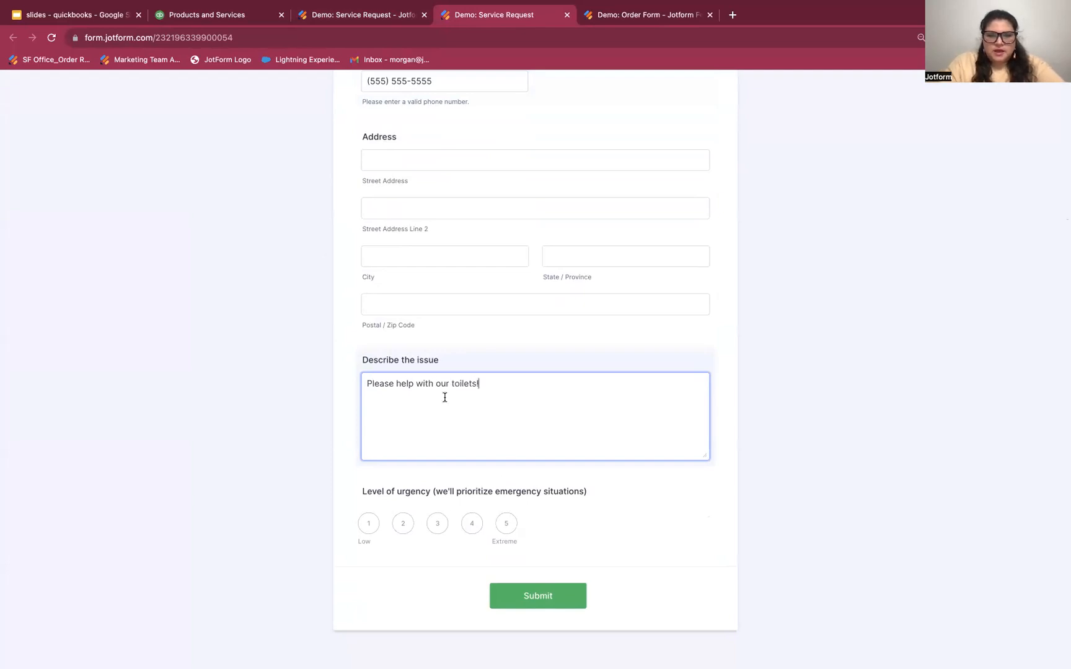
Step: Set urgency to Extreme and submit the service request
{"action": "left_click", "coordinate": [506, 523]}
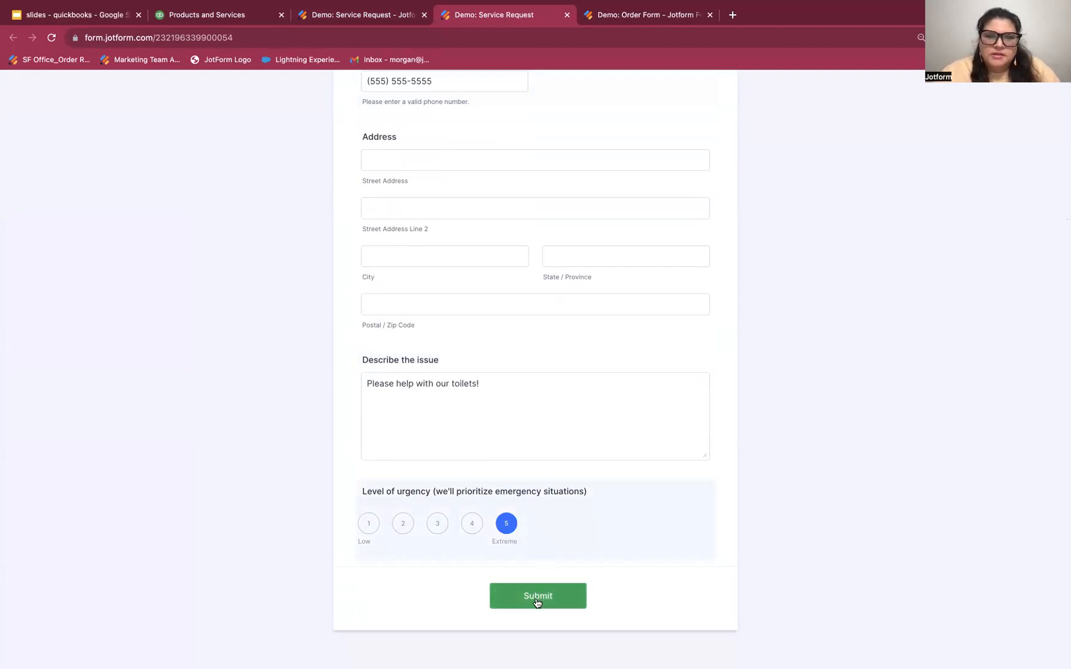
{"action": "left_click", "coordinate": [536, 595]}
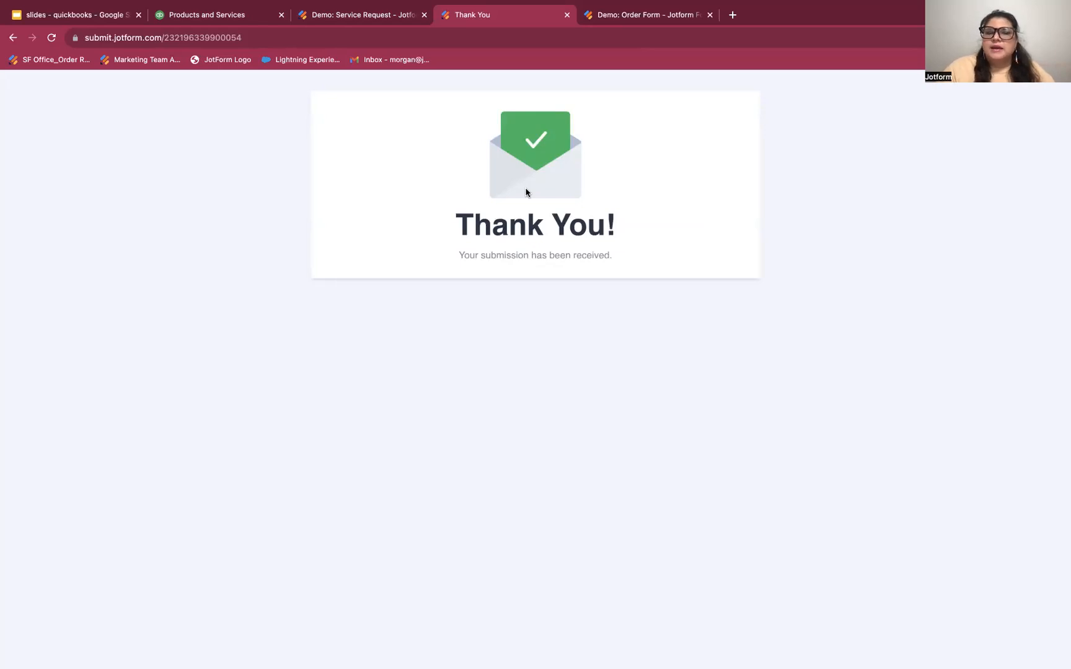
Step: In QuickBooks Customers, open Izzy Issue's new record and highlight its toilet-help note
{"action": "left_click", "coordinate": [218, 15]}
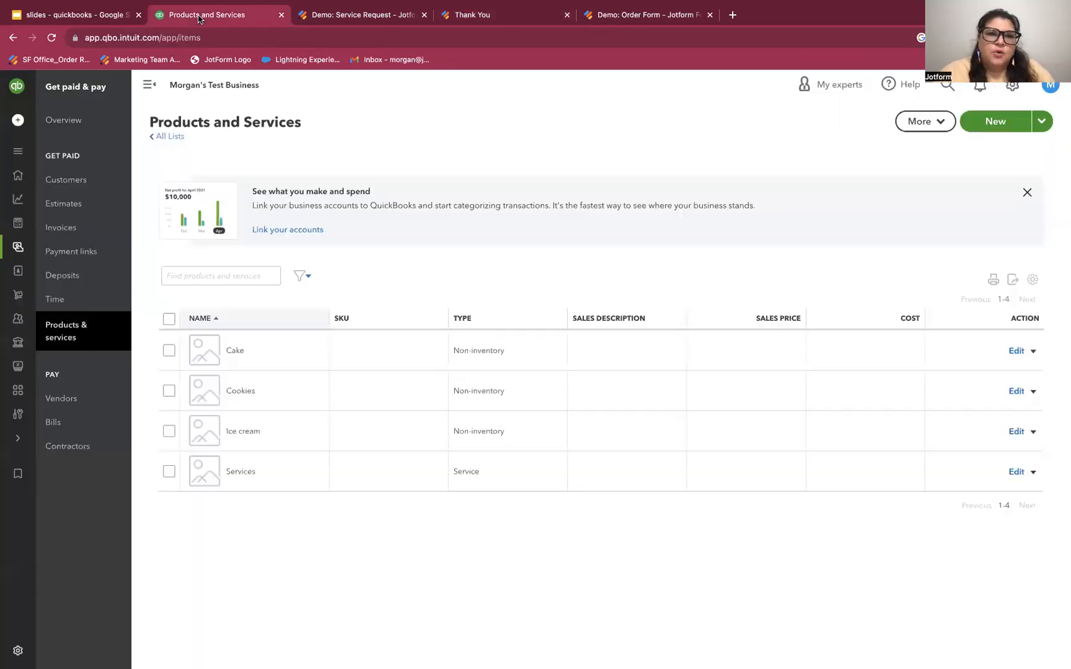
{"action": "mouse_move", "coordinate": [65, 180]}
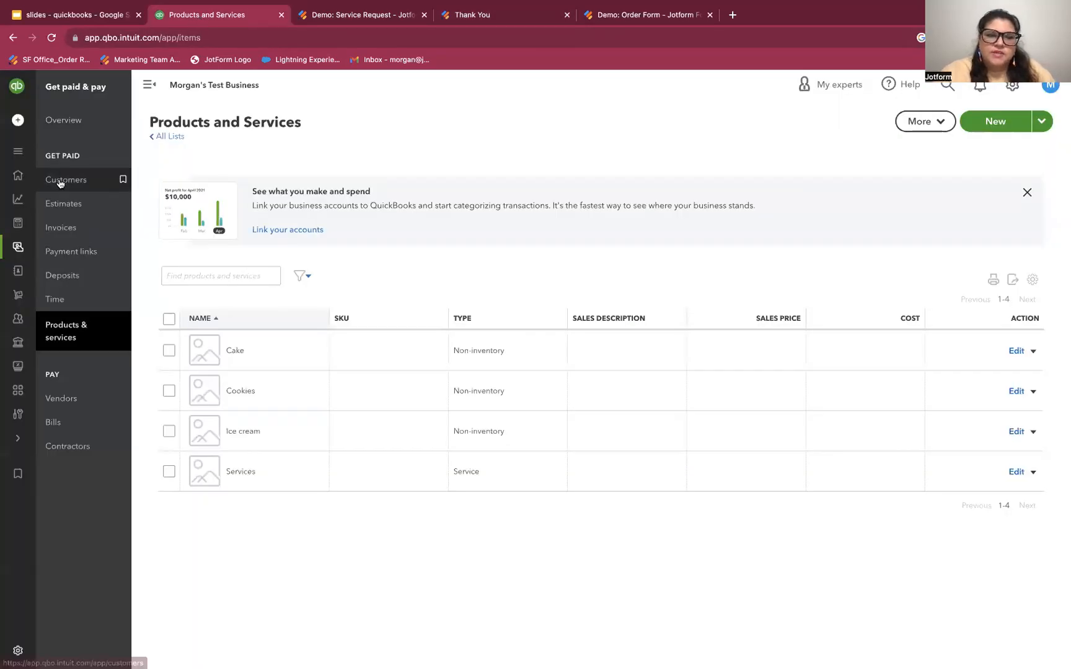
{"action": "left_click", "coordinate": [65, 180]}
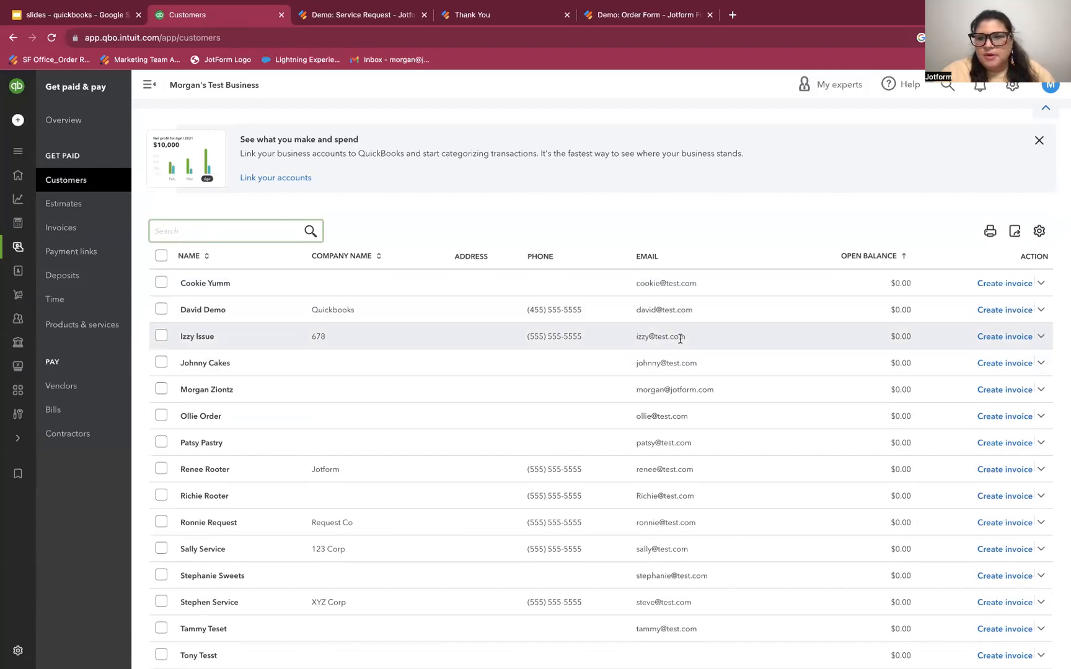
{"action": "left_click", "coordinate": [197, 336]}
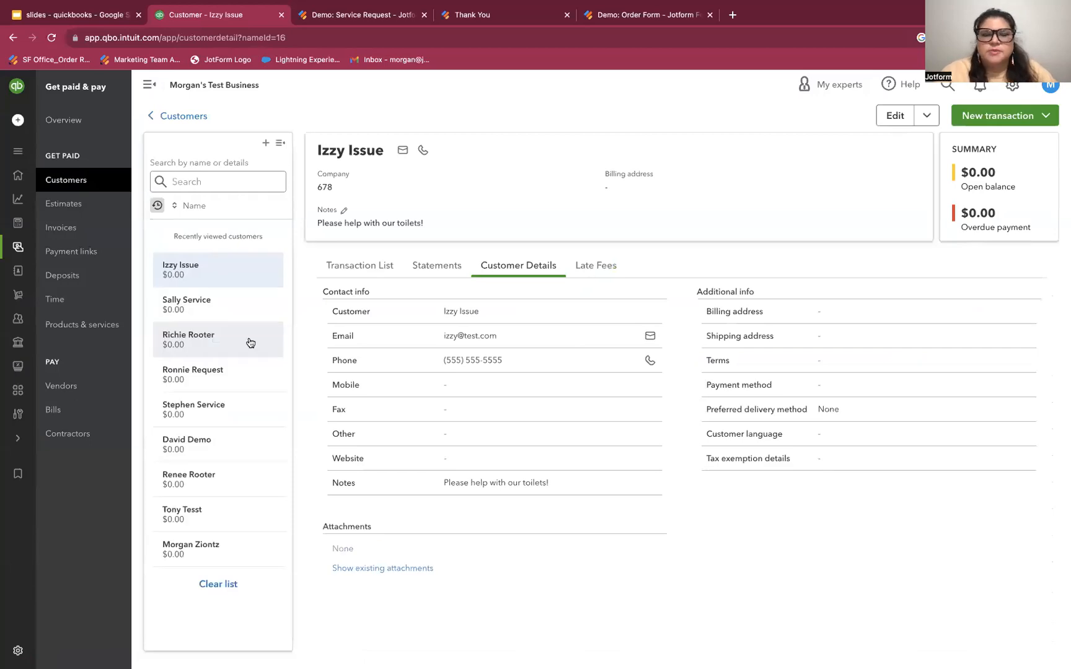
{"action": "mouse_move", "coordinate": [291, 337]}
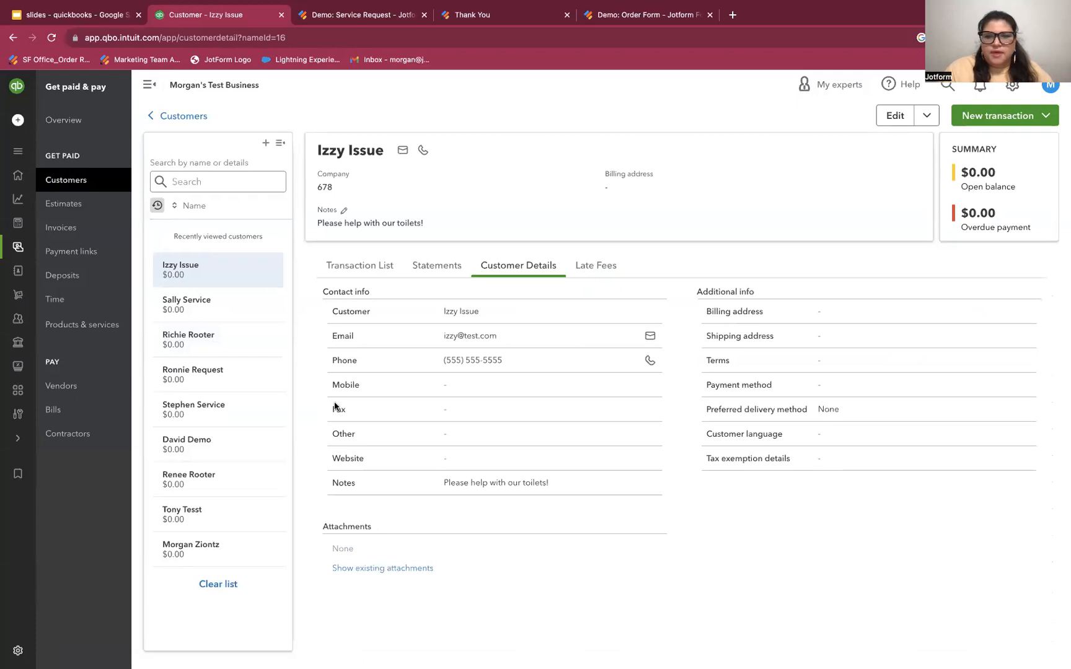
{"action": "triple_click", "coordinate": [494, 483]}
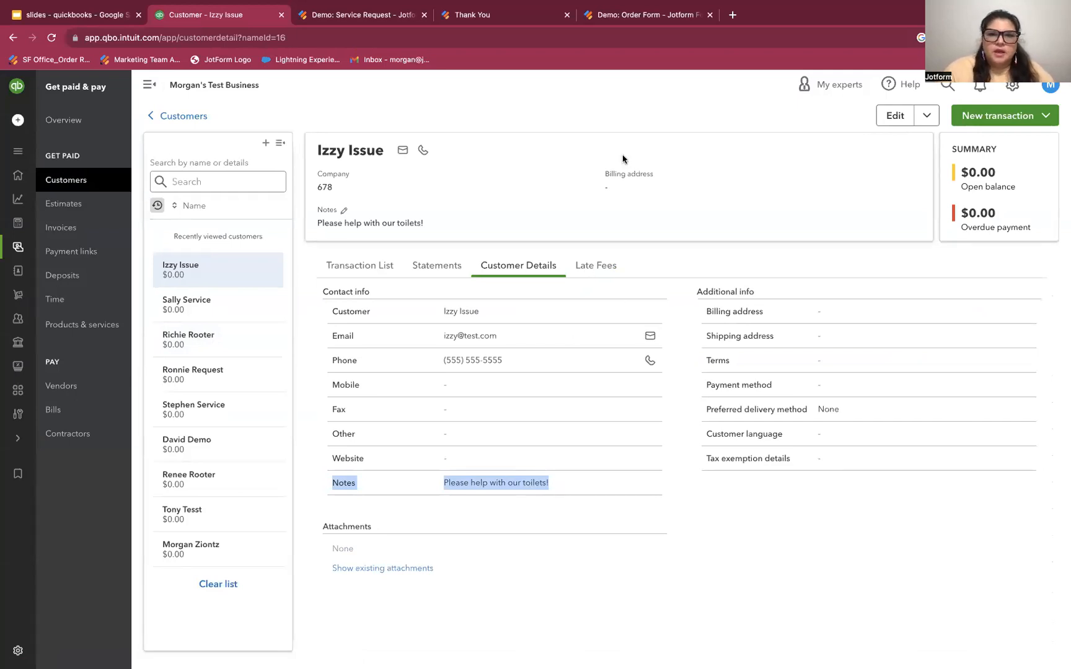
Step: Return to the Order Form builder and scroll through its products and Credit Card field
{"action": "left_click", "coordinate": [646, 15]}
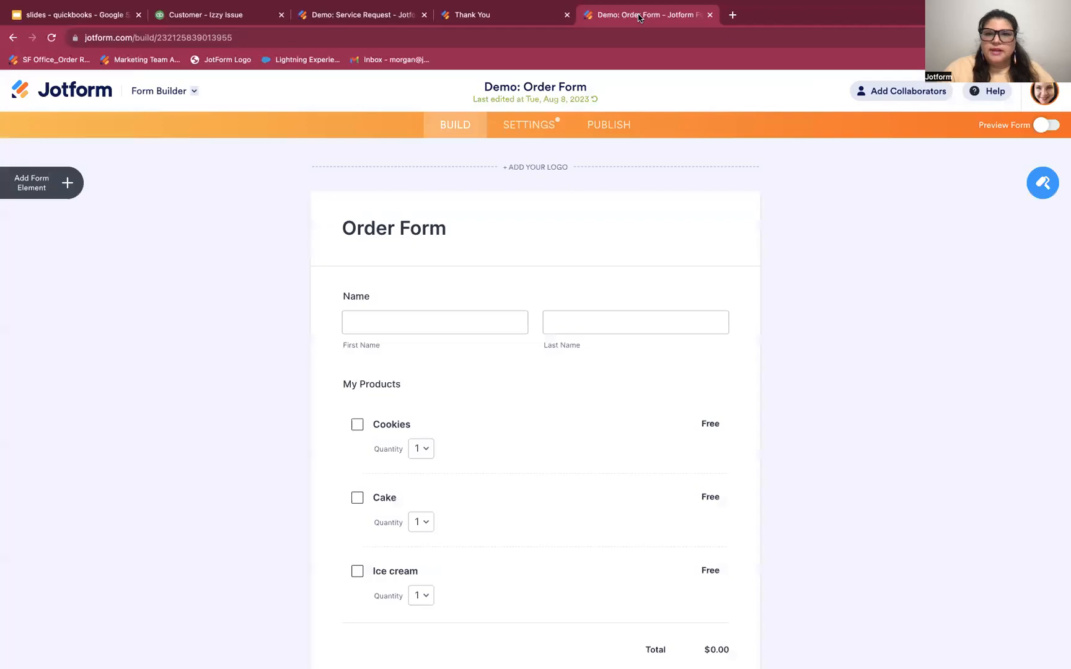
{"action": "mouse_move", "coordinate": [640, 23]}
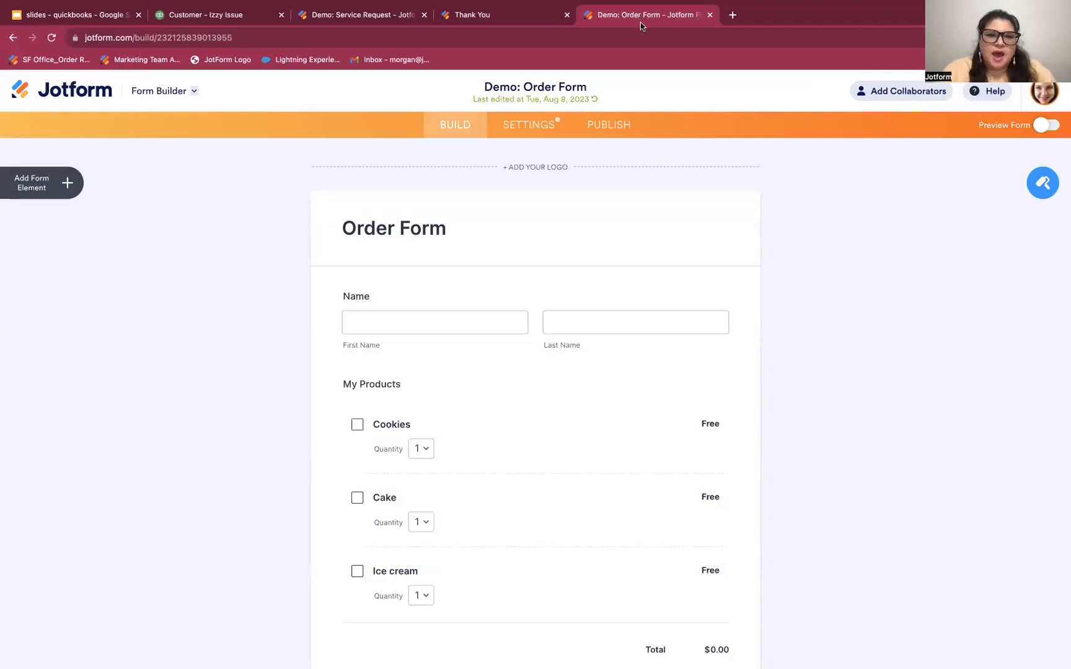
{"action": "mouse_move", "coordinate": [551, 255]}
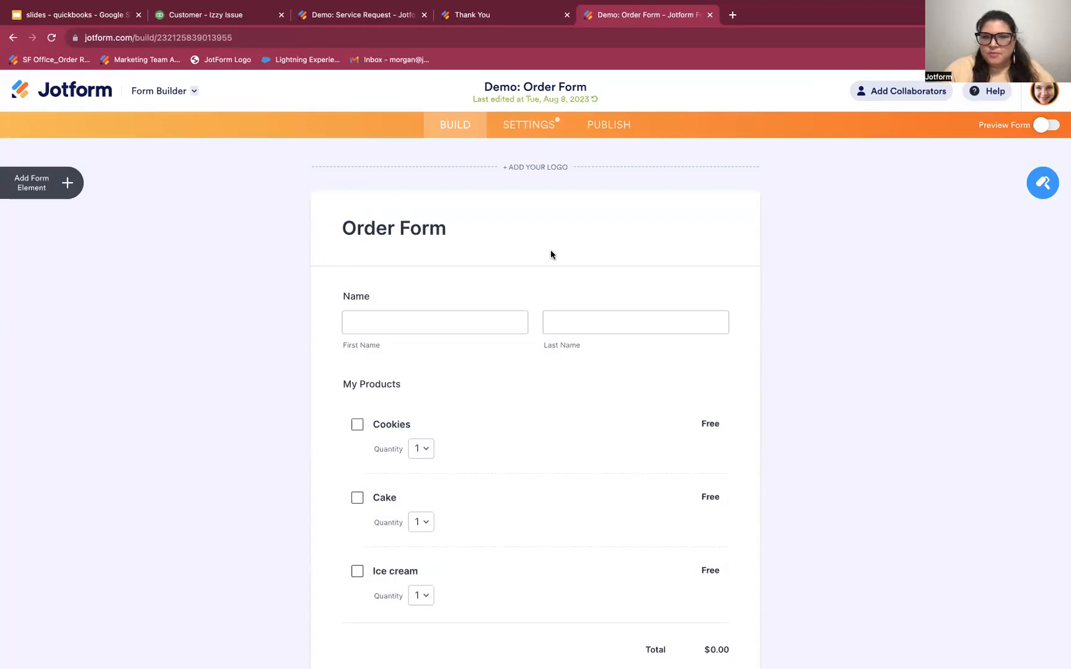
{"action": "scroll", "scroll_direction": "down", "scroll_amount": 3}
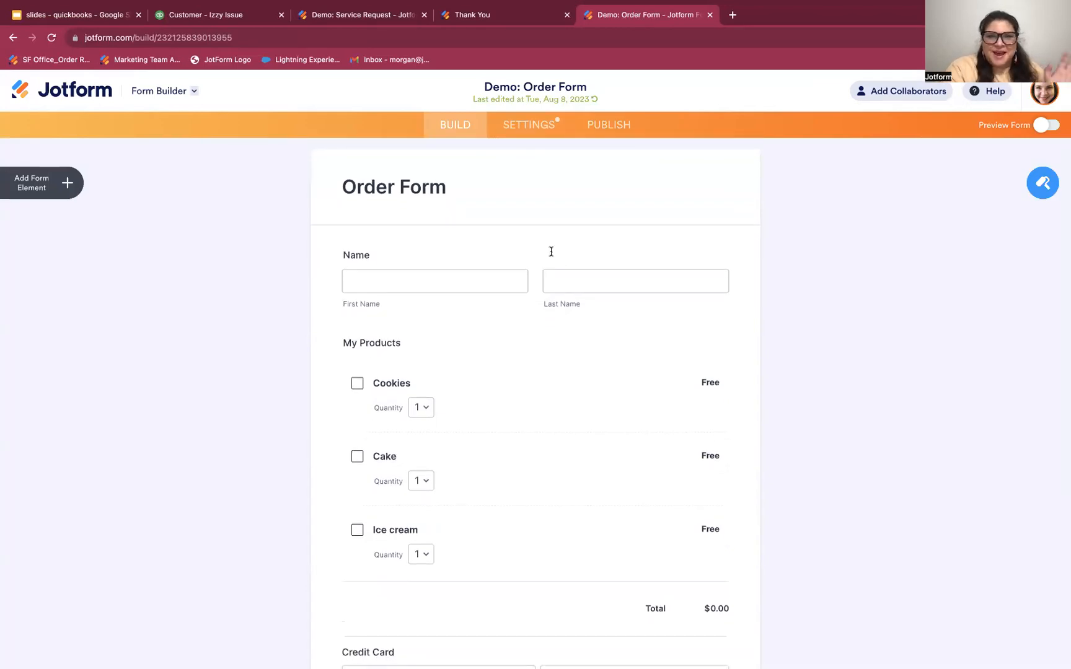
{"action": "mouse_move", "coordinate": [542, 267]}
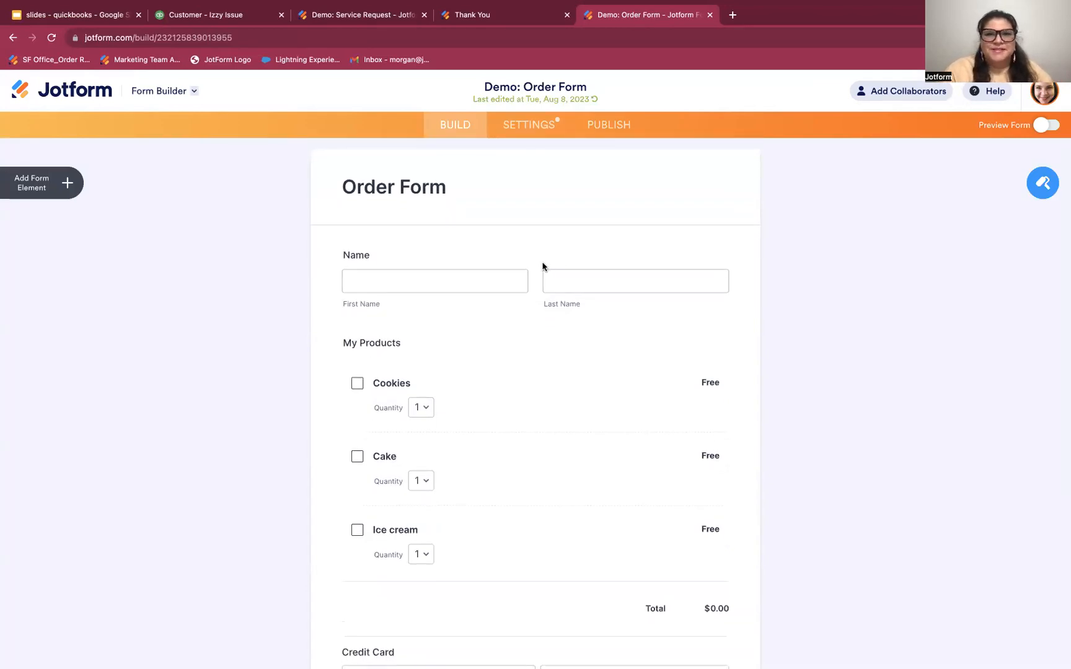
{"action": "scroll", "scroll_direction": "down", "scroll_amount": 3}
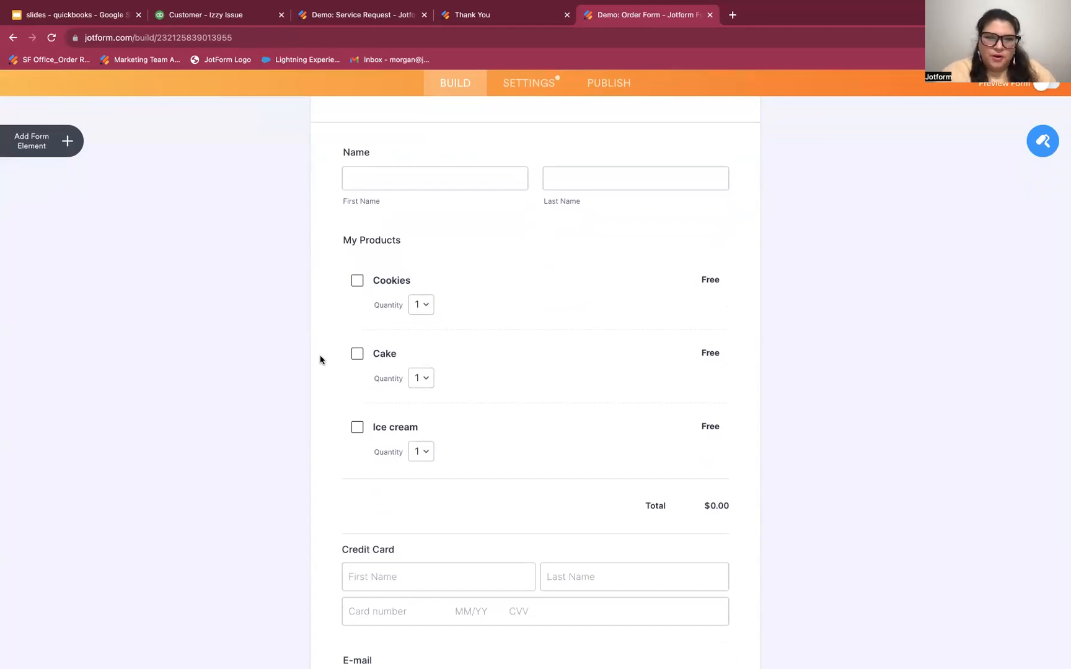
{"action": "scroll", "scroll_direction": "down", "scroll_amount": 3}
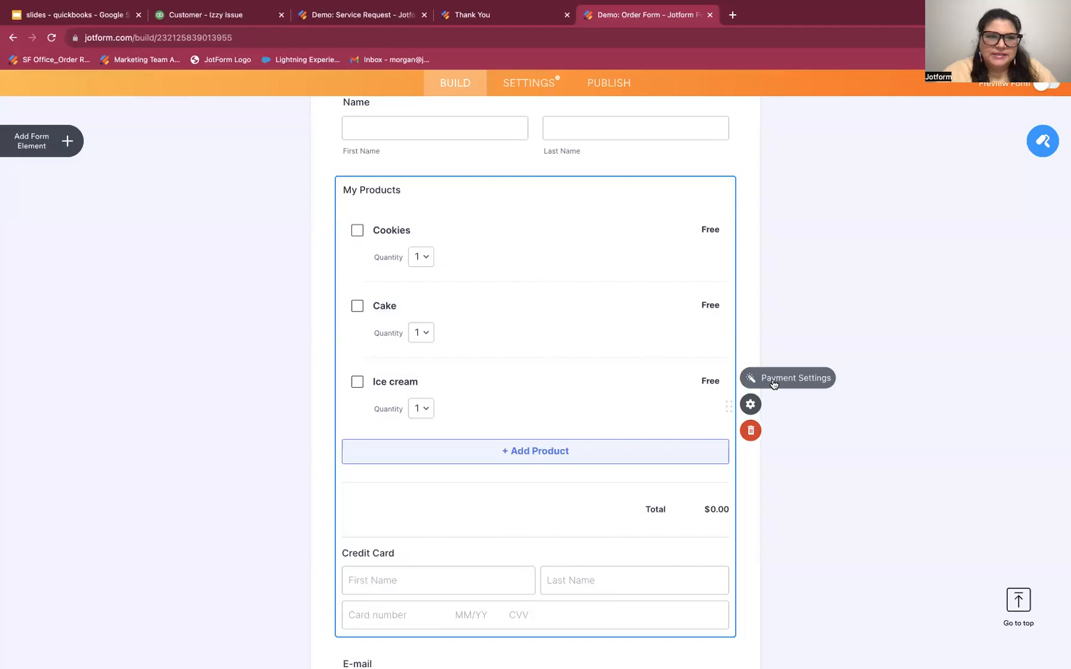
{"action": "mouse_move", "coordinate": [104, 161]}
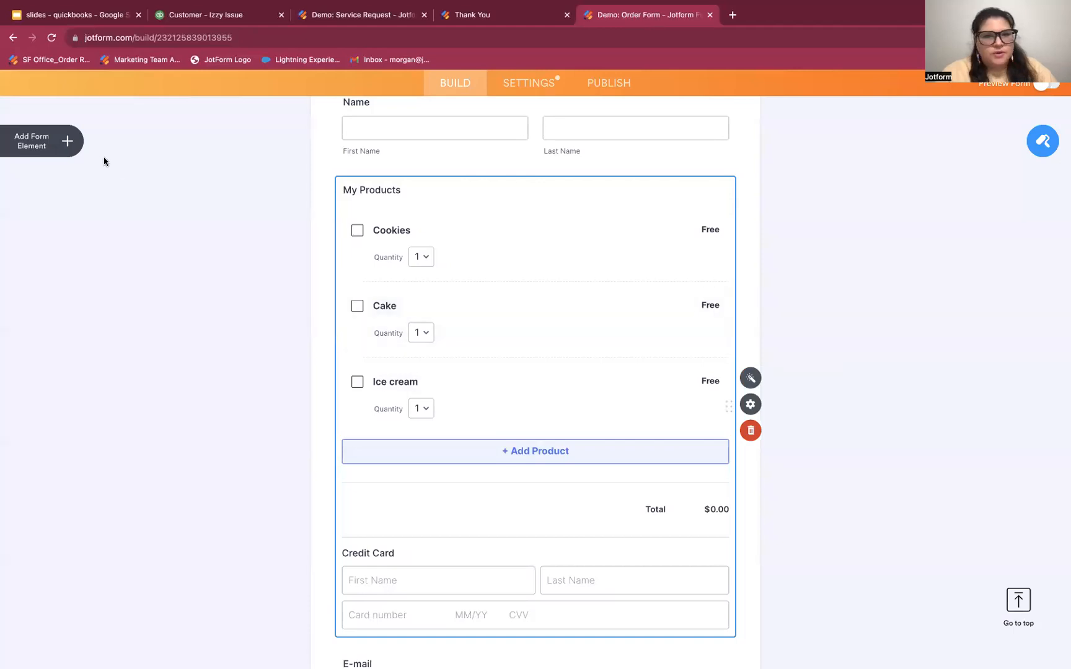
Step: Show the Payments list of available gateway elements for the form
{"action": "left_click", "coordinate": [31, 142]}
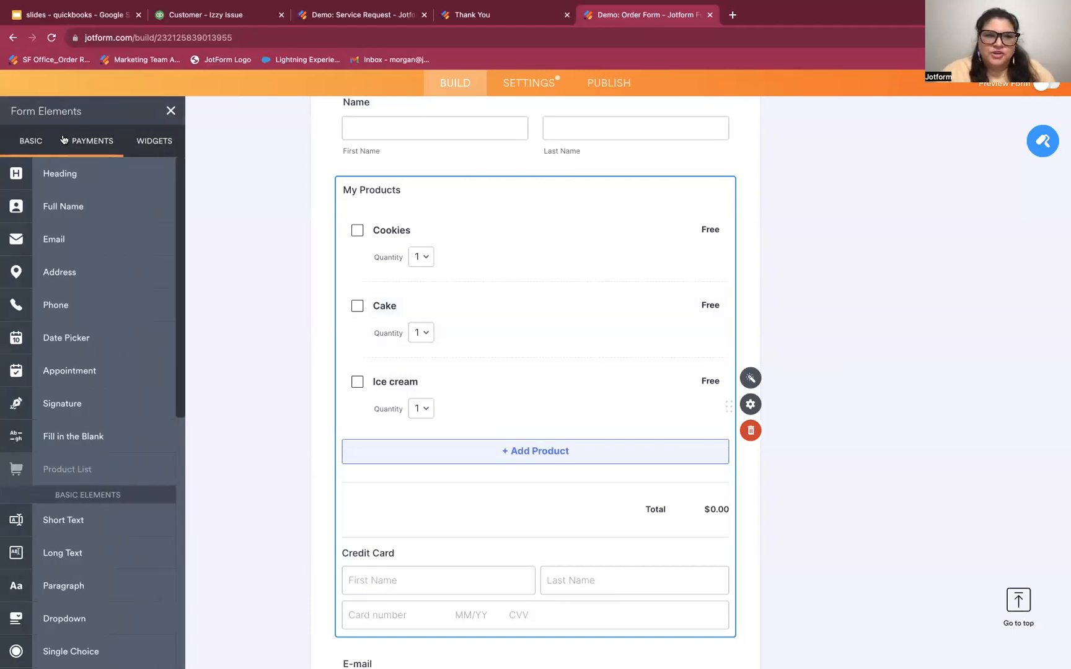
{"action": "left_click", "coordinate": [92, 141]}
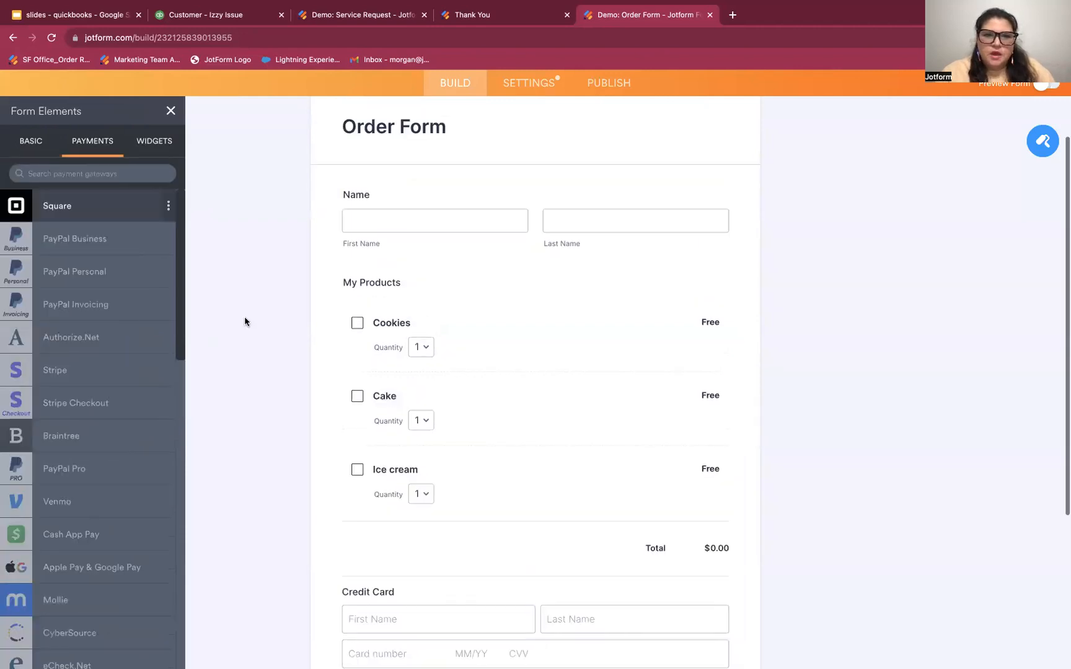
Step: In Settings > Integrations, set up QuickBooks to Create invoice with the connected account, reaching field mapping
{"action": "left_click", "coordinate": [528, 83]}
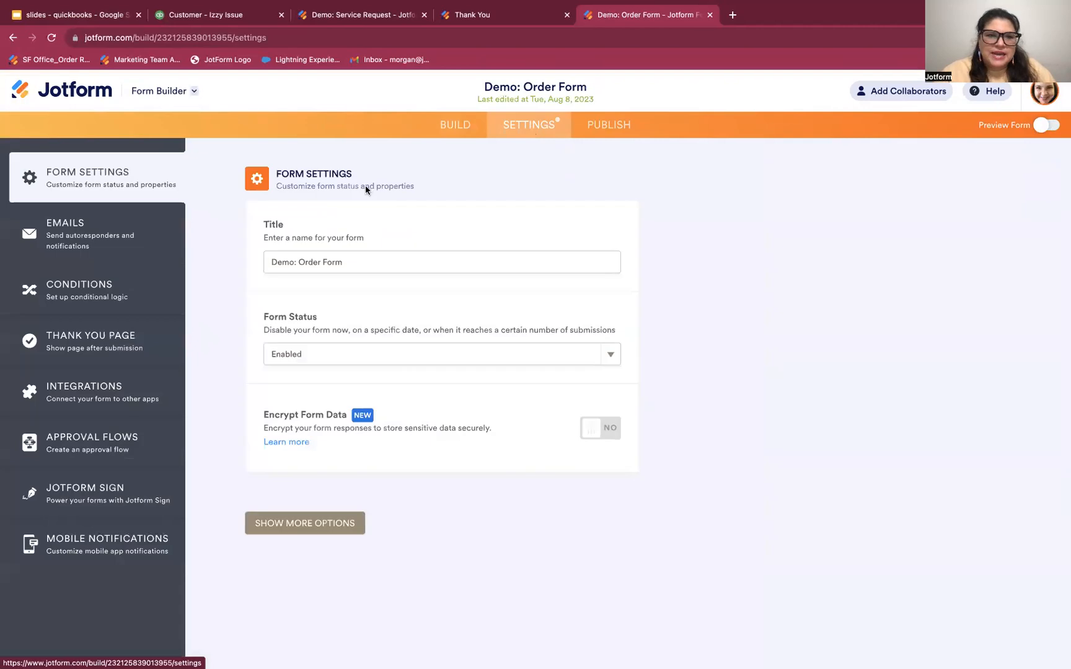
{"action": "left_click", "coordinate": [84, 392]}
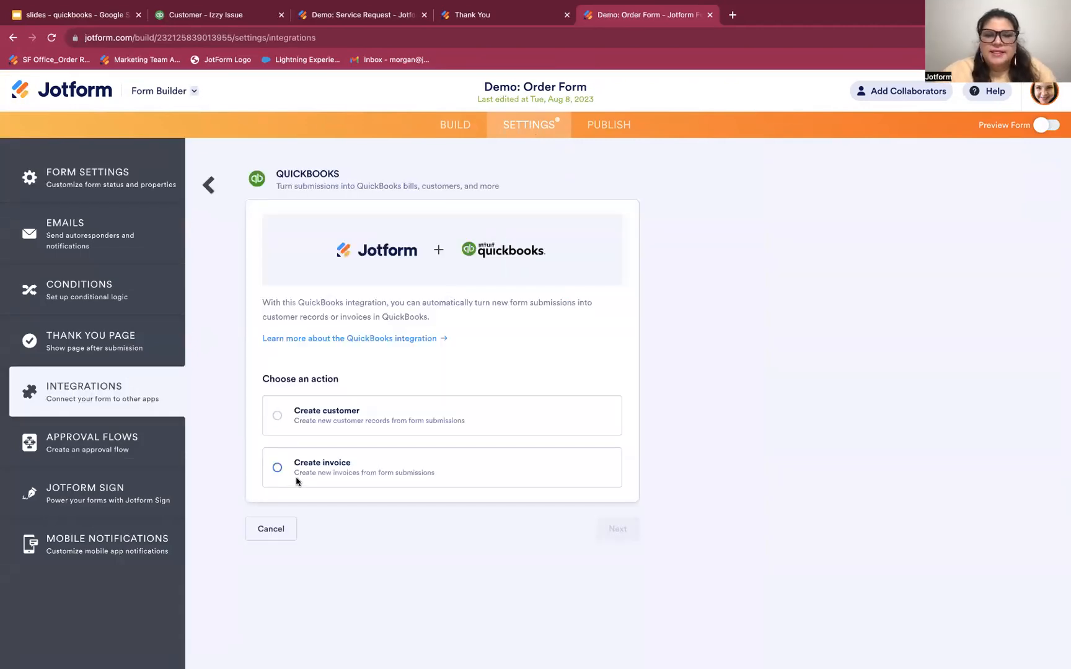
{"action": "left_click", "coordinate": [277, 467]}
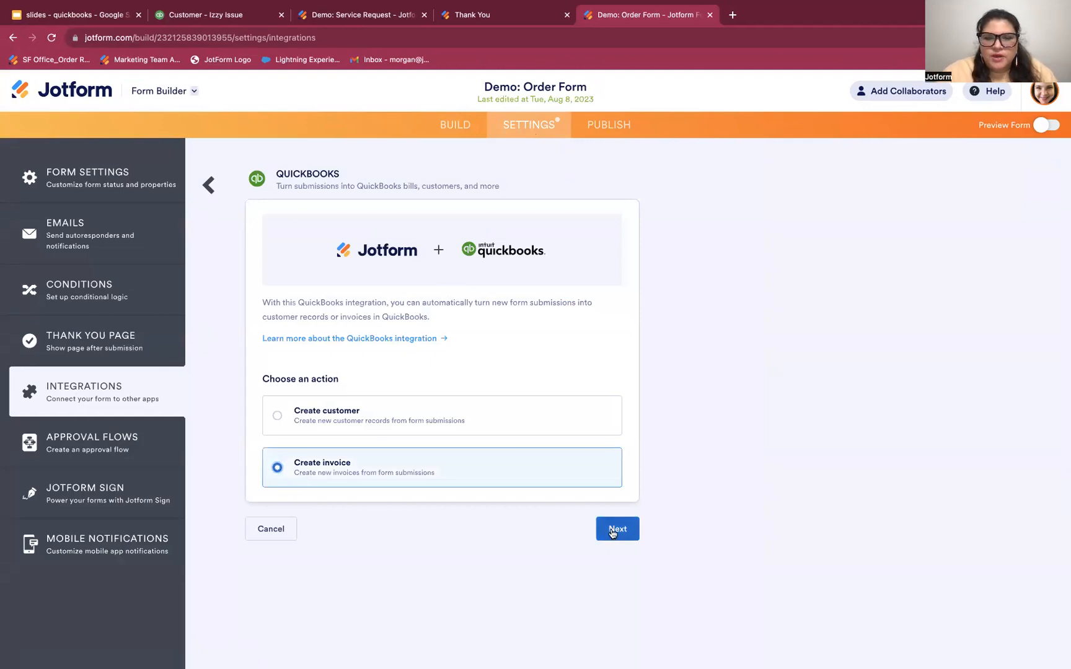
{"action": "left_click", "coordinate": [616, 528]}
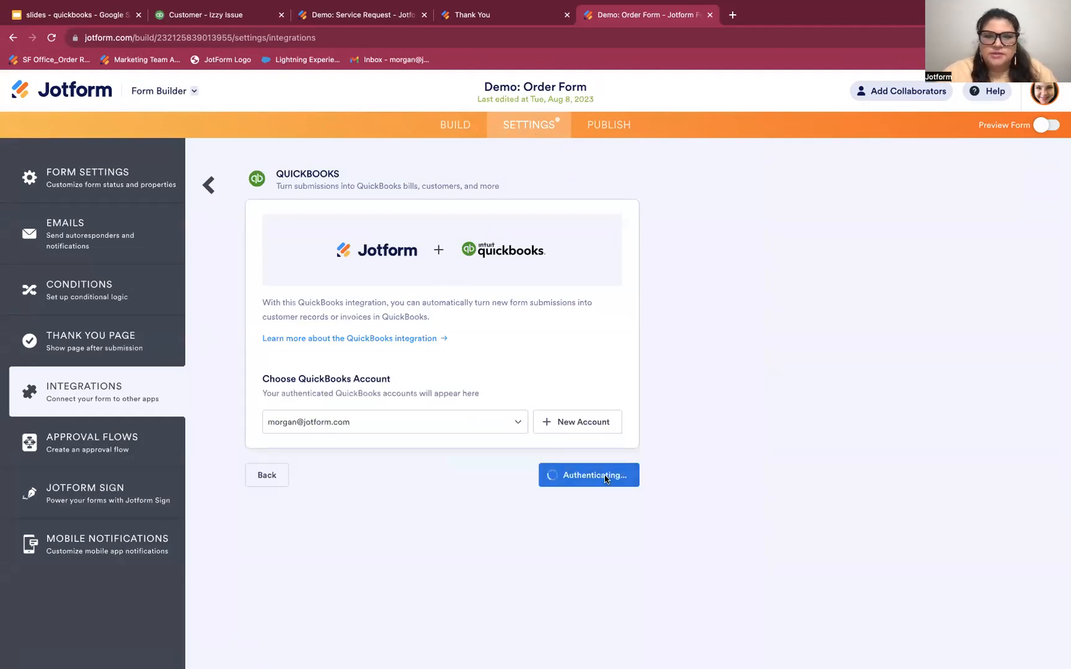
{"action": "left_click", "coordinate": [587, 474]}
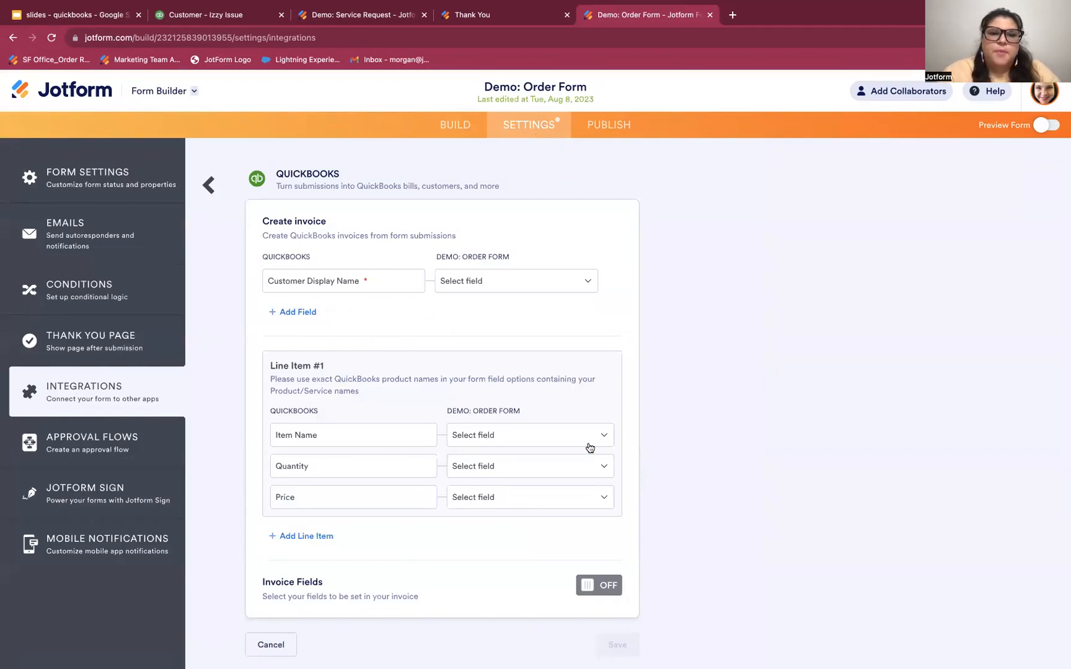
{"action": "scroll", "scroll_direction": "down", "scroll_amount": 3}
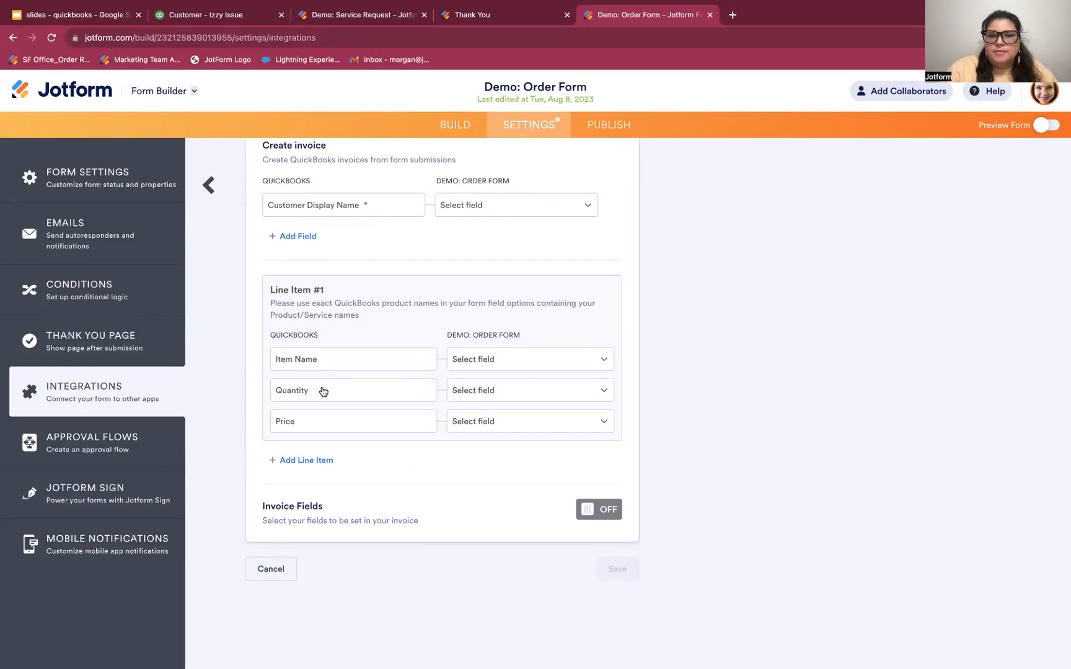
{"action": "mouse_move", "coordinate": [520, 358]}
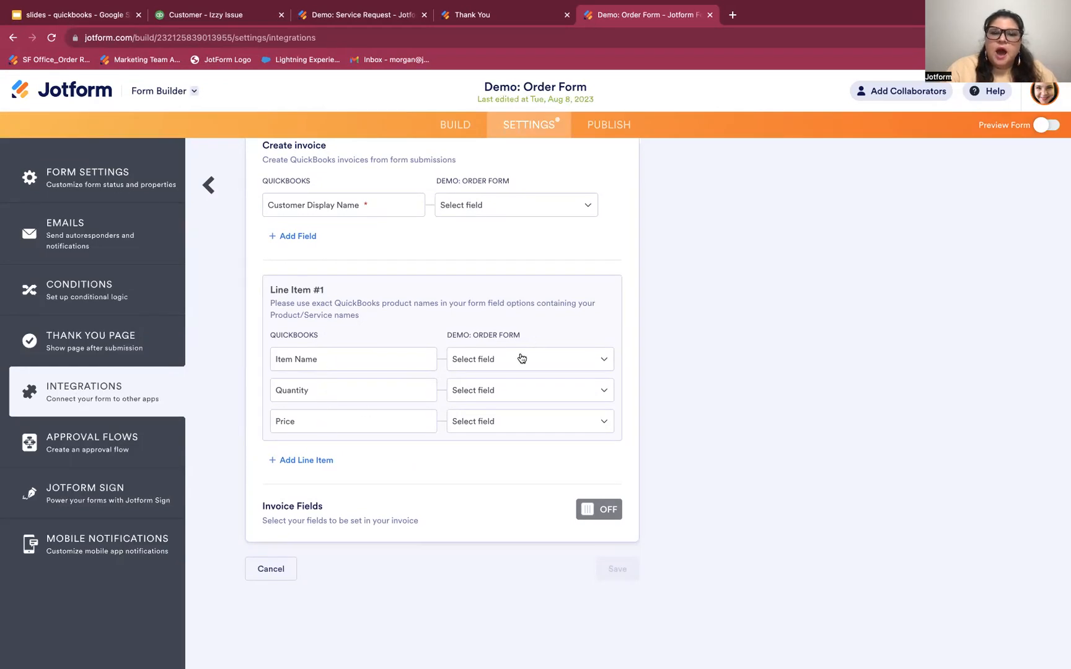
{"action": "left_click", "coordinate": [528, 359]}
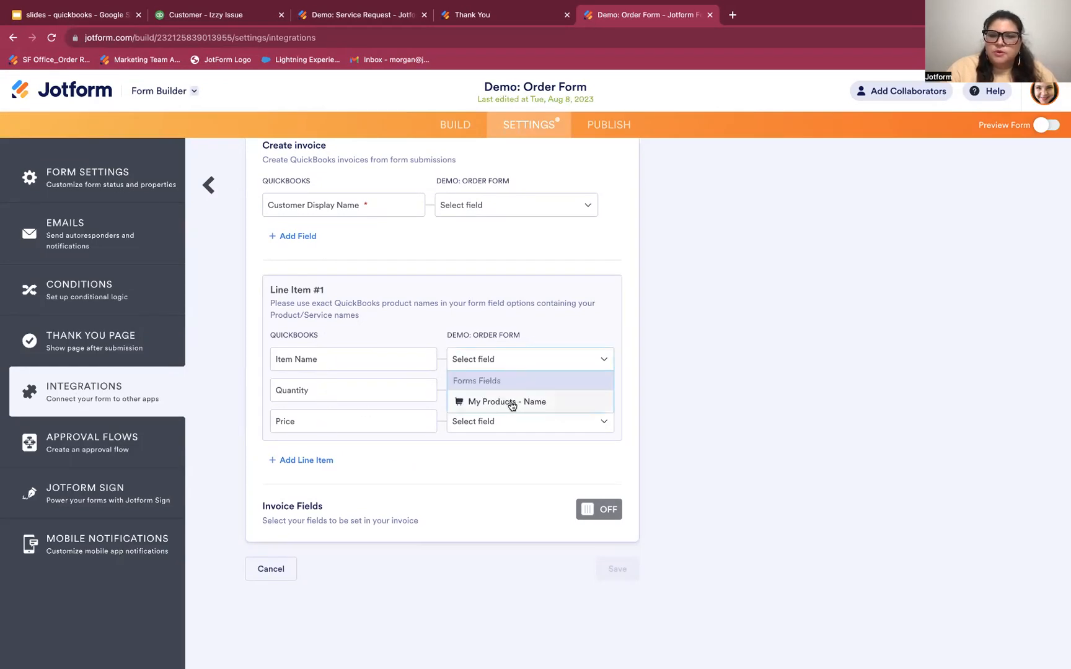
{"action": "left_click", "coordinate": [510, 401]}
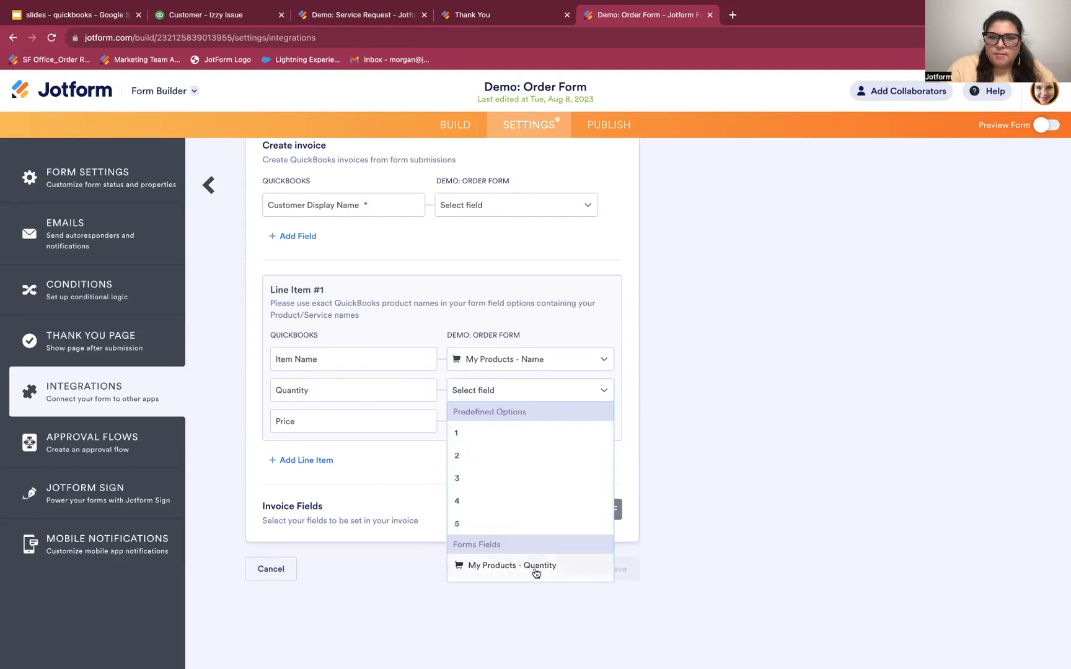
{"action": "left_click", "coordinate": [513, 565]}
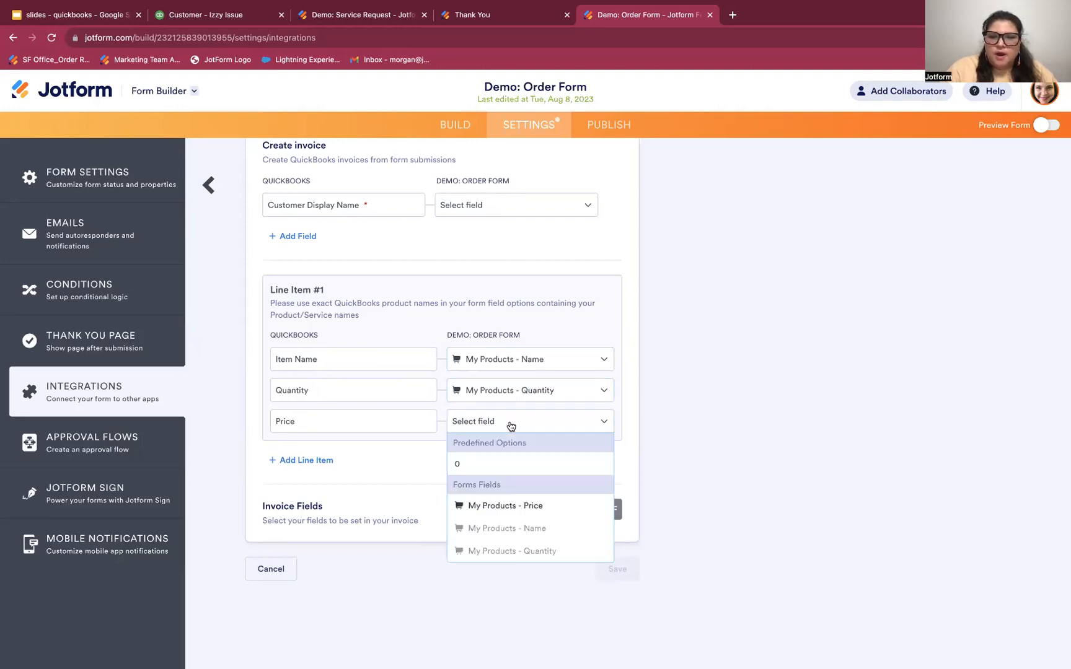
{"action": "left_click", "coordinate": [505, 506]}
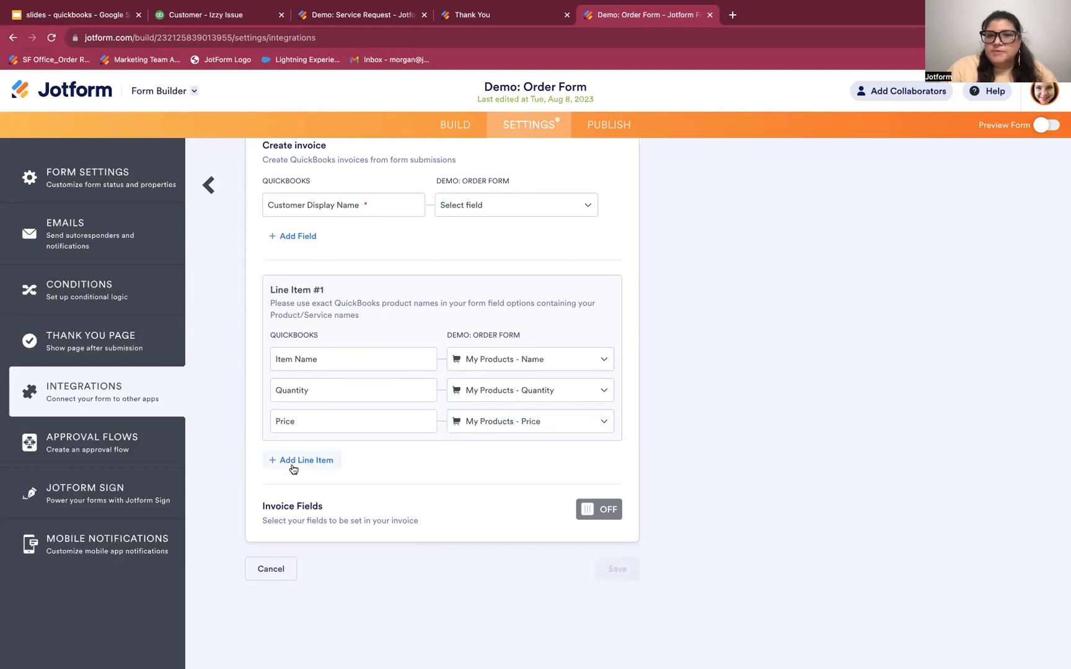
{"action": "mouse_move", "coordinate": [313, 488]}
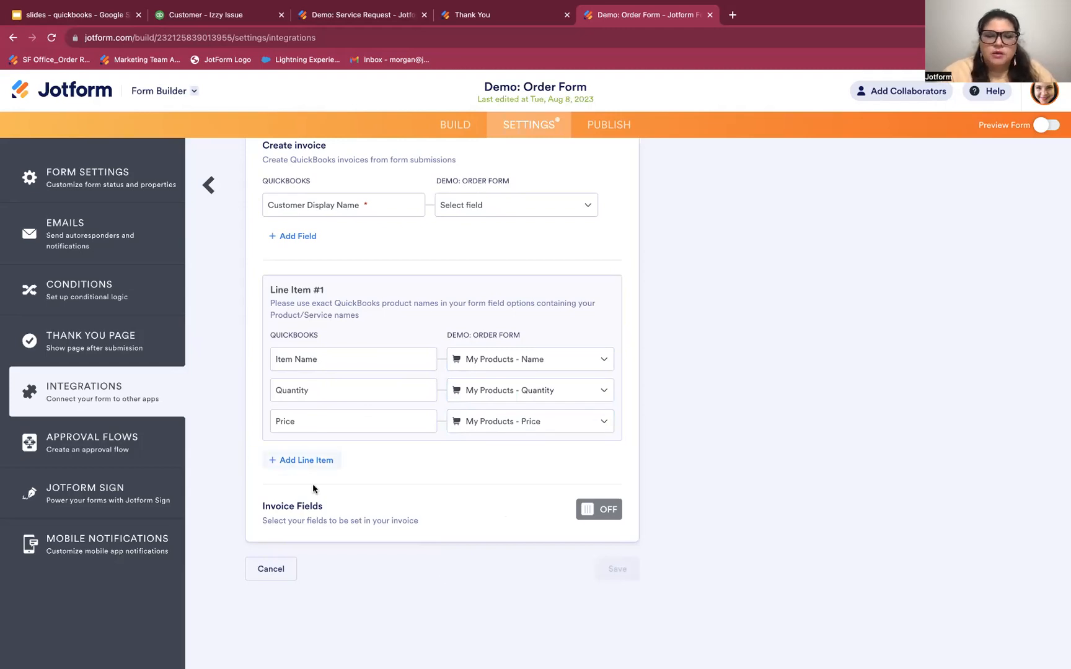
{"action": "mouse_move", "coordinate": [439, 505]}
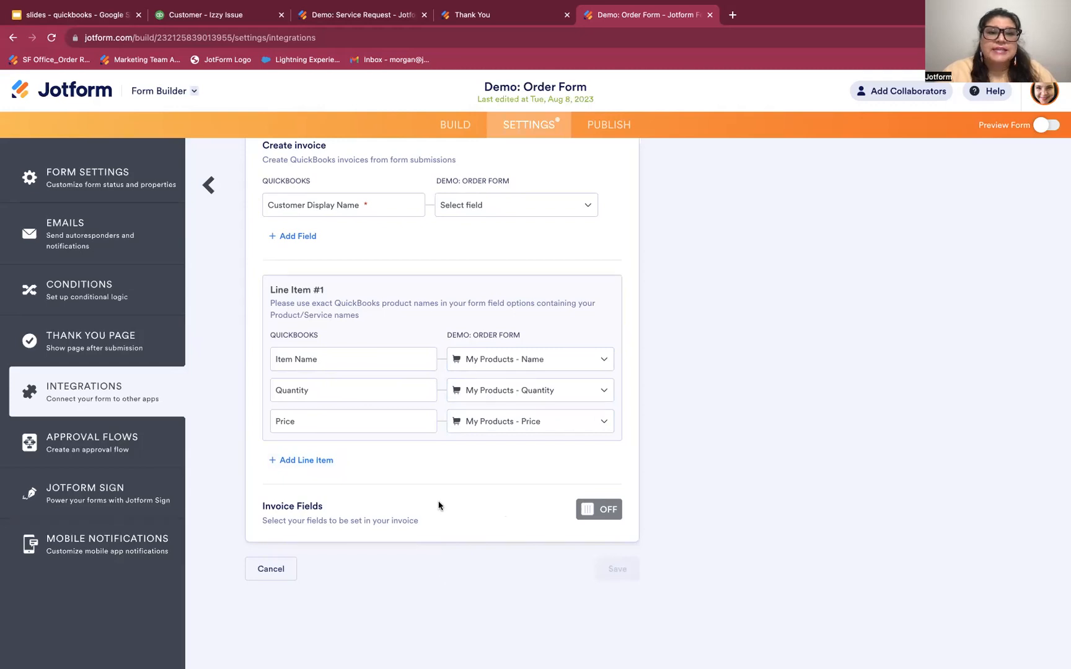
{"action": "mouse_move", "coordinate": [423, 504]}
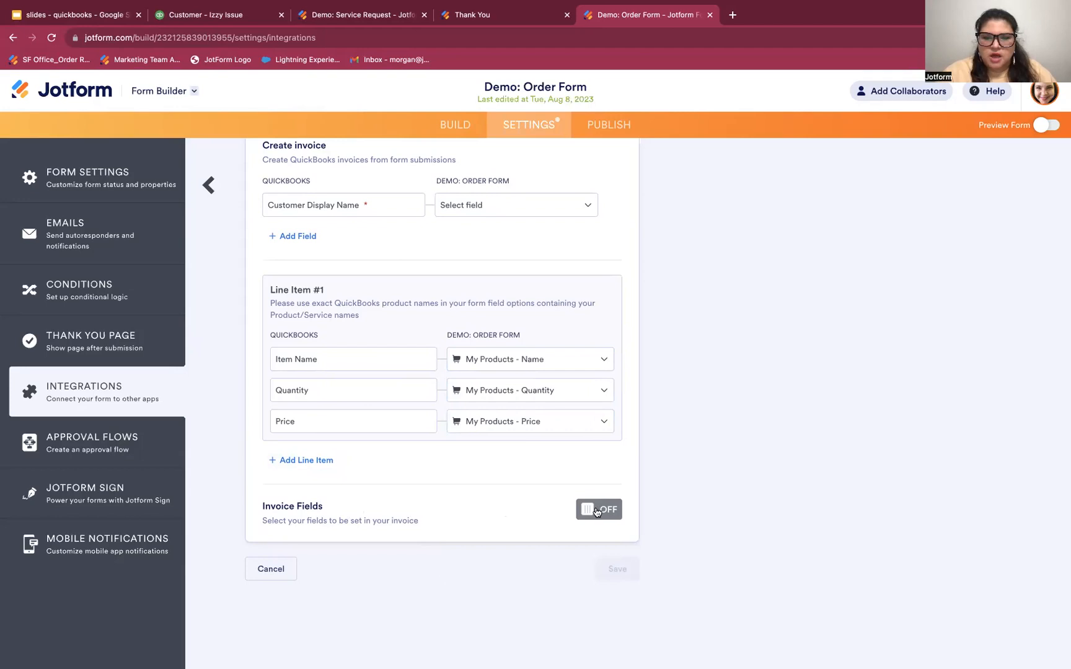
{"action": "left_click", "coordinate": [598, 509]}
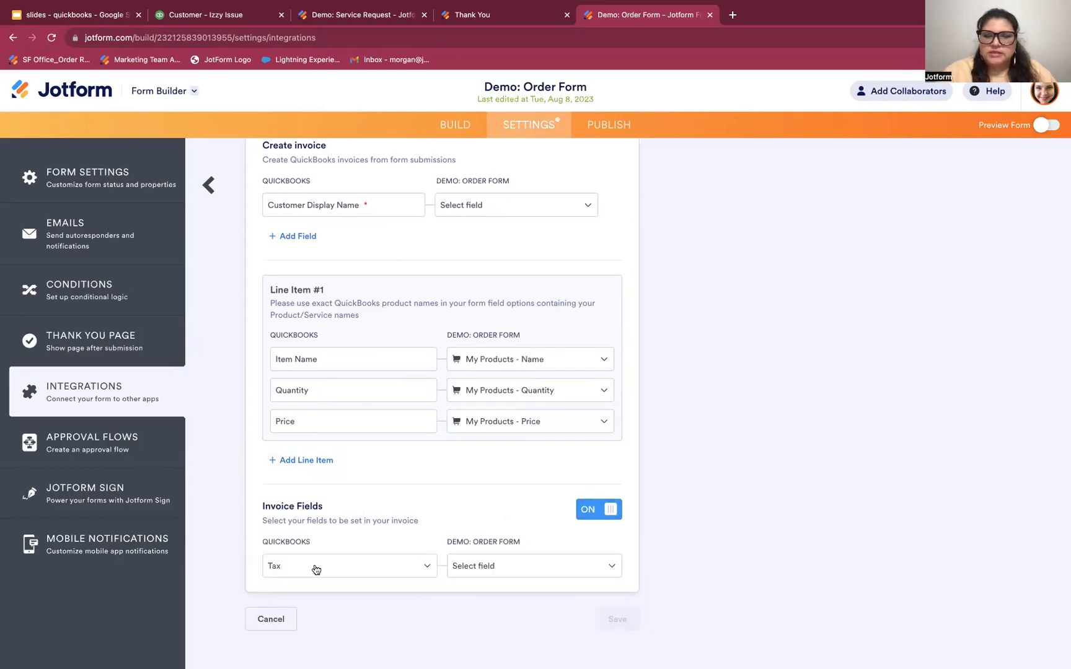
{"action": "left_click", "coordinate": [533, 566]}
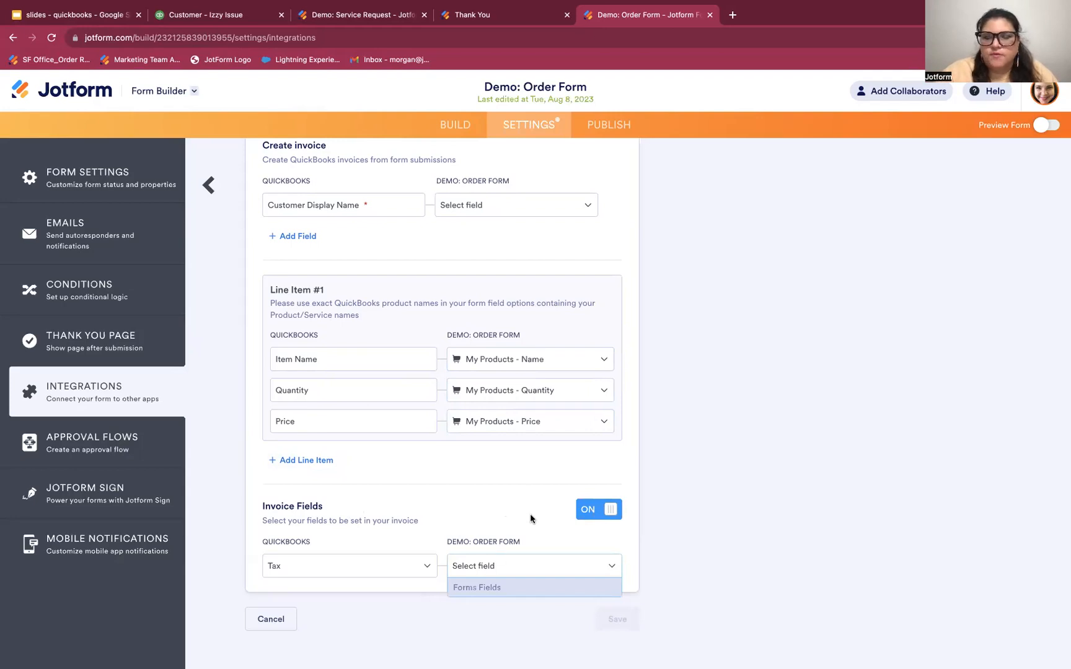
{"action": "left_click", "coordinate": [598, 509]}
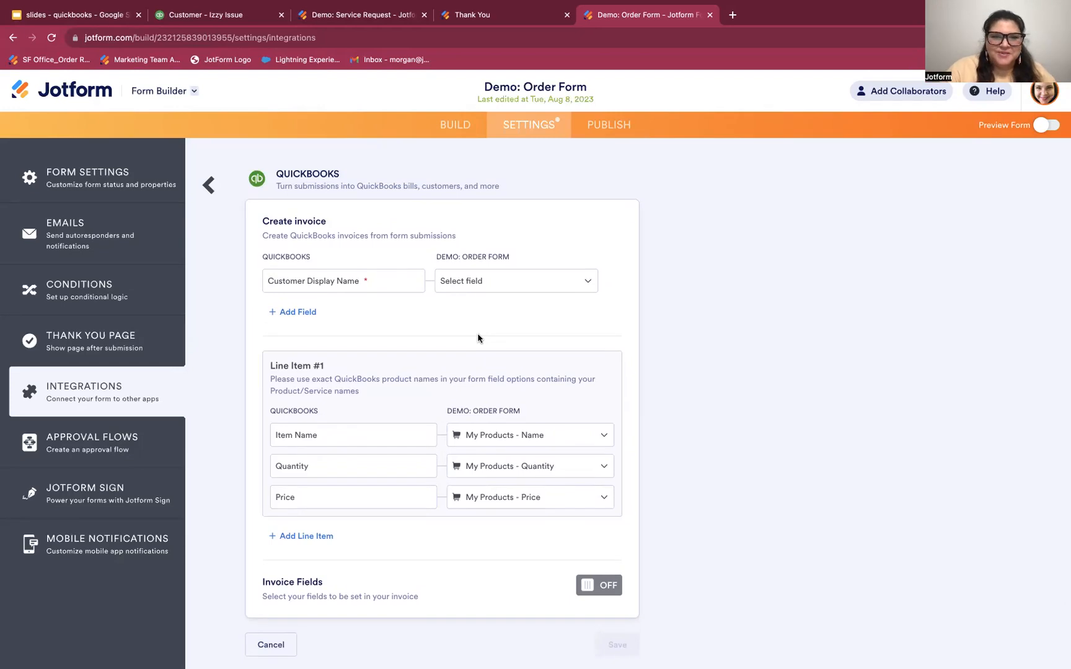
{"action": "mouse_move", "coordinate": [583, 250]}
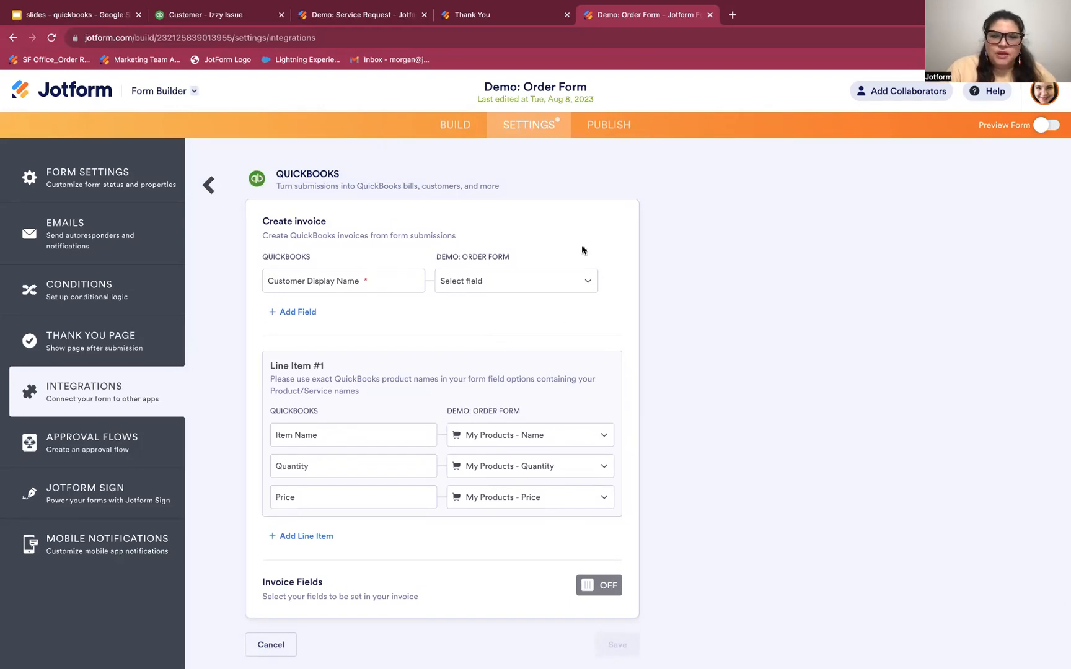
{"action": "mouse_move", "coordinate": [570, 316]}
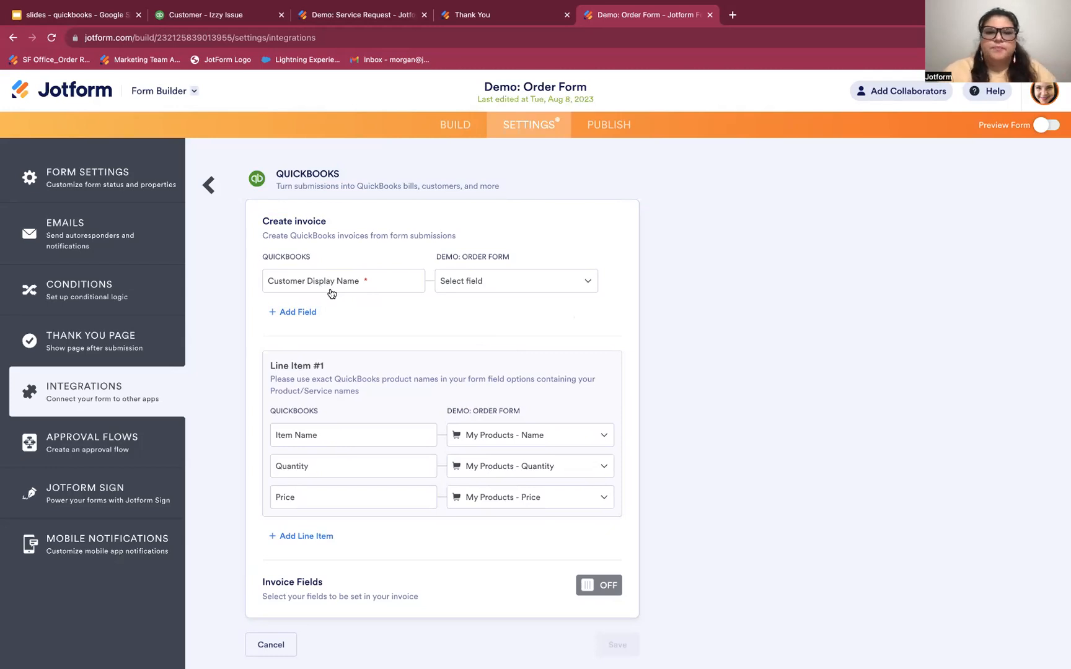
Step: Map Customer Display Name to Name and QuickBooks Email to the form's E-mail field
{"action": "left_click", "coordinate": [514, 280]}
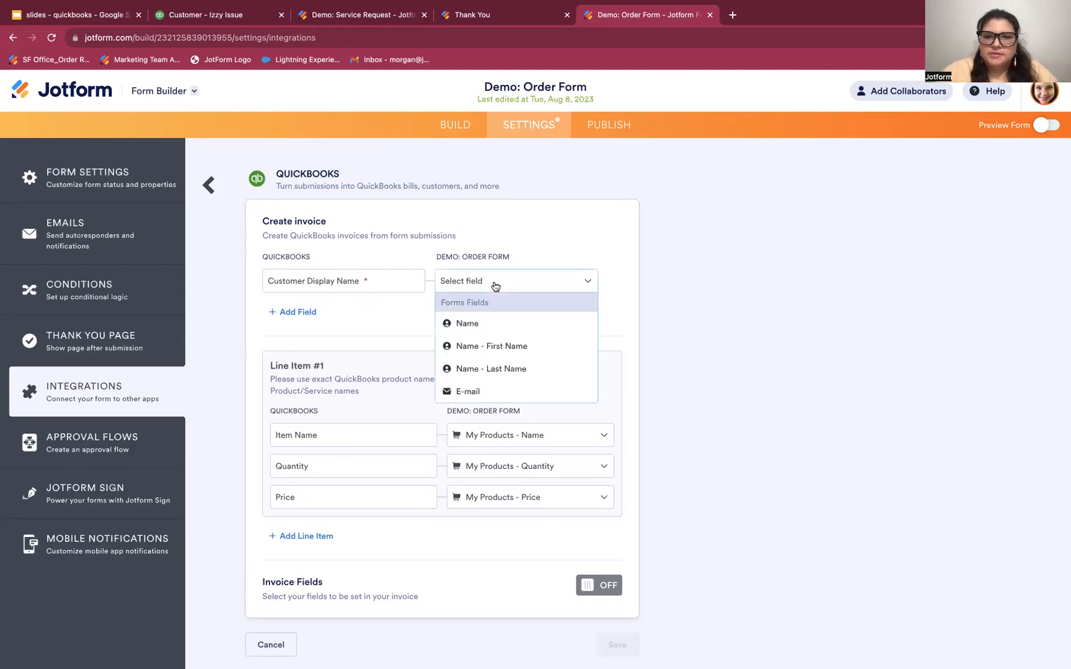
{"action": "left_click", "coordinate": [469, 324]}
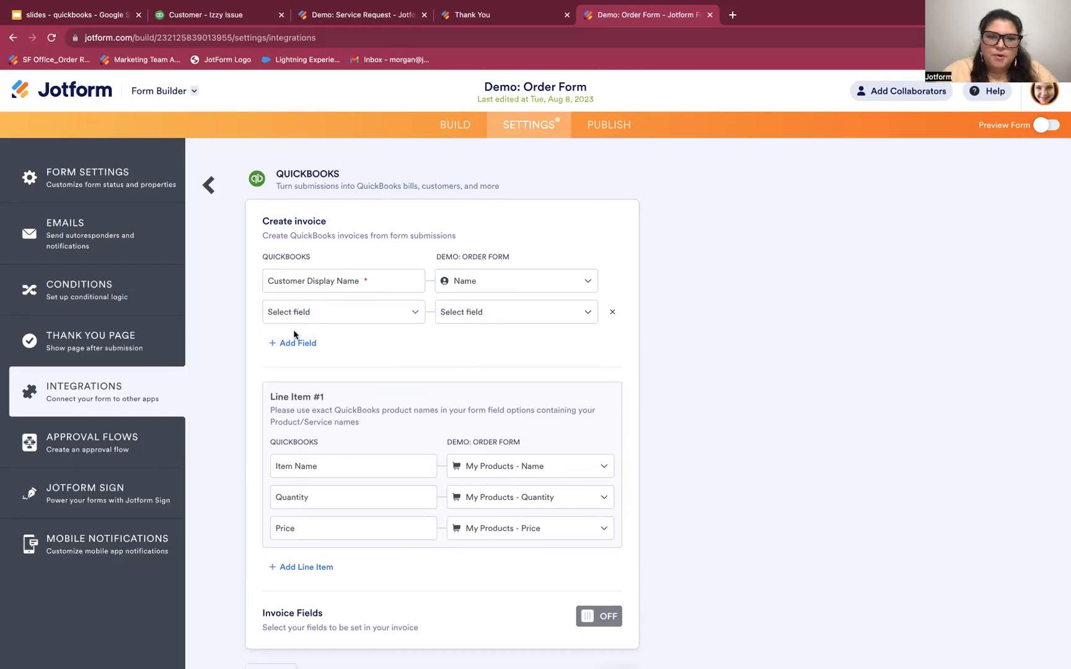
{"action": "left_click", "coordinate": [342, 312]}
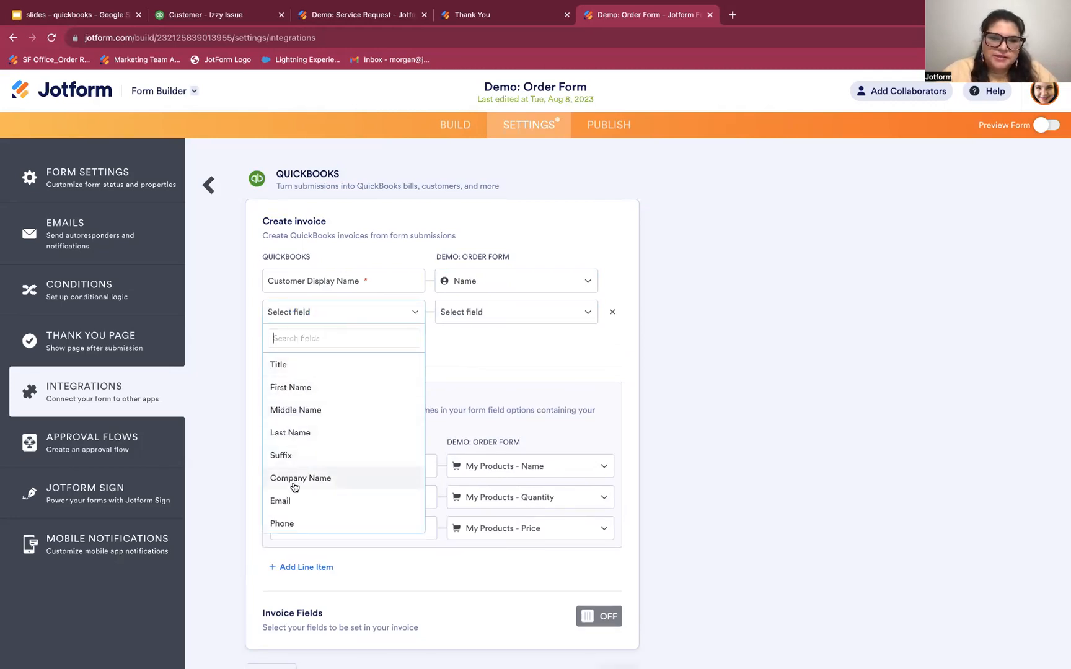
{"action": "left_click", "coordinate": [280, 501]}
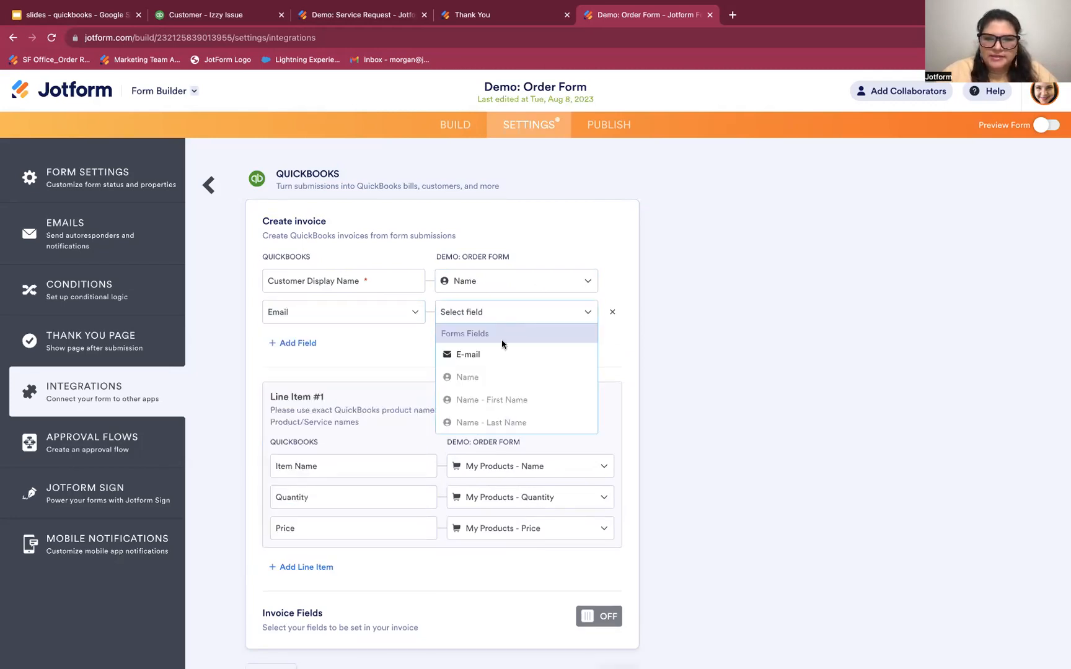
{"action": "left_click", "coordinate": [468, 354]}
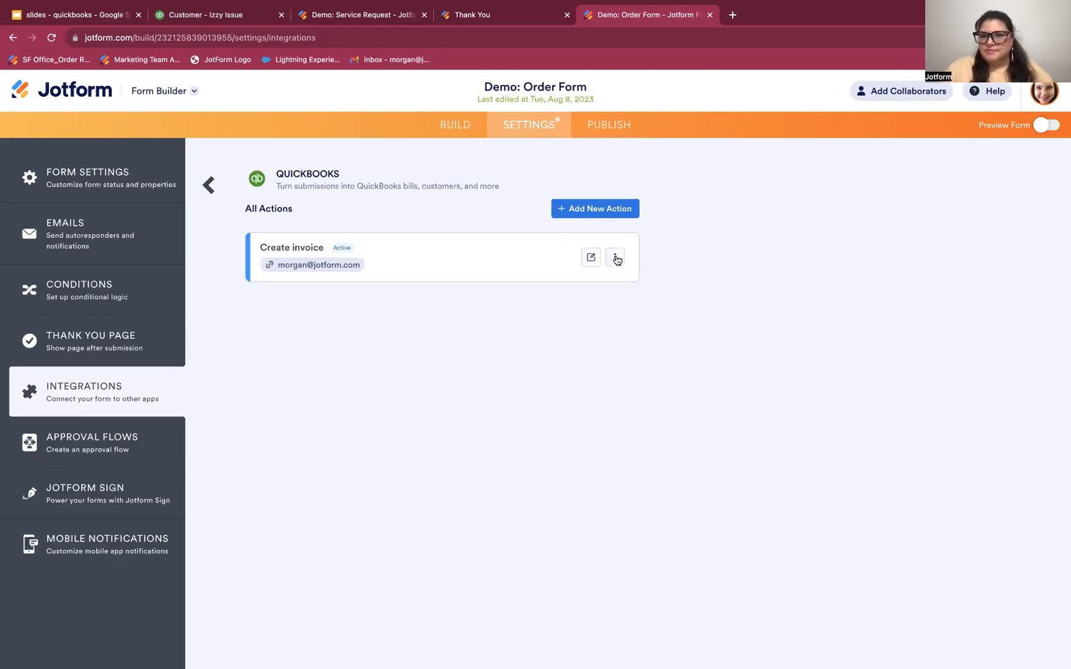
Step: Check the Create invoice action's Add New Action option, then go to the Publish page with the direct link
{"action": "left_click", "coordinate": [614, 258]}
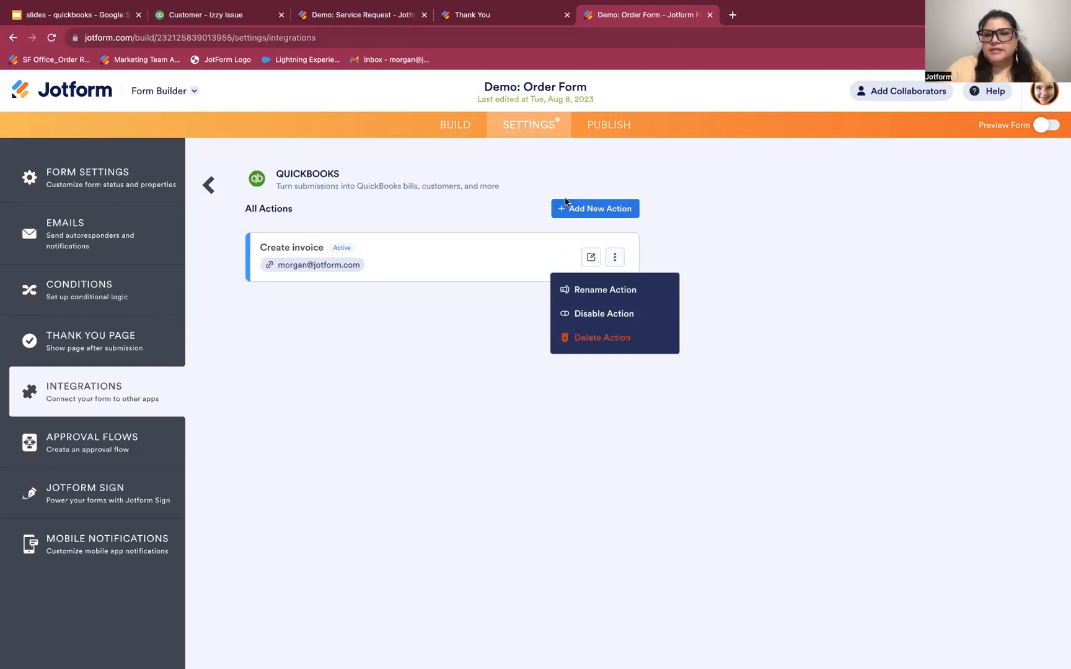
{"action": "mouse_move", "coordinate": [592, 208]}
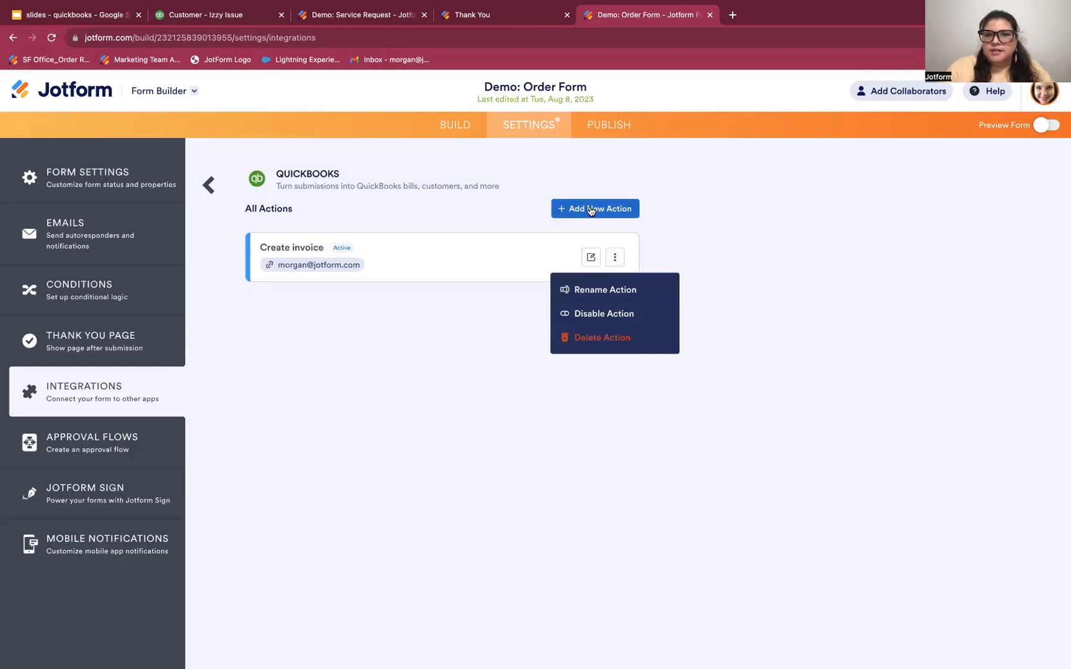
{"action": "left_click", "coordinate": [594, 209]}
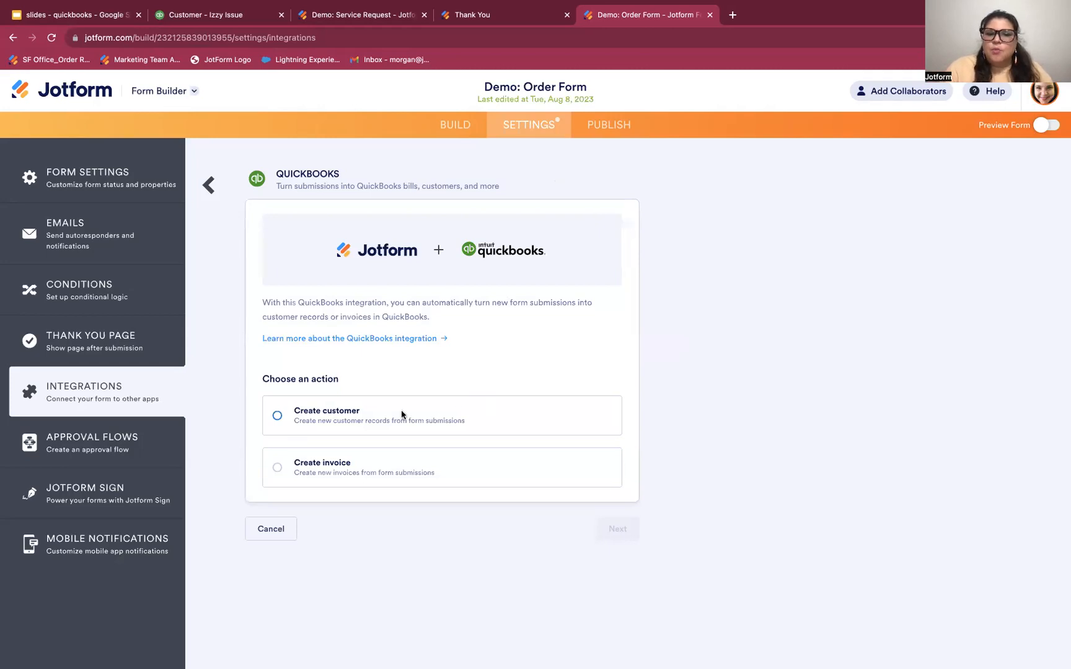
{"action": "mouse_move", "coordinate": [397, 420]}
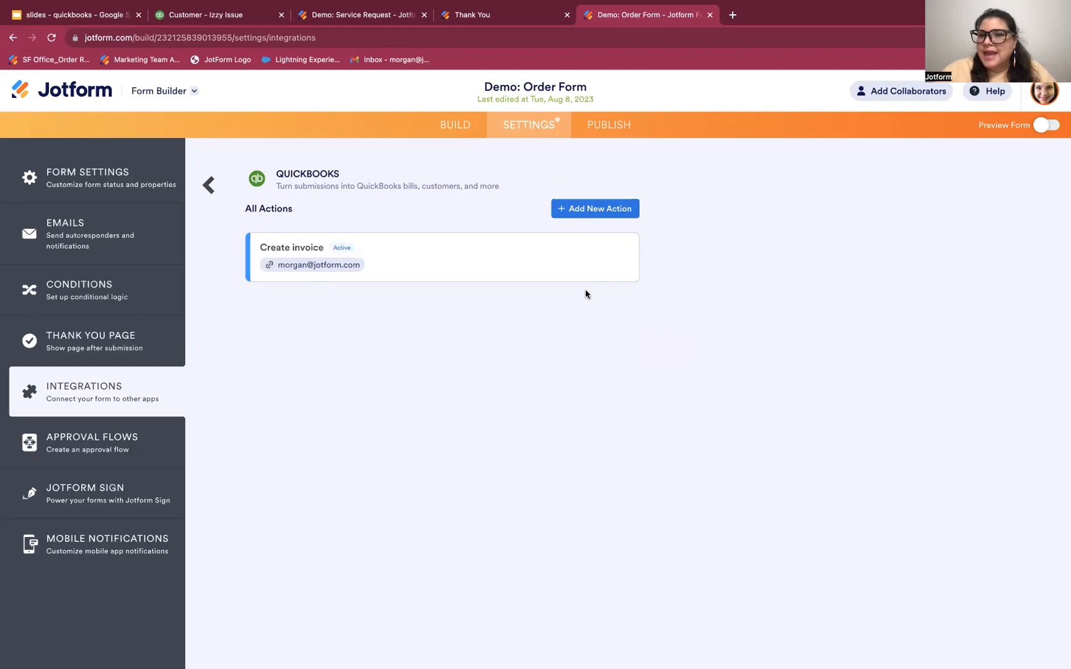
{"action": "left_click", "coordinate": [607, 124]}
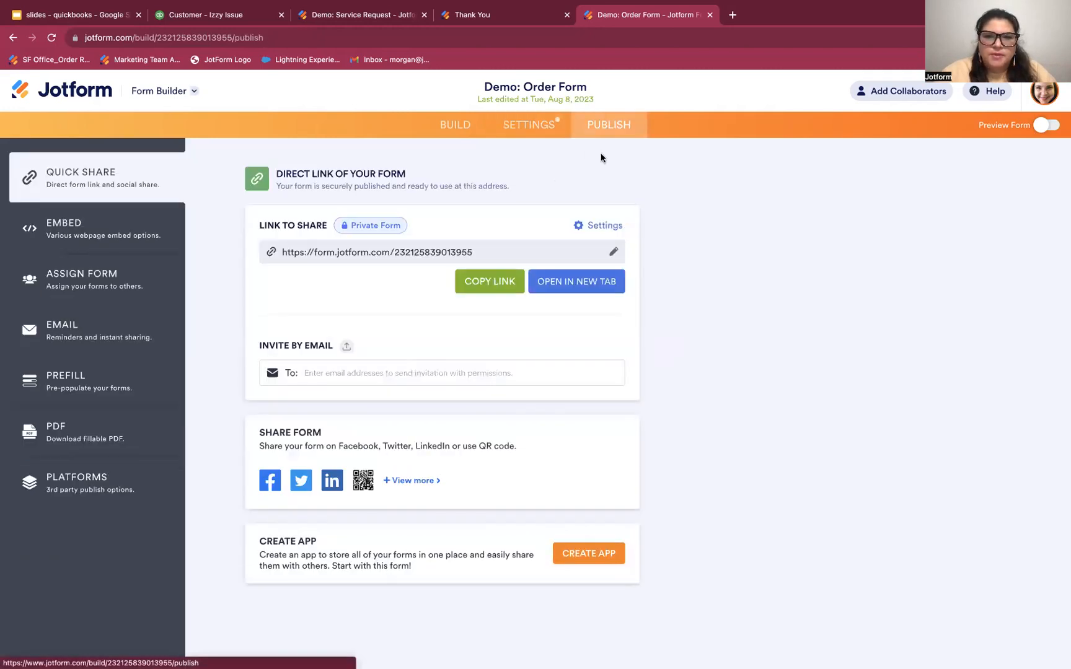
Step: Open the live Order Form and enter the name Carlie Cakes with Cake at quantity 8
{"action": "left_click", "coordinate": [576, 282]}
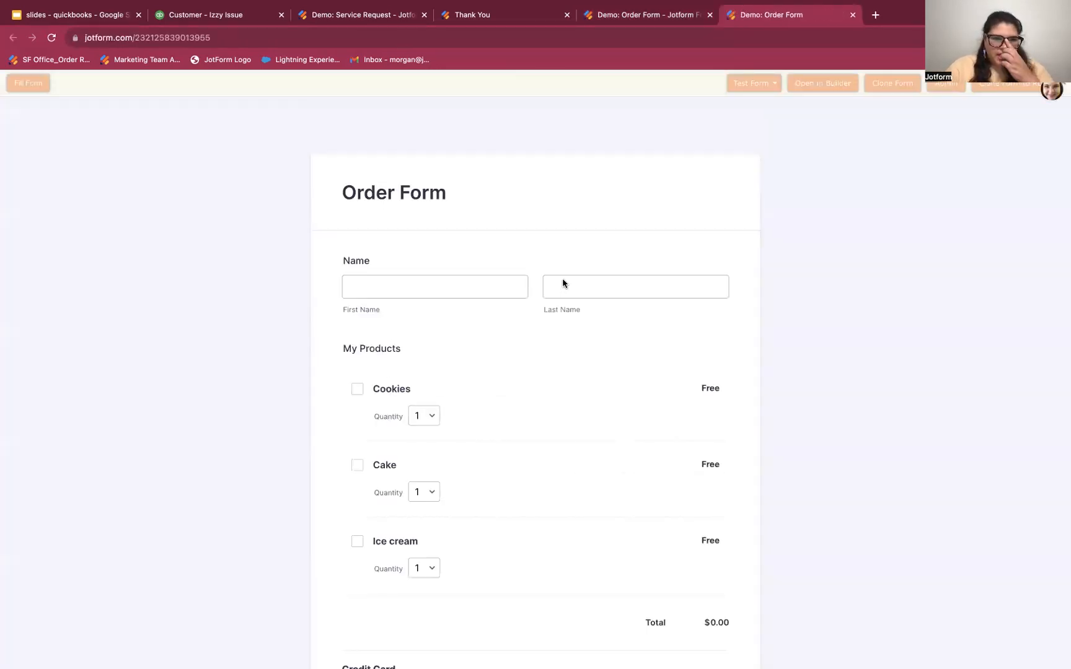
{"action": "left_click", "coordinate": [434, 286]}
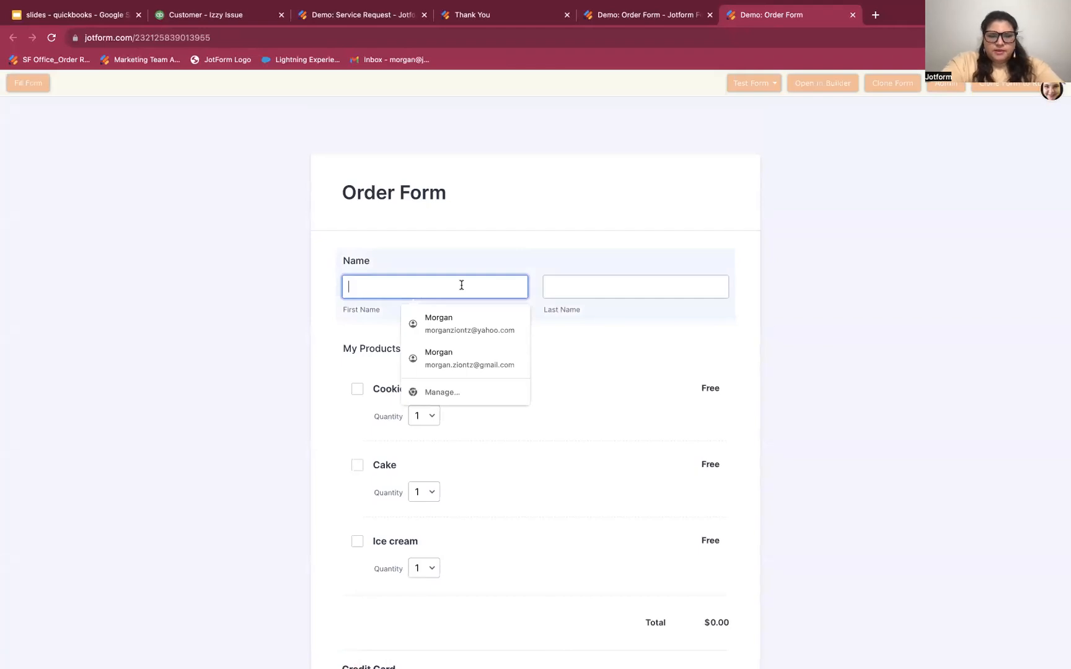
{"action": "type", "text": "Ca"}
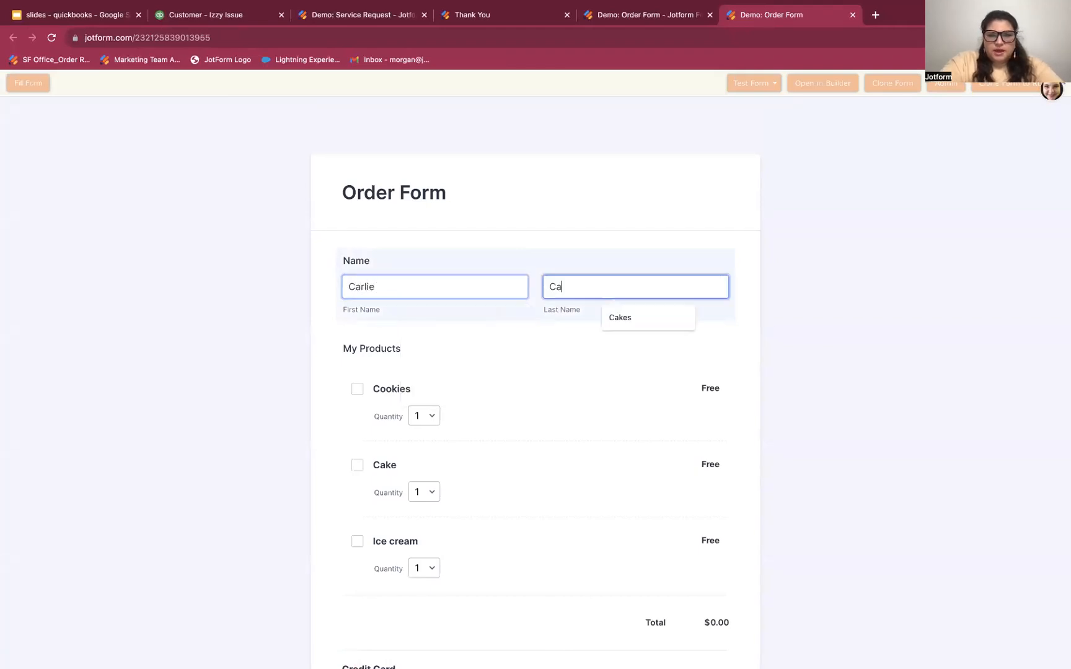
{"action": "left_click", "coordinate": [618, 317]}
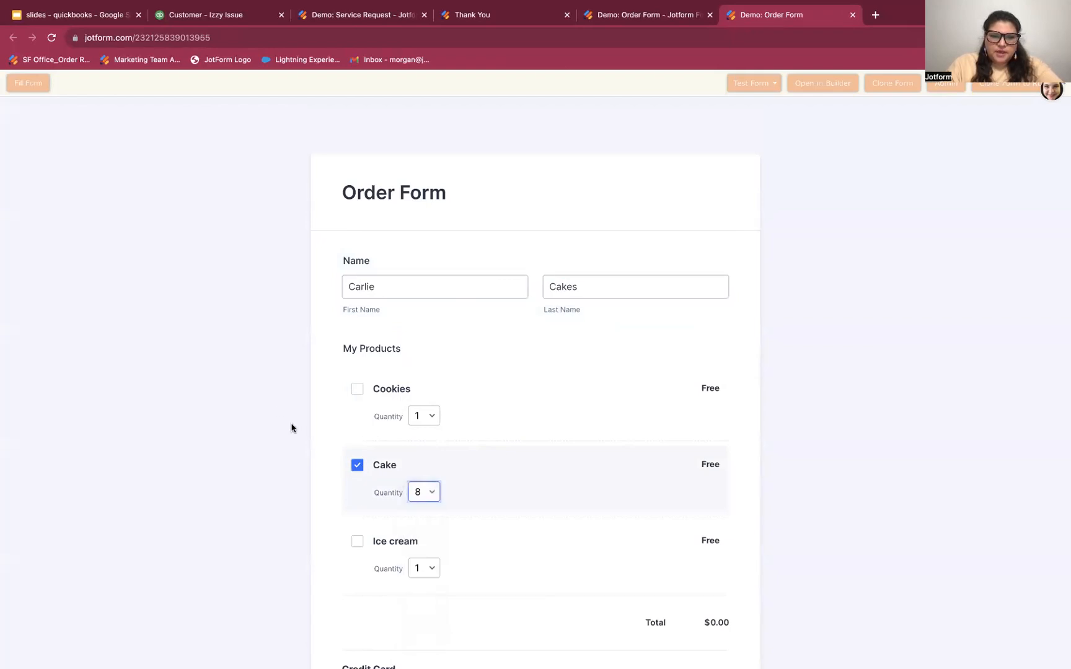
{"action": "scroll", "scroll_direction": "down", "scroll_amount": 3}
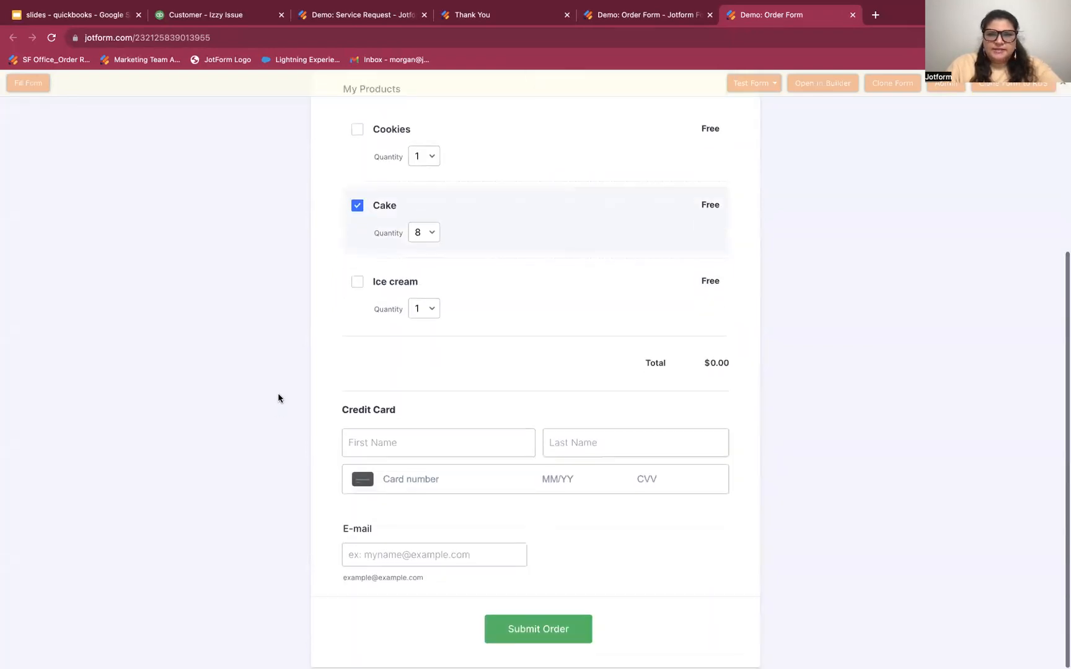
{"action": "scroll", "scroll_direction": "down", "scroll_amount": 3}
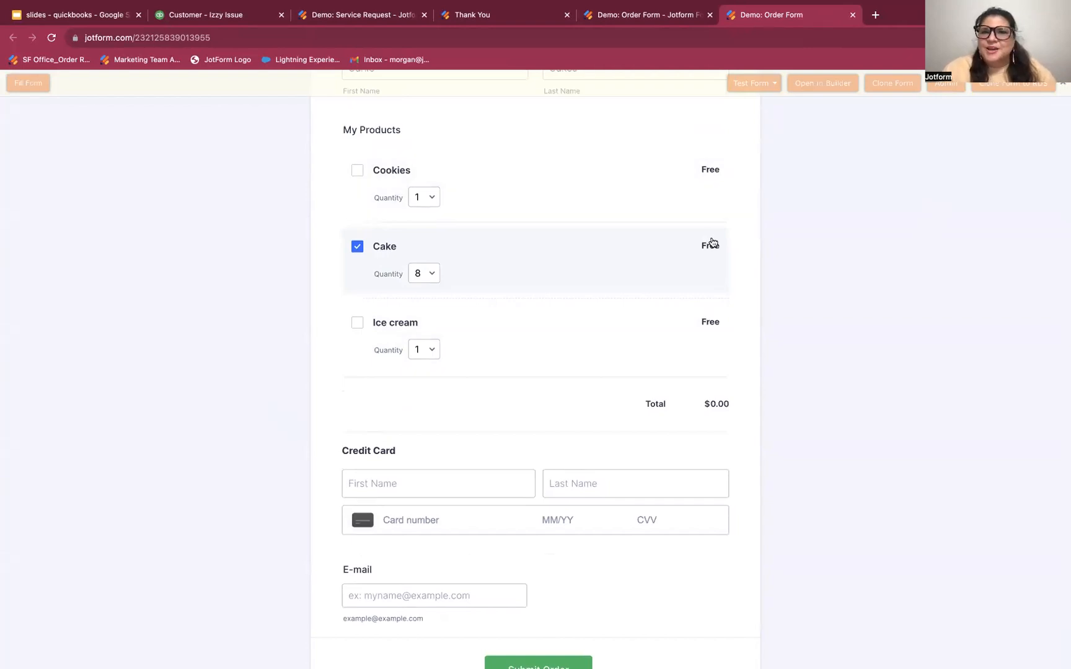
{"action": "mouse_move", "coordinate": [725, 226]}
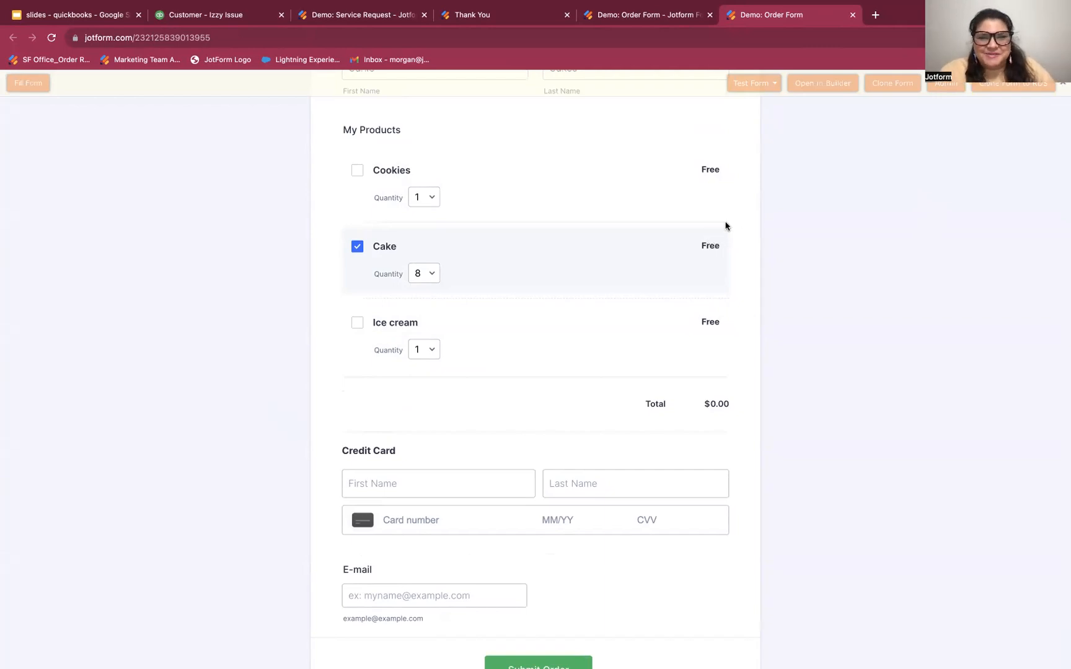
{"action": "mouse_move", "coordinate": [744, 209]}
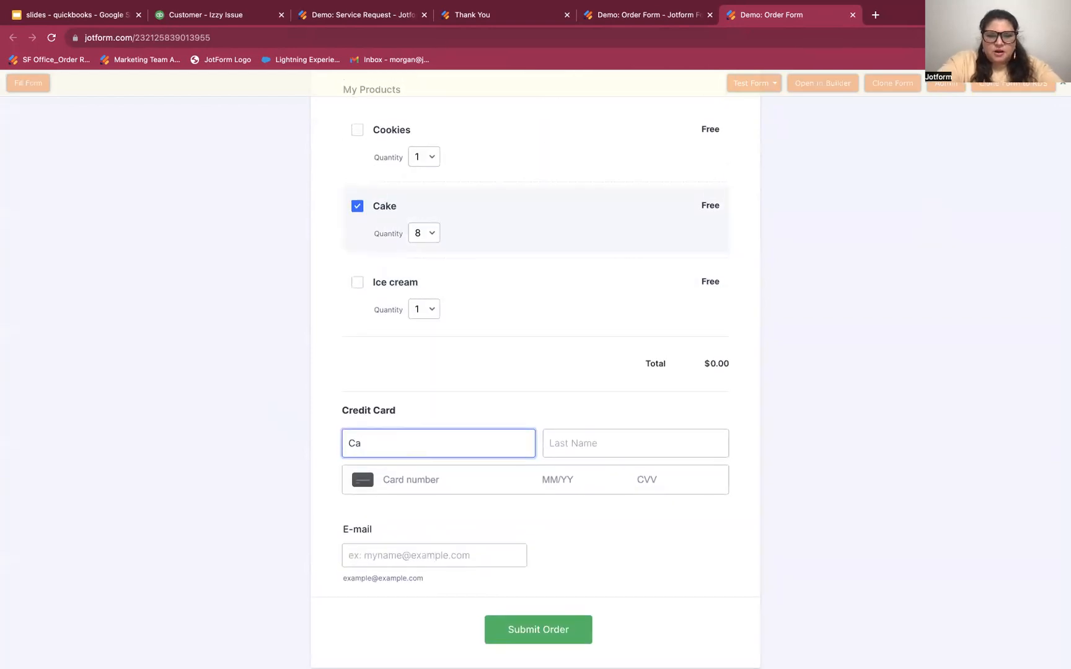
Step: Fill the card name Carlie, postal code 24242 and email, then submit the cake order
{"action": "type", "text": "Carlie"}
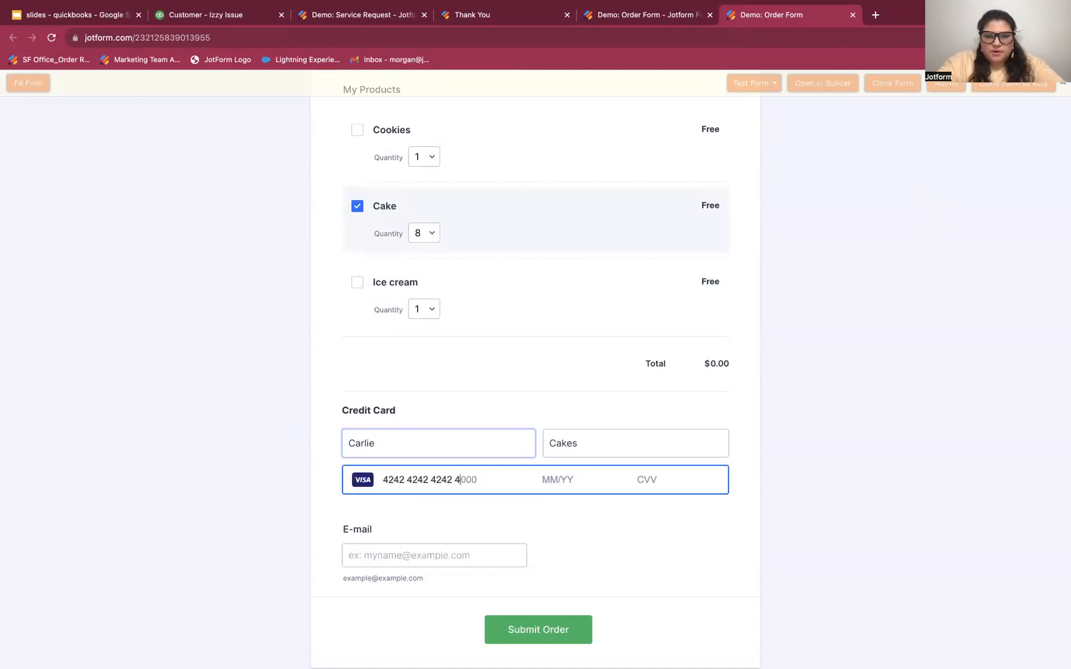
{"action": "type", "text": "242424"}
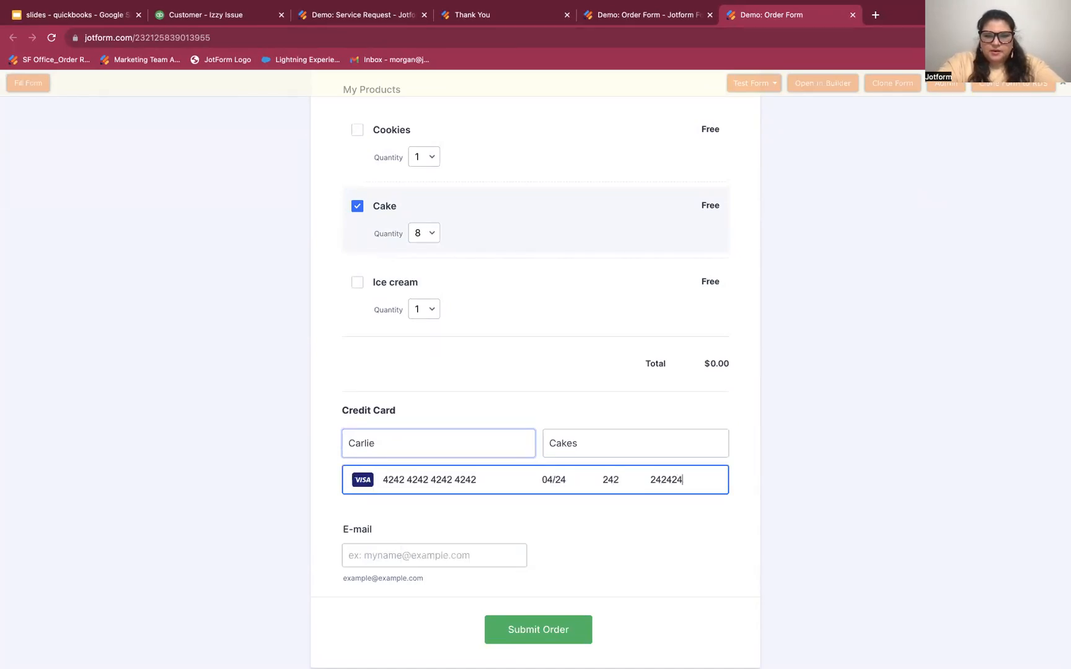
{"action": "key", "text": "Backspace"}
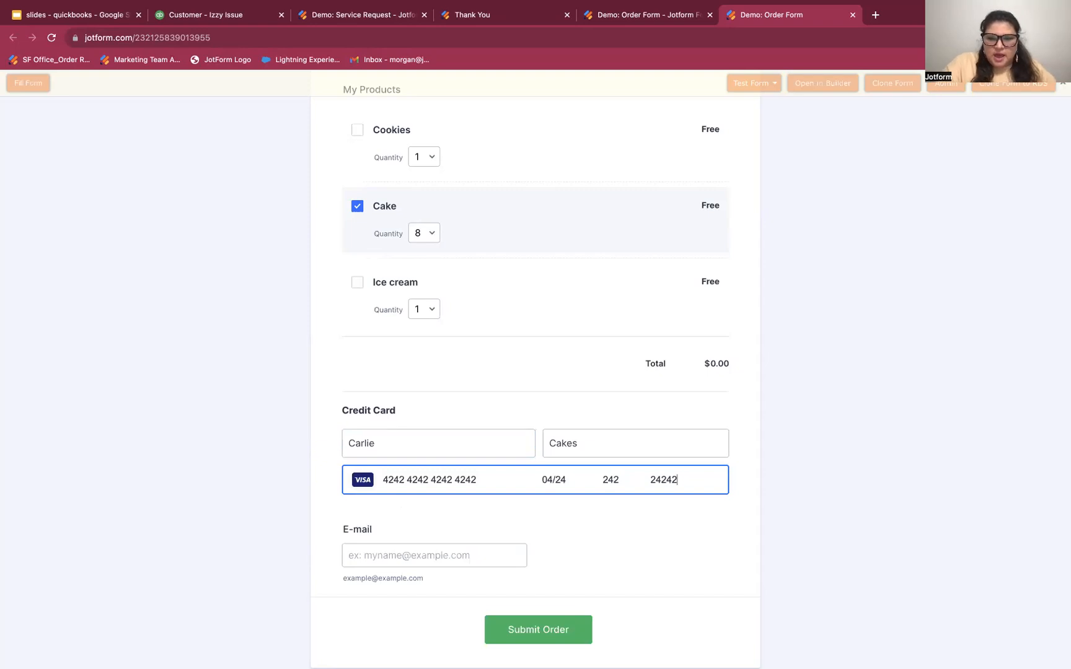
{"action": "type", "text": "carlie@test."}
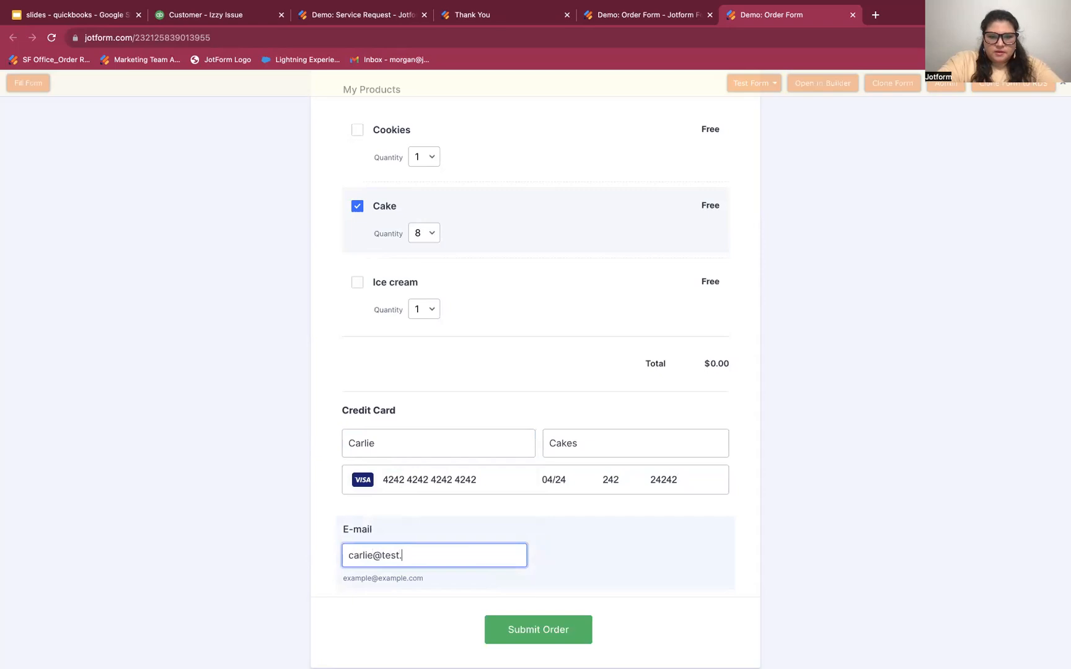
{"action": "left_click", "coordinate": [538, 630]}
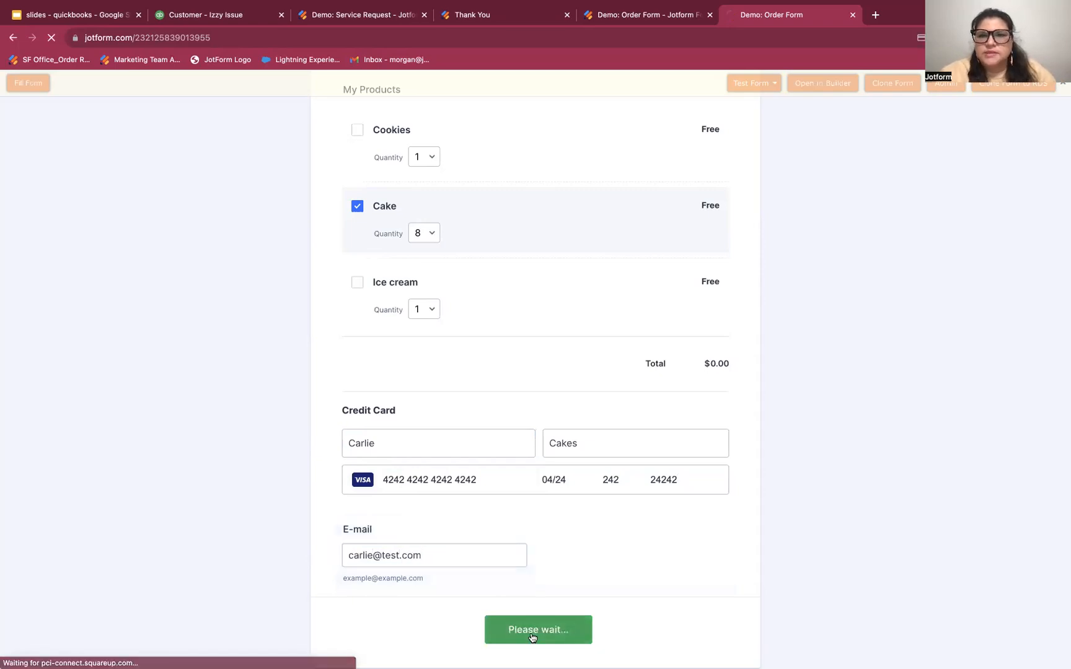
{"action": "left_click", "coordinate": [537, 630]}
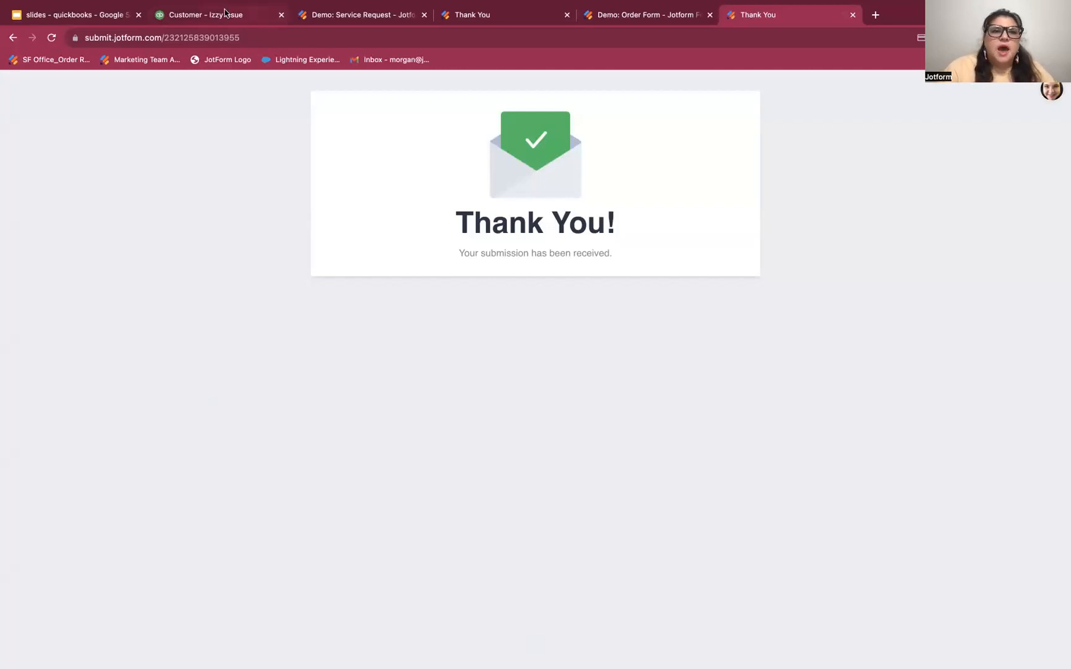
Step: Switch back to the QuickBooks customer record tab
{"action": "left_click", "coordinate": [218, 15]}
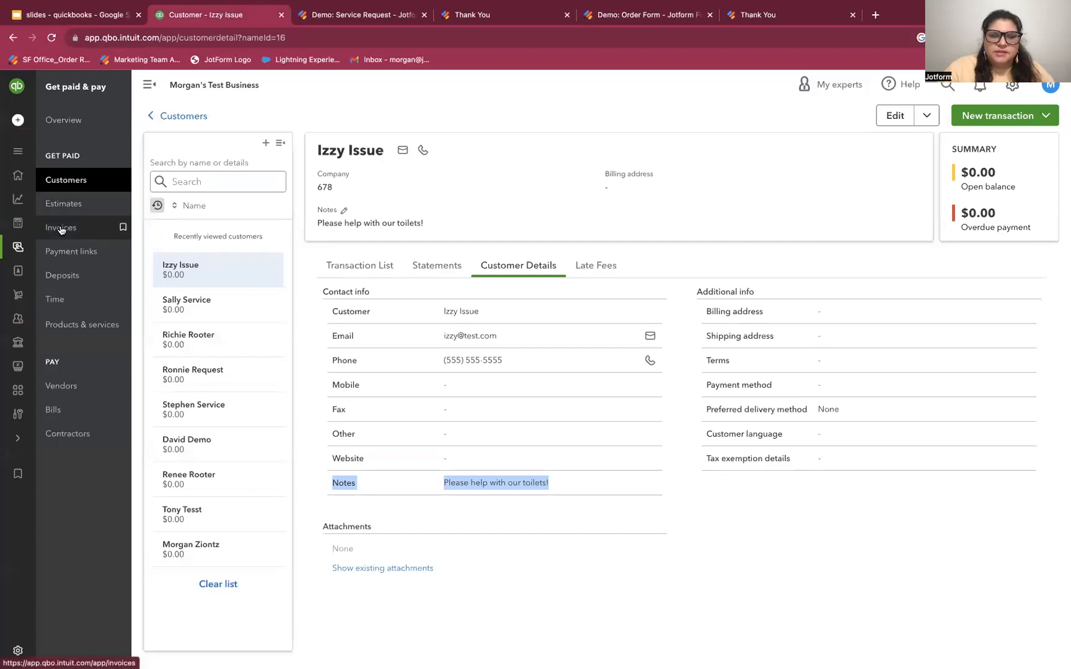
Step: From the Invoices list, open the 8/10/23 Carlie Cakes invoice for editing
{"action": "left_click", "coordinate": [61, 227]}
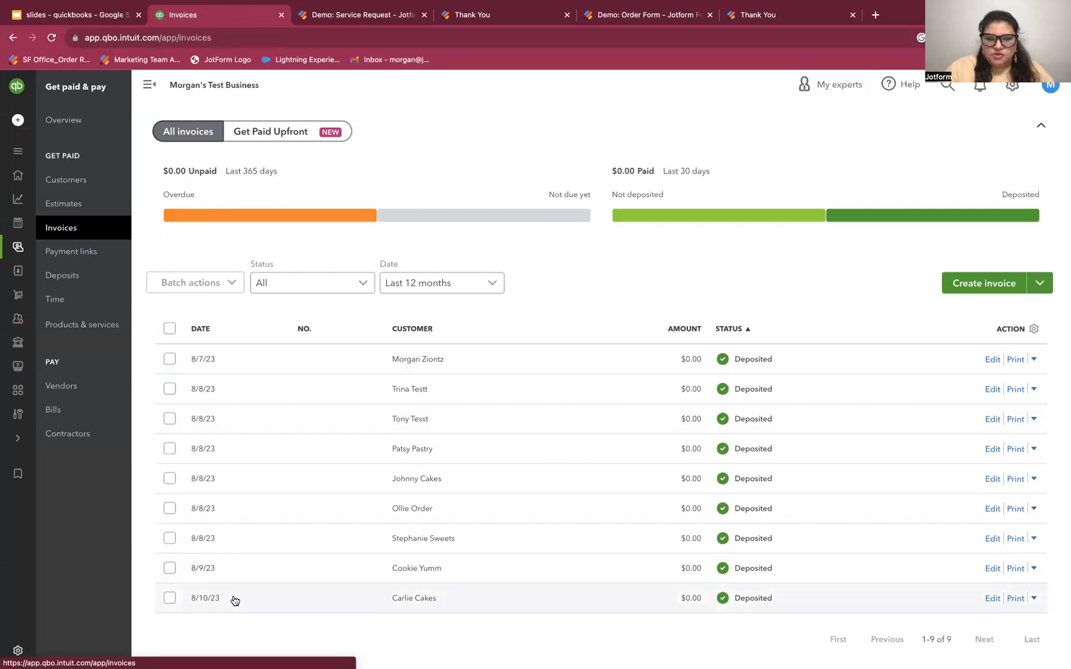
{"action": "mouse_move", "coordinate": [577, 612]}
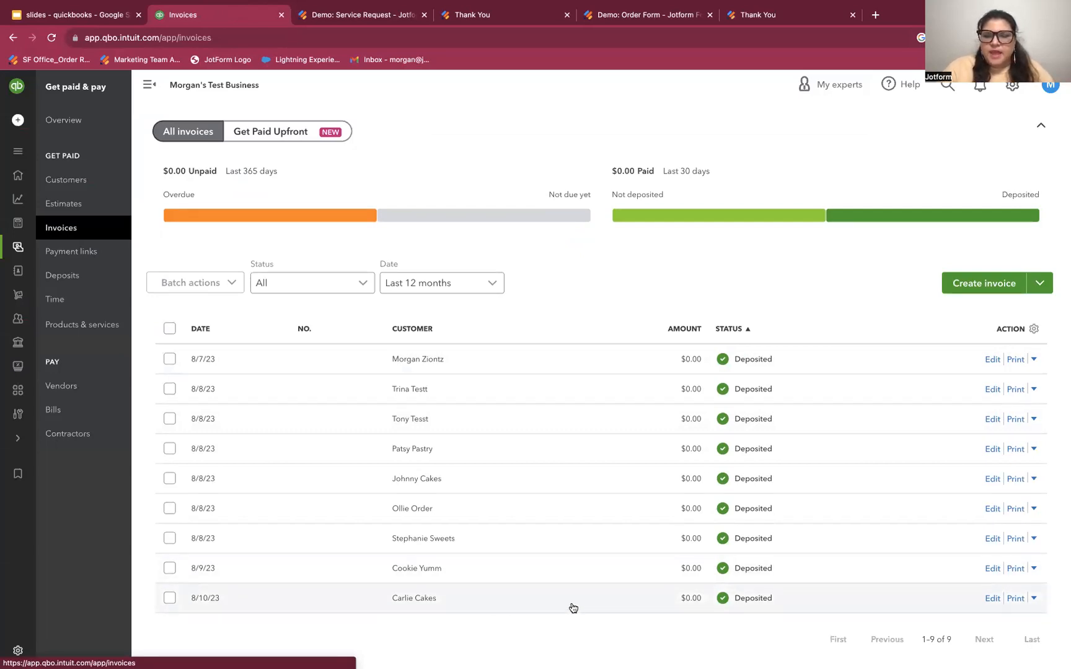
{"action": "left_click", "coordinate": [413, 598]}
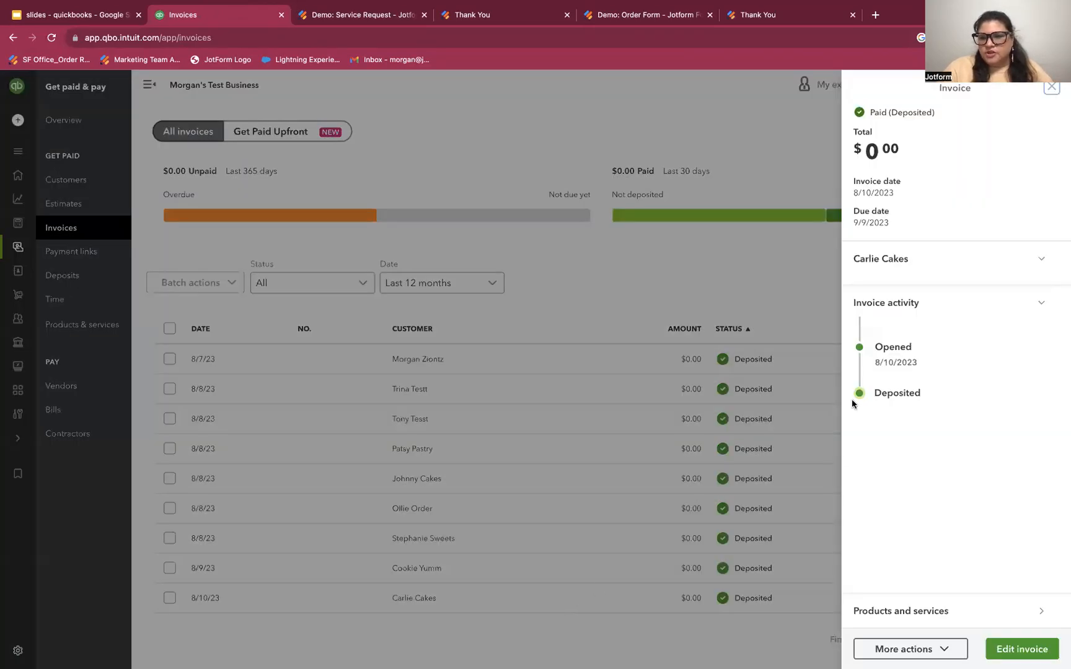
{"action": "mouse_move", "coordinate": [896, 231]}
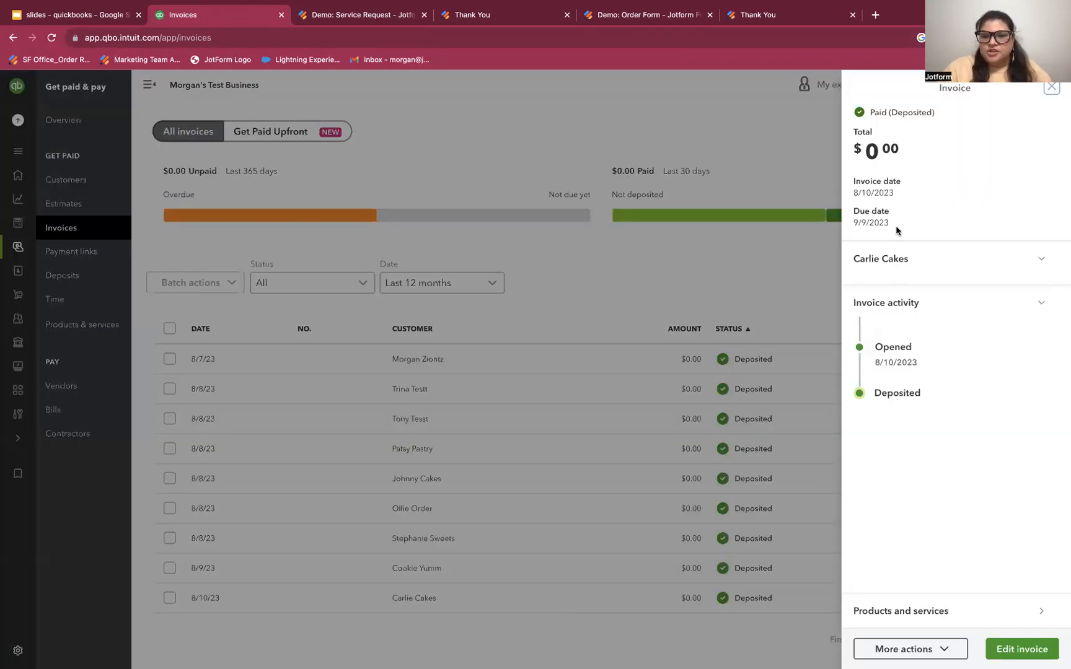
{"action": "left_click", "coordinate": [1049, 87]}
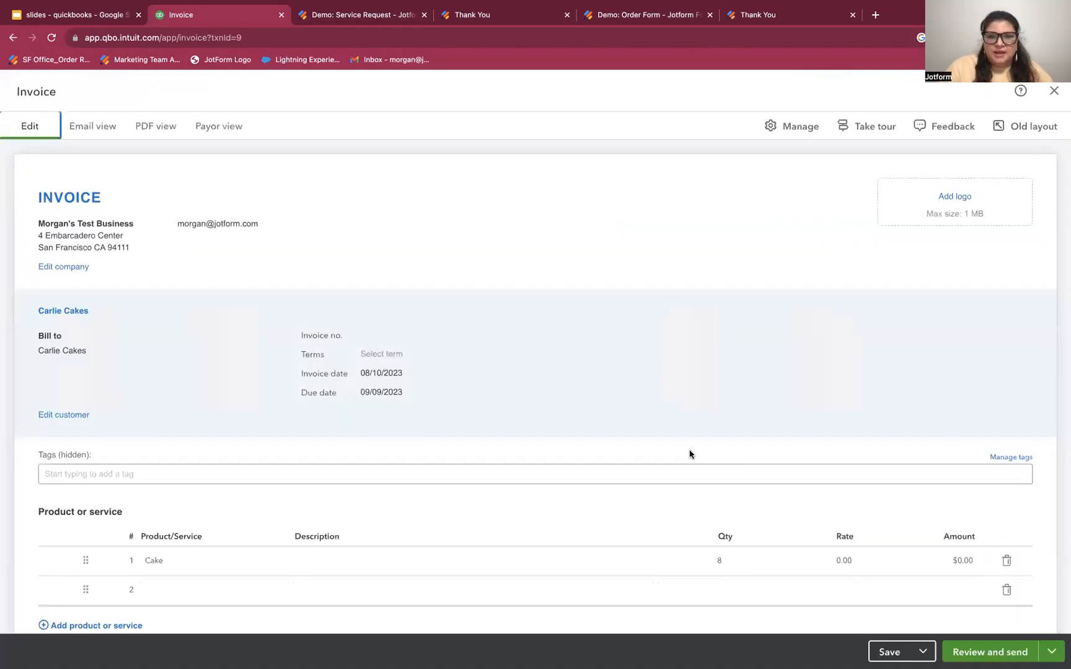
Step: Review the invoice's customer, date and line of 8 Cake, then close back to the invoice list
{"action": "scroll", "scroll_direction": "down", "scroll_amount": 3}
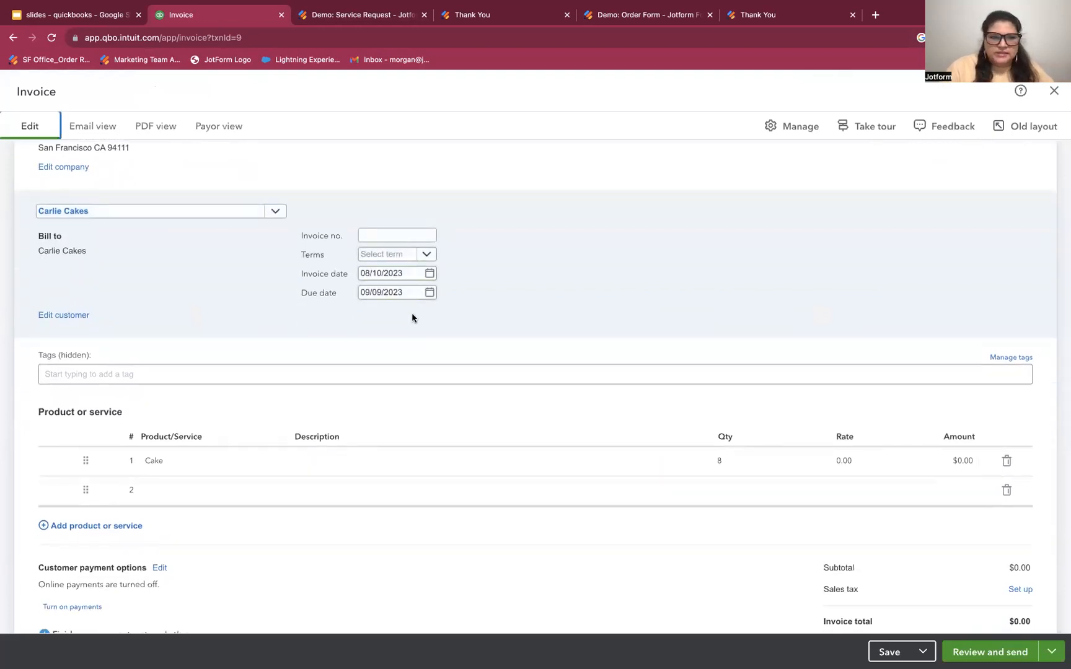
{"action": "left_click", "coordinate": [204, 460]}
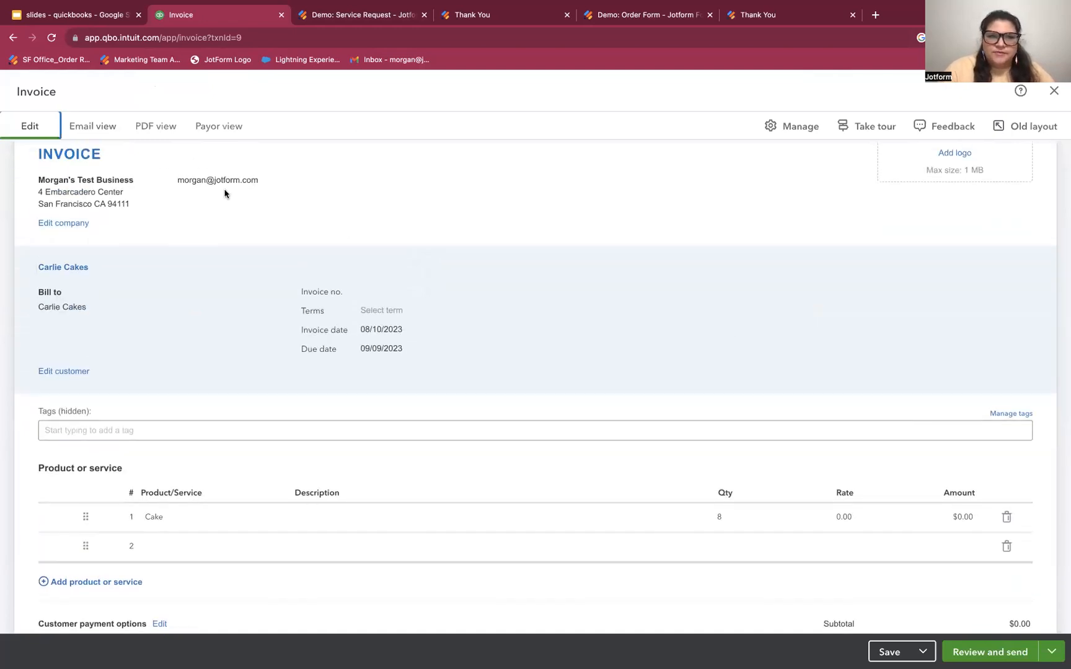
{"action": "scroll", "scroll_direction": "down", "scroll_amount": 3}
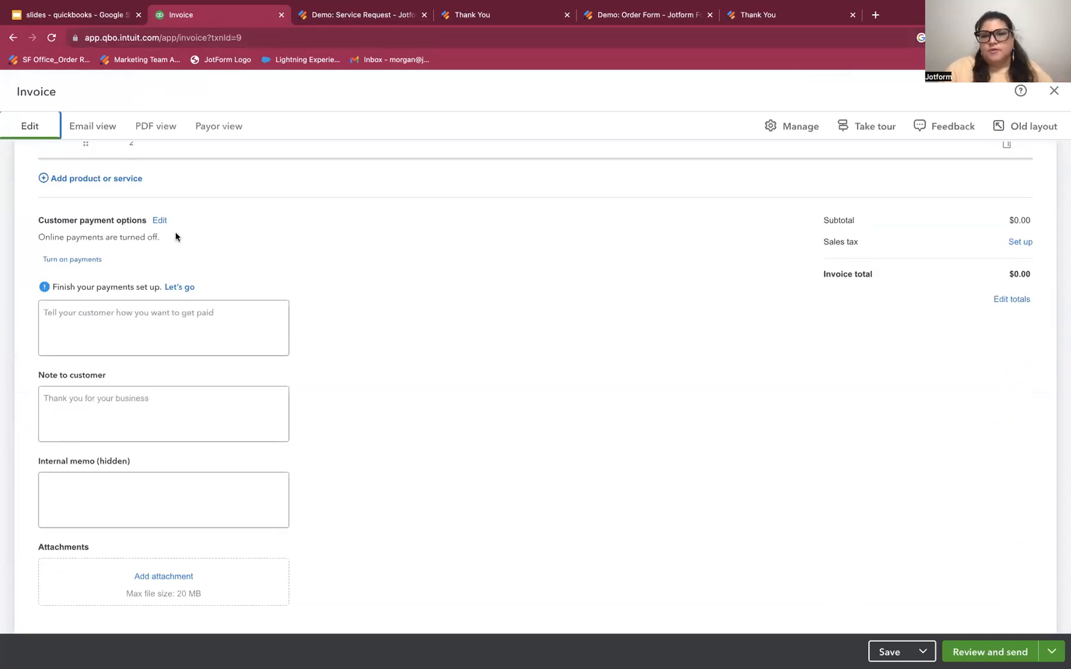
{"action": "left_click", "coordinate": [13, 37]}
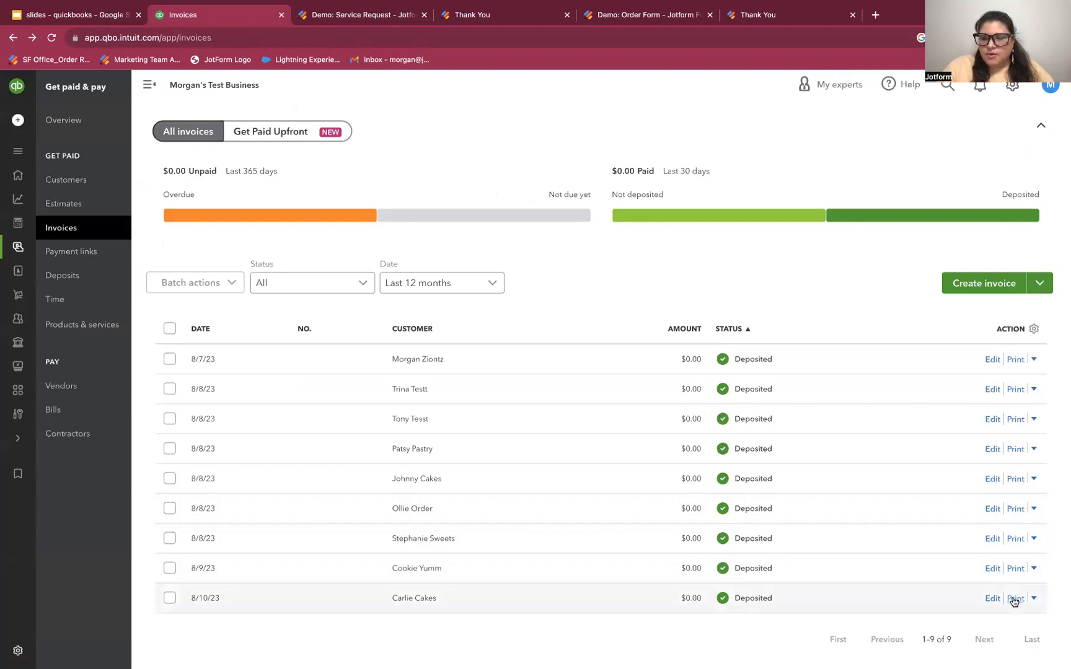
Step: Print the Carlie Cakes invoice to a PDF showing 8 Cake totaling $0.00
{"action": "left_click", "coordinate": [1015, 599]}
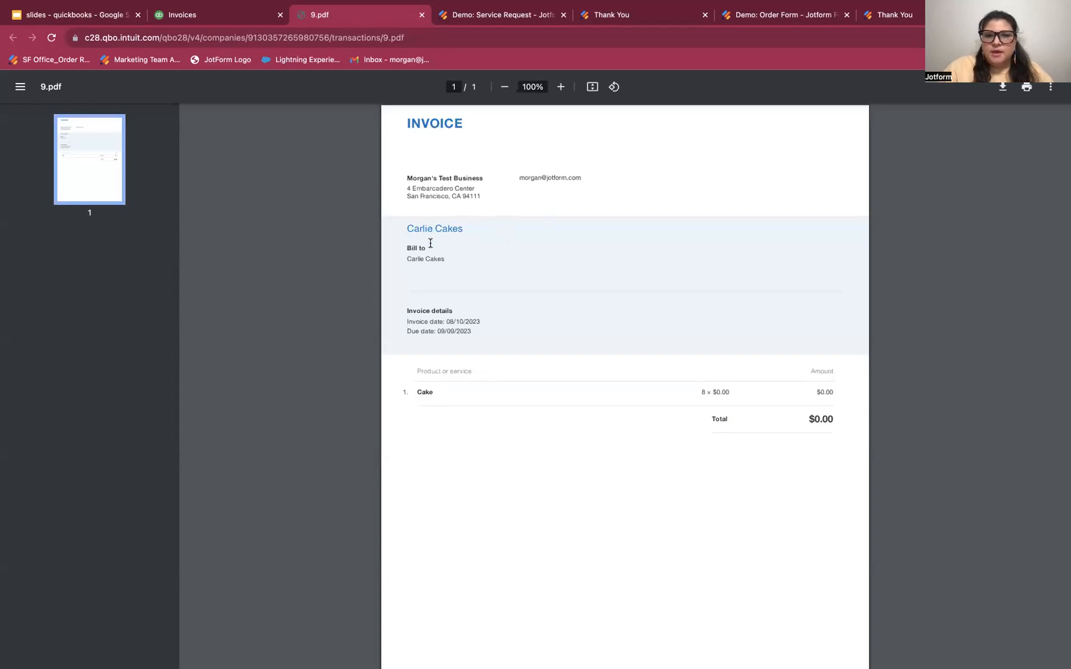
{"action": "mouse_move", "coordinate": [420, 381]}
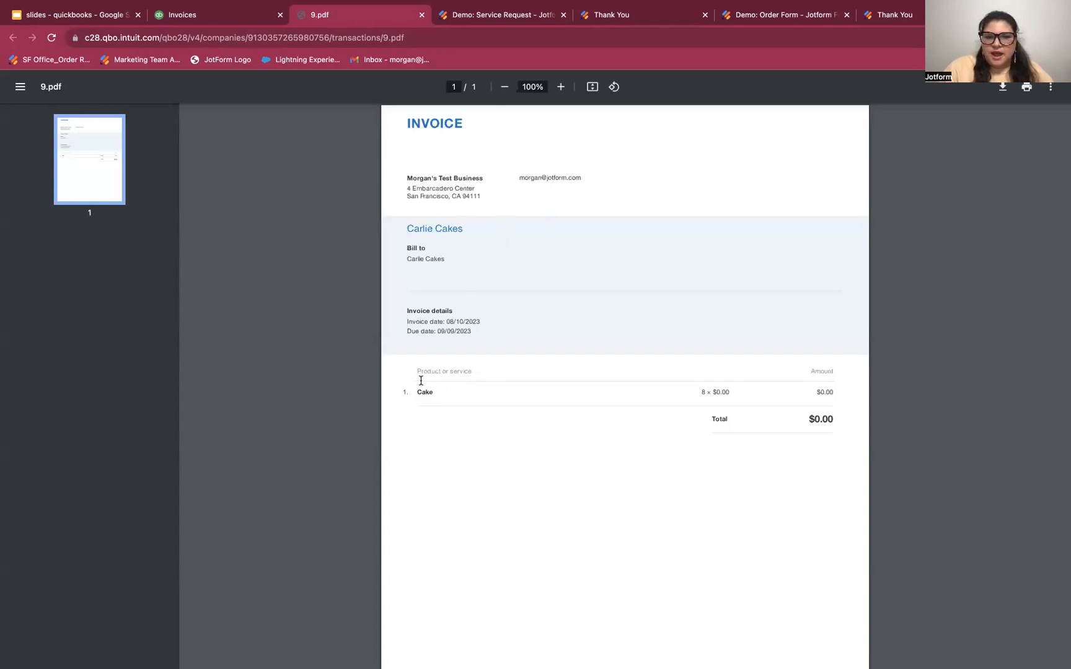
{"action": "mouse_move", "coordinate": [718, 401]}
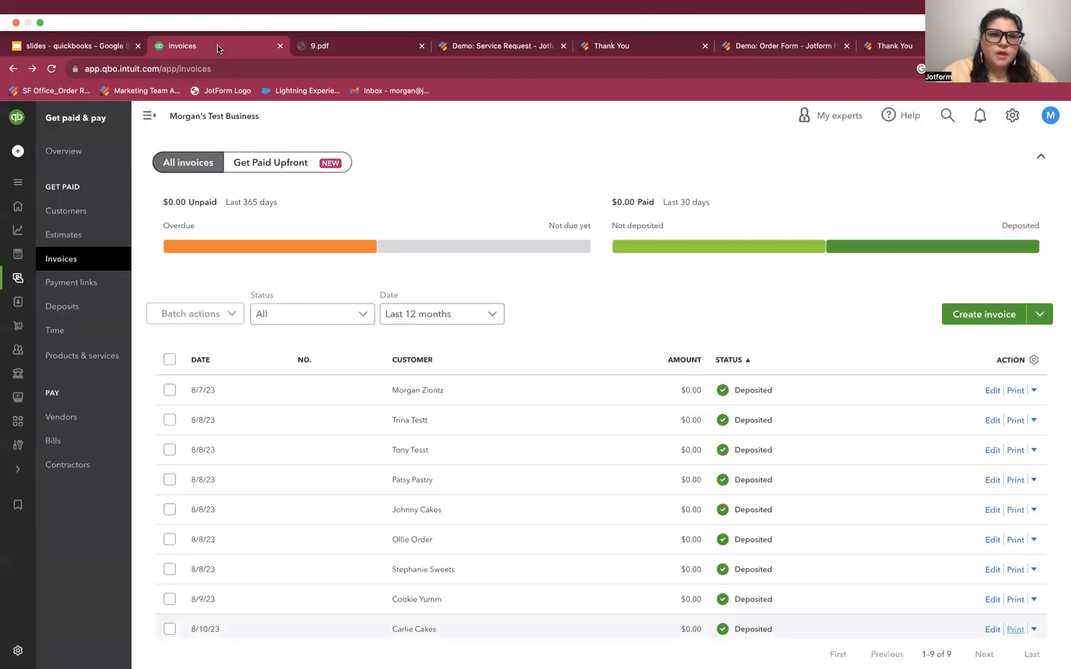
Step: Open the Customers list and confirm Carlie Cakes appears at the top
{"action": "left_click", "coordinate": [66, 180]}
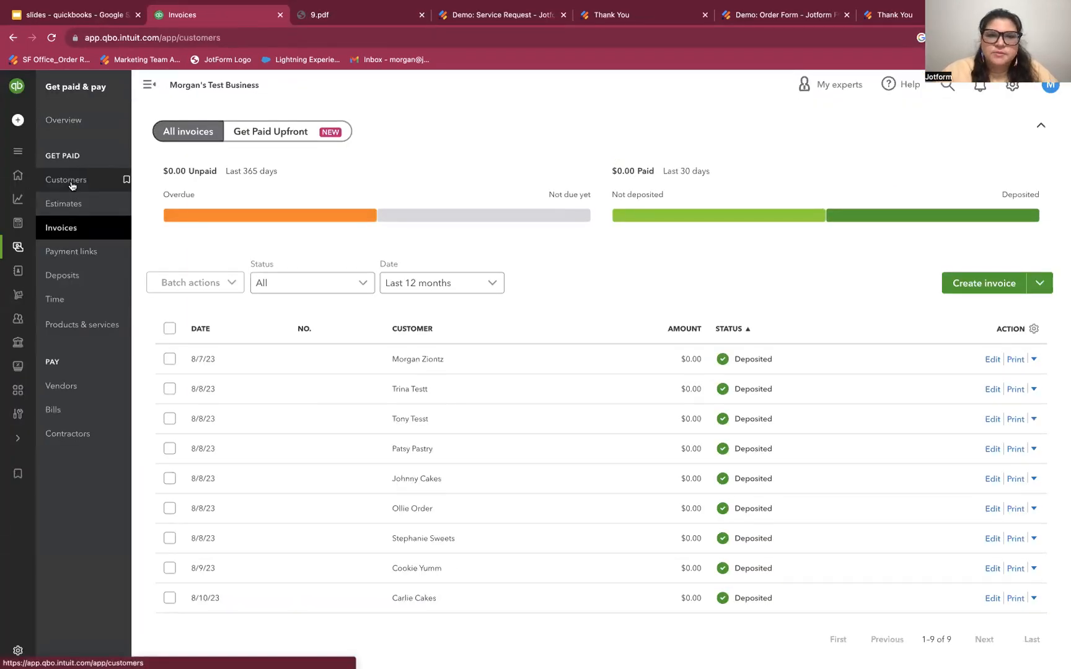
{"action": "left_click", "coordinate": [66, 180]}
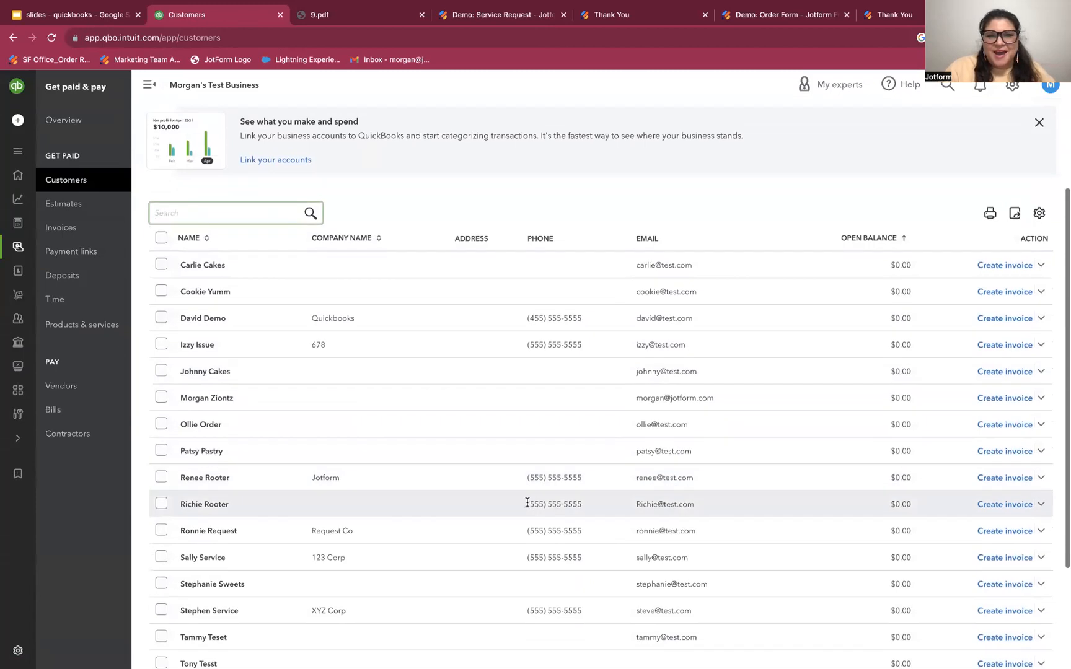
{"action": "mouse_move", "coordinate": [628, 242]}
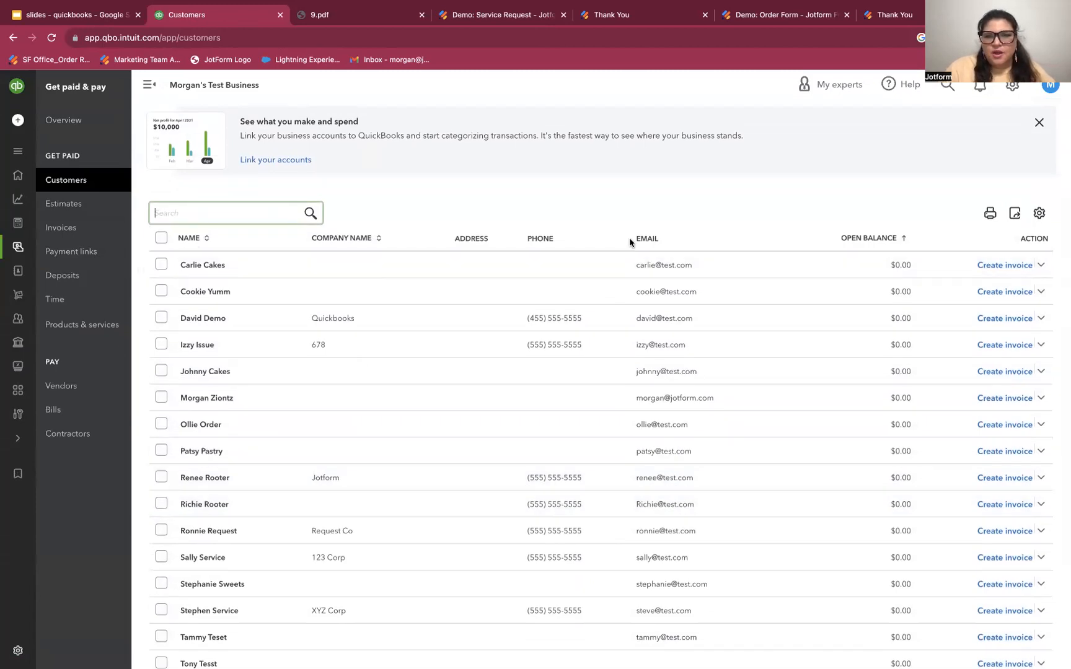
{"action": "mouse_move", "coordinate": [881, 306]}
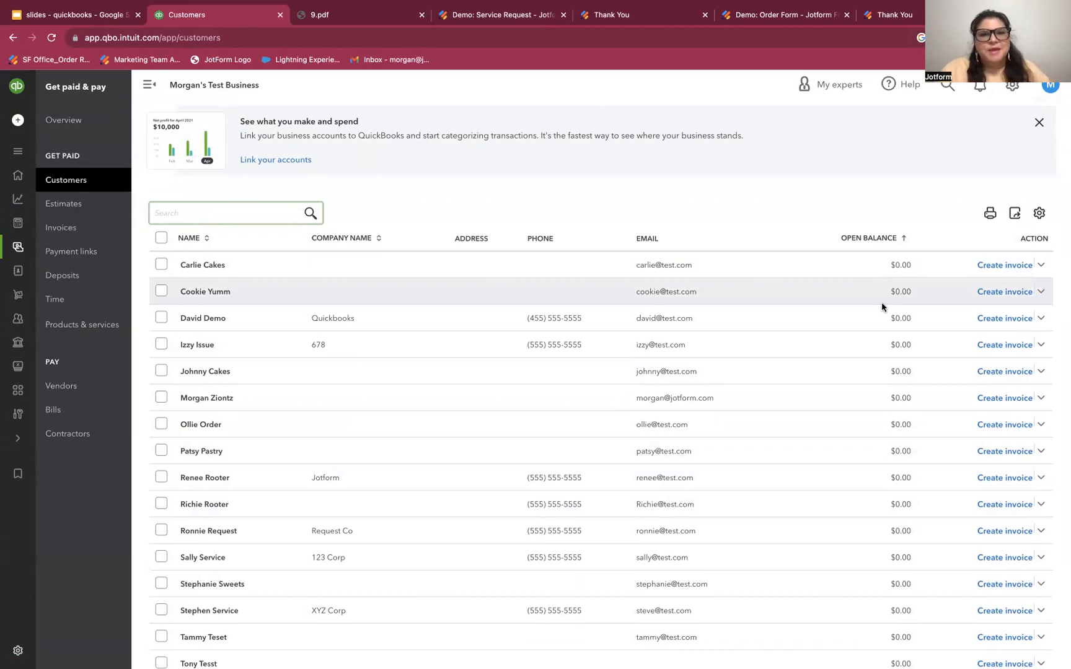
{"action": "mouse_move", "coordinate": [887, 270]}
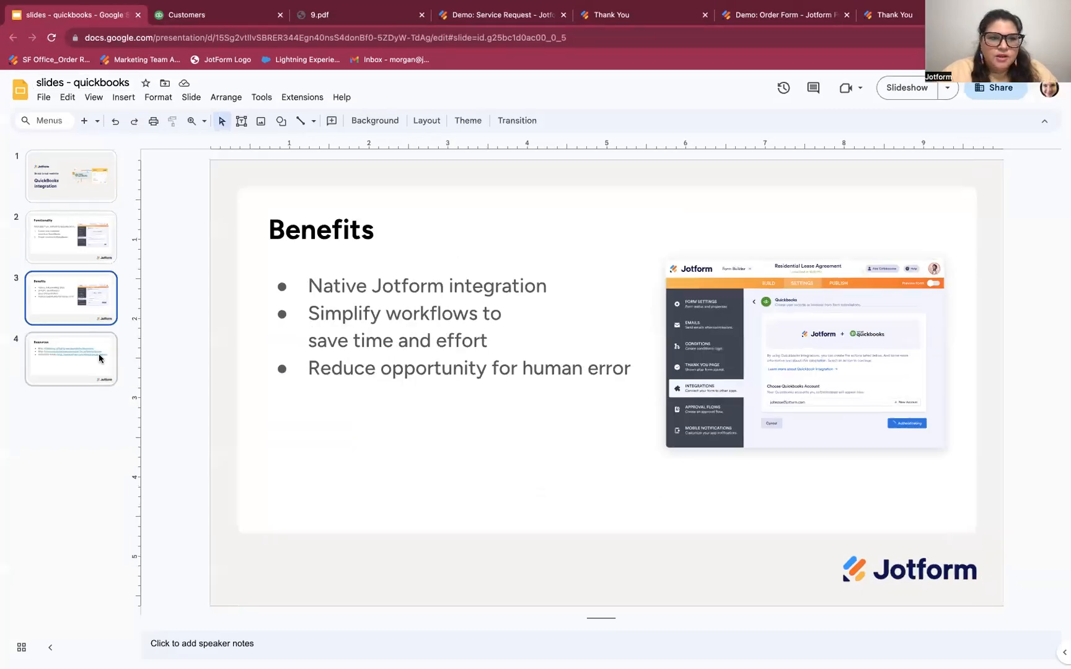
Step: From the Resources slide, follow the link to Jotform's QuickBooks integration details page
{"action": "left_click", "coordinate": [905, 88]}
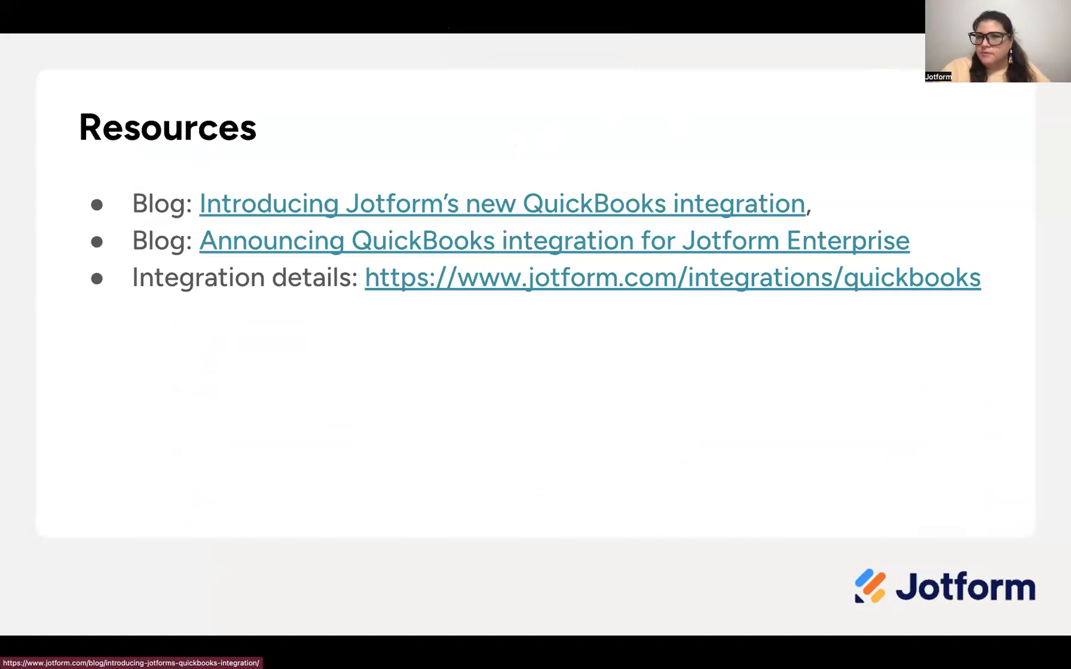
{"action": "left_click", "coordinate": [672, 278]}
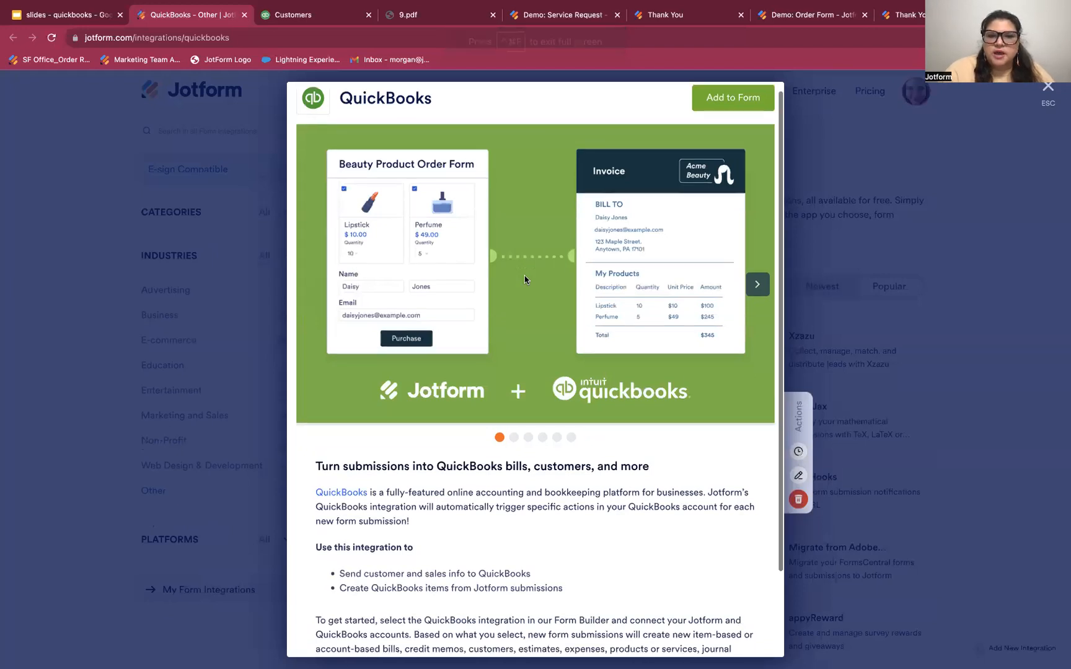
Step: Browse the integration screenshots and full description, then return to the Resources slide
{"action": "left_click", "coordinate": [757, 284]}
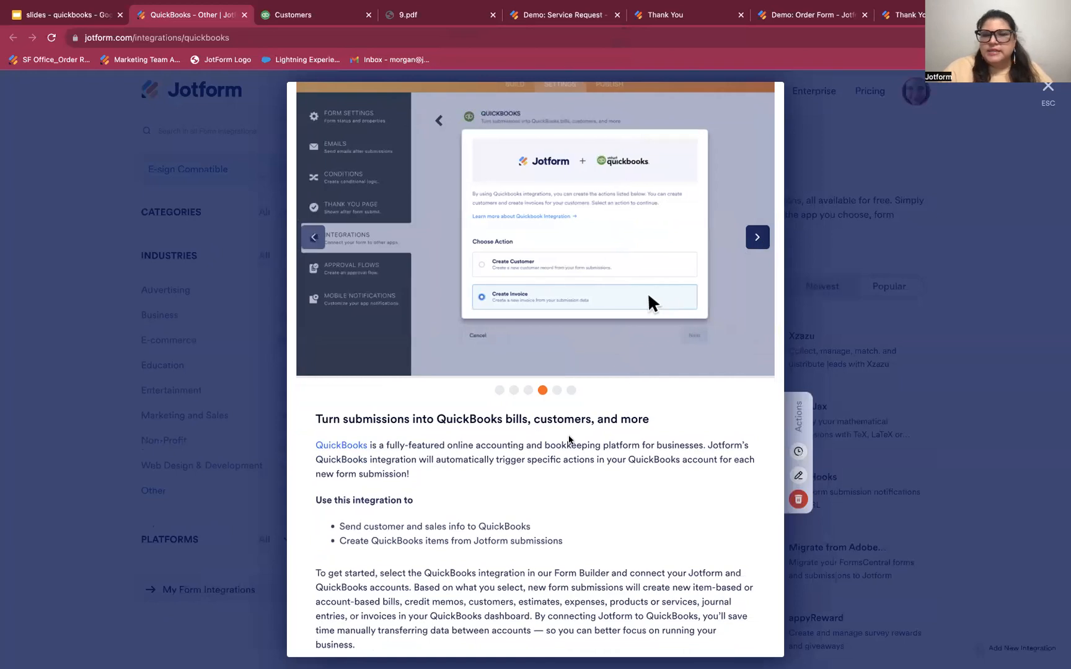
{"action": "scroll", "scroll_direction": "down", "scroll_amount": 3}
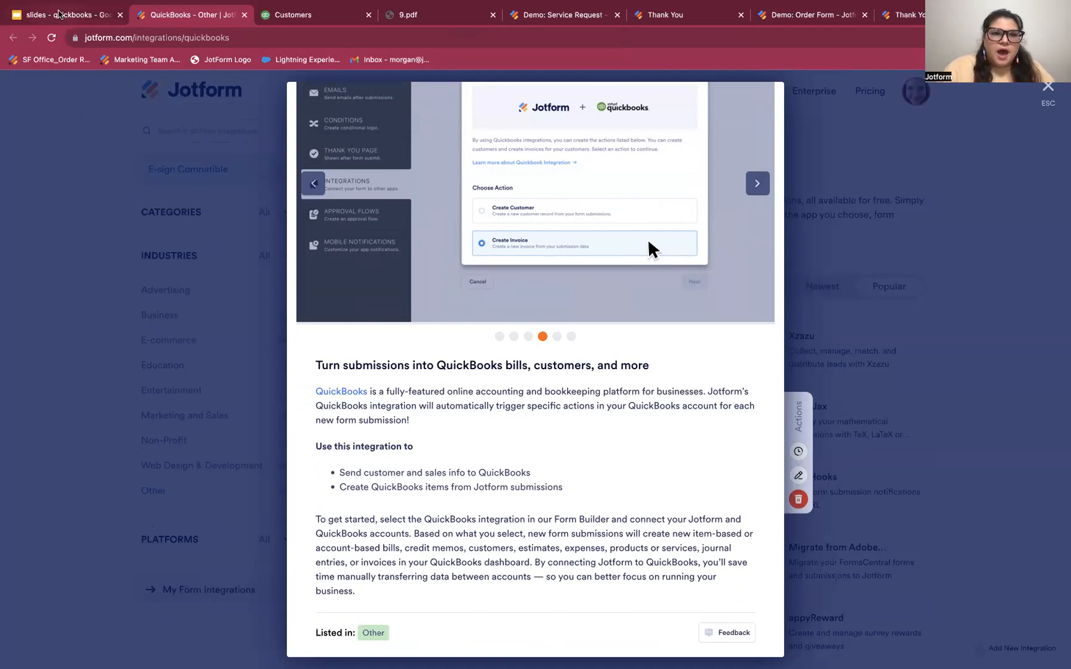
{"action": "left_click", "coordinate": [62, 15]}
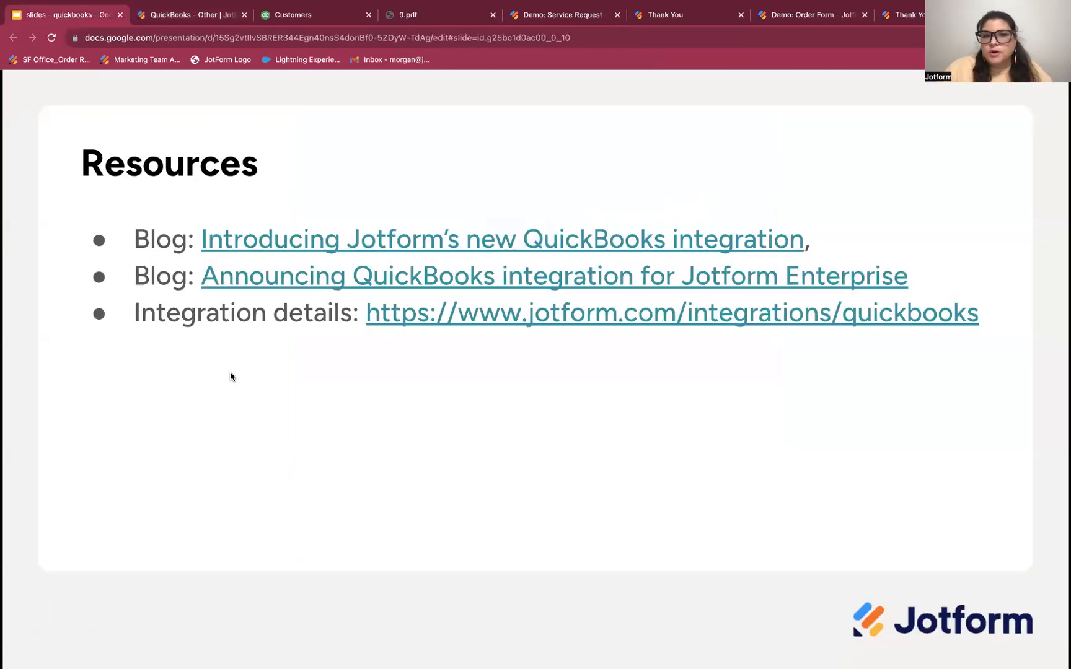